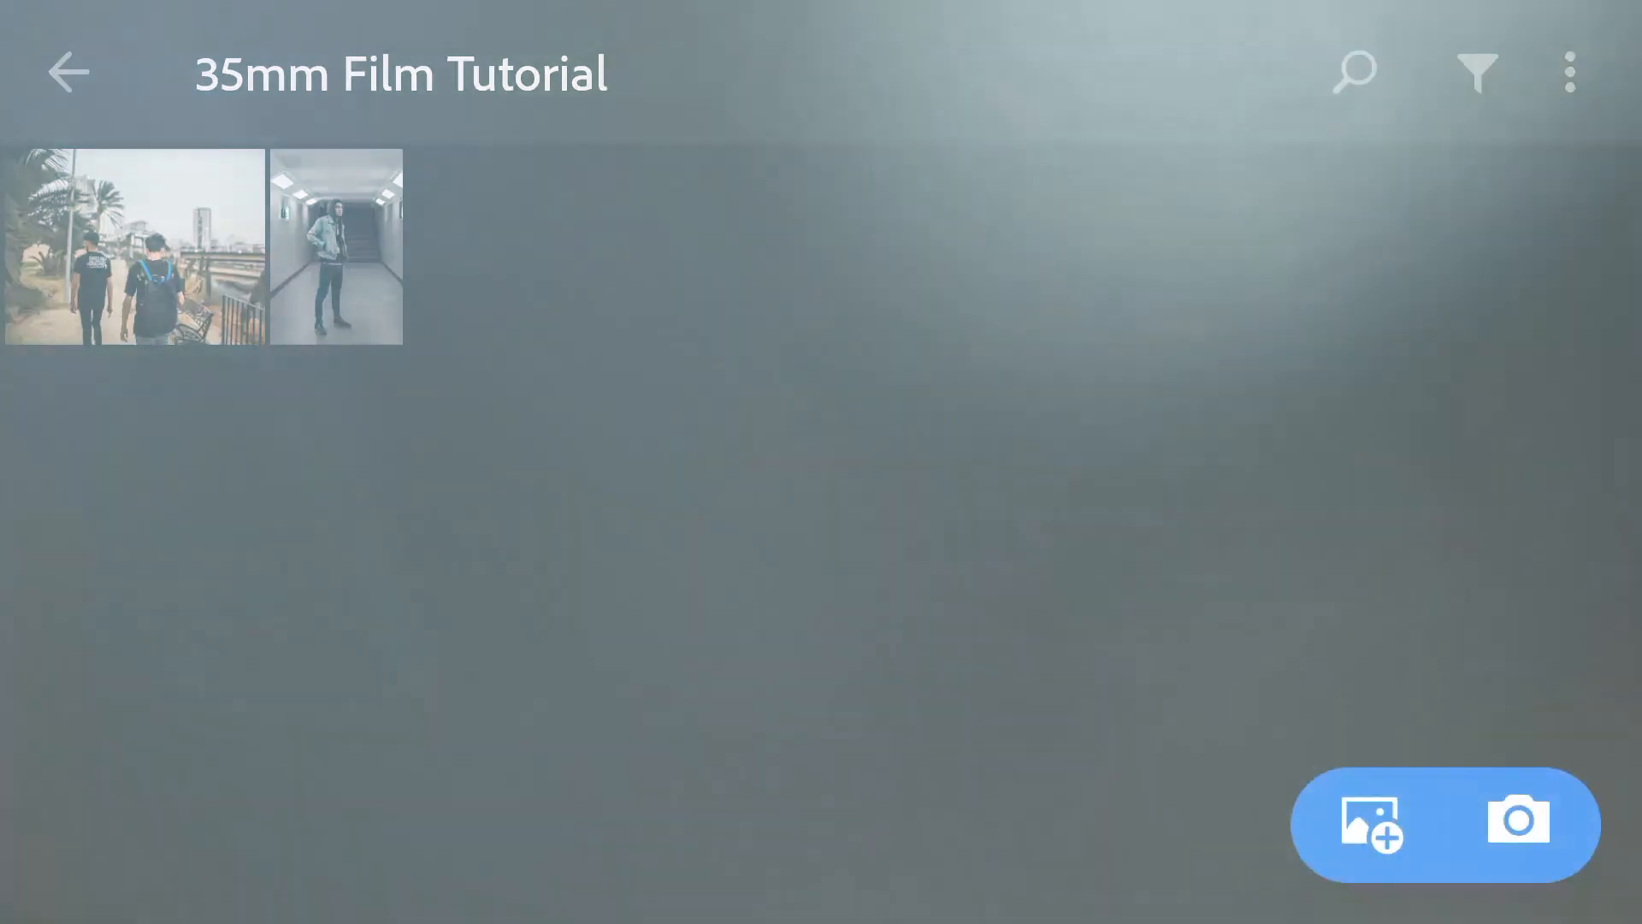
Step: Open the hallway portrait of the man in a denim jacket in the Edit view
click(335, 246)
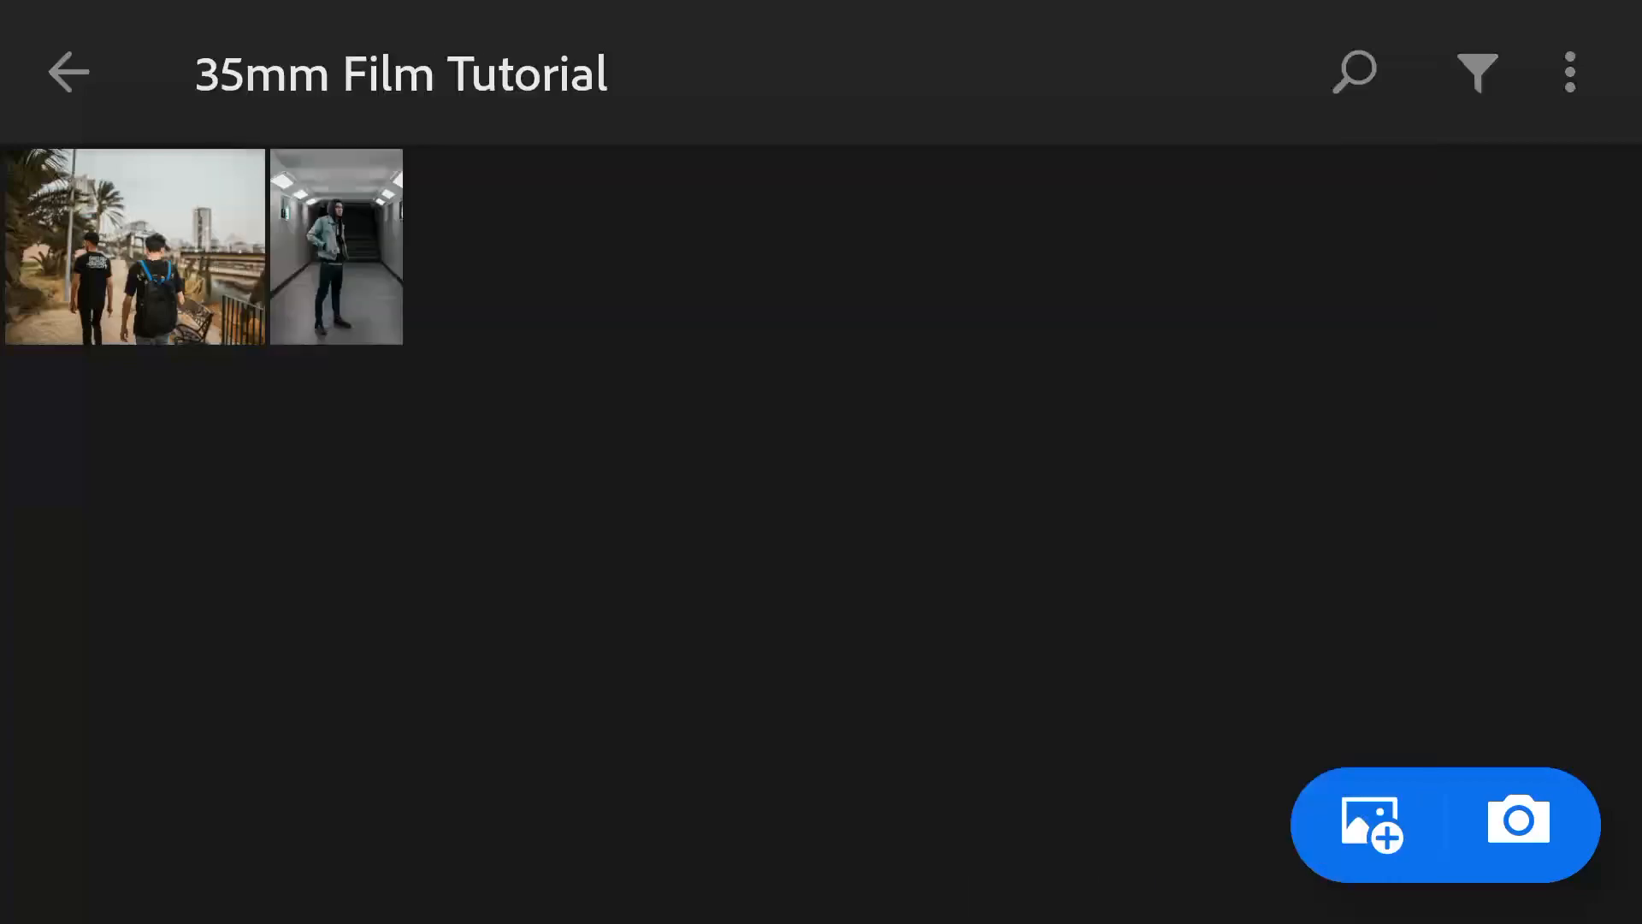
click(336, 247)
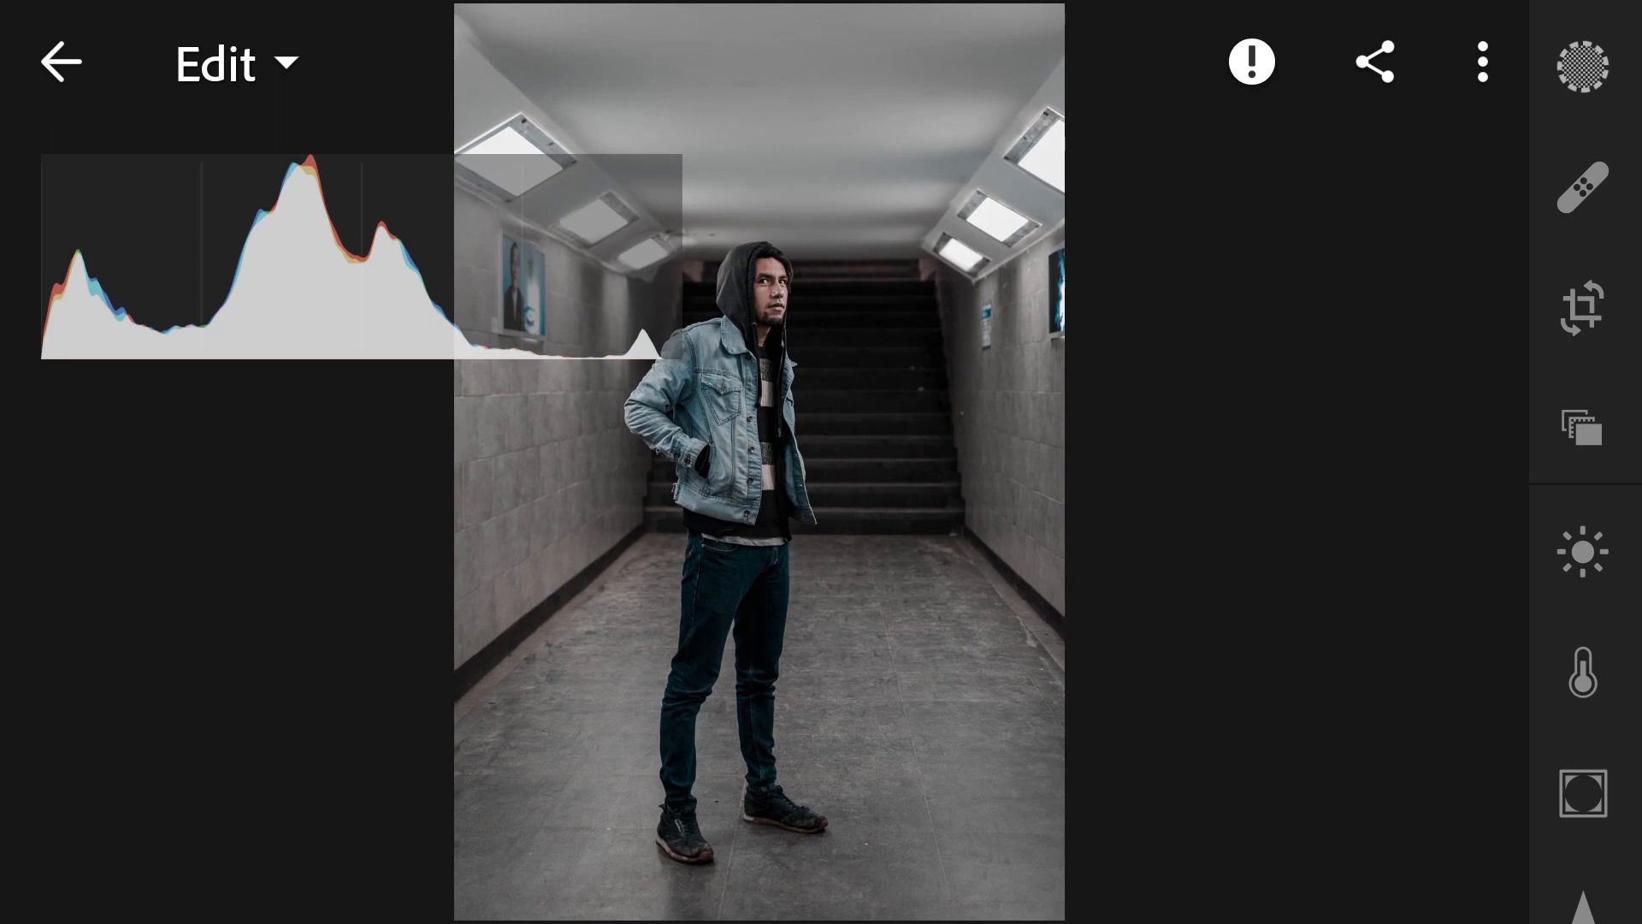
Step: In the Light panel, set exposure to -0.63 and contrast to 23
click(1582, 551)
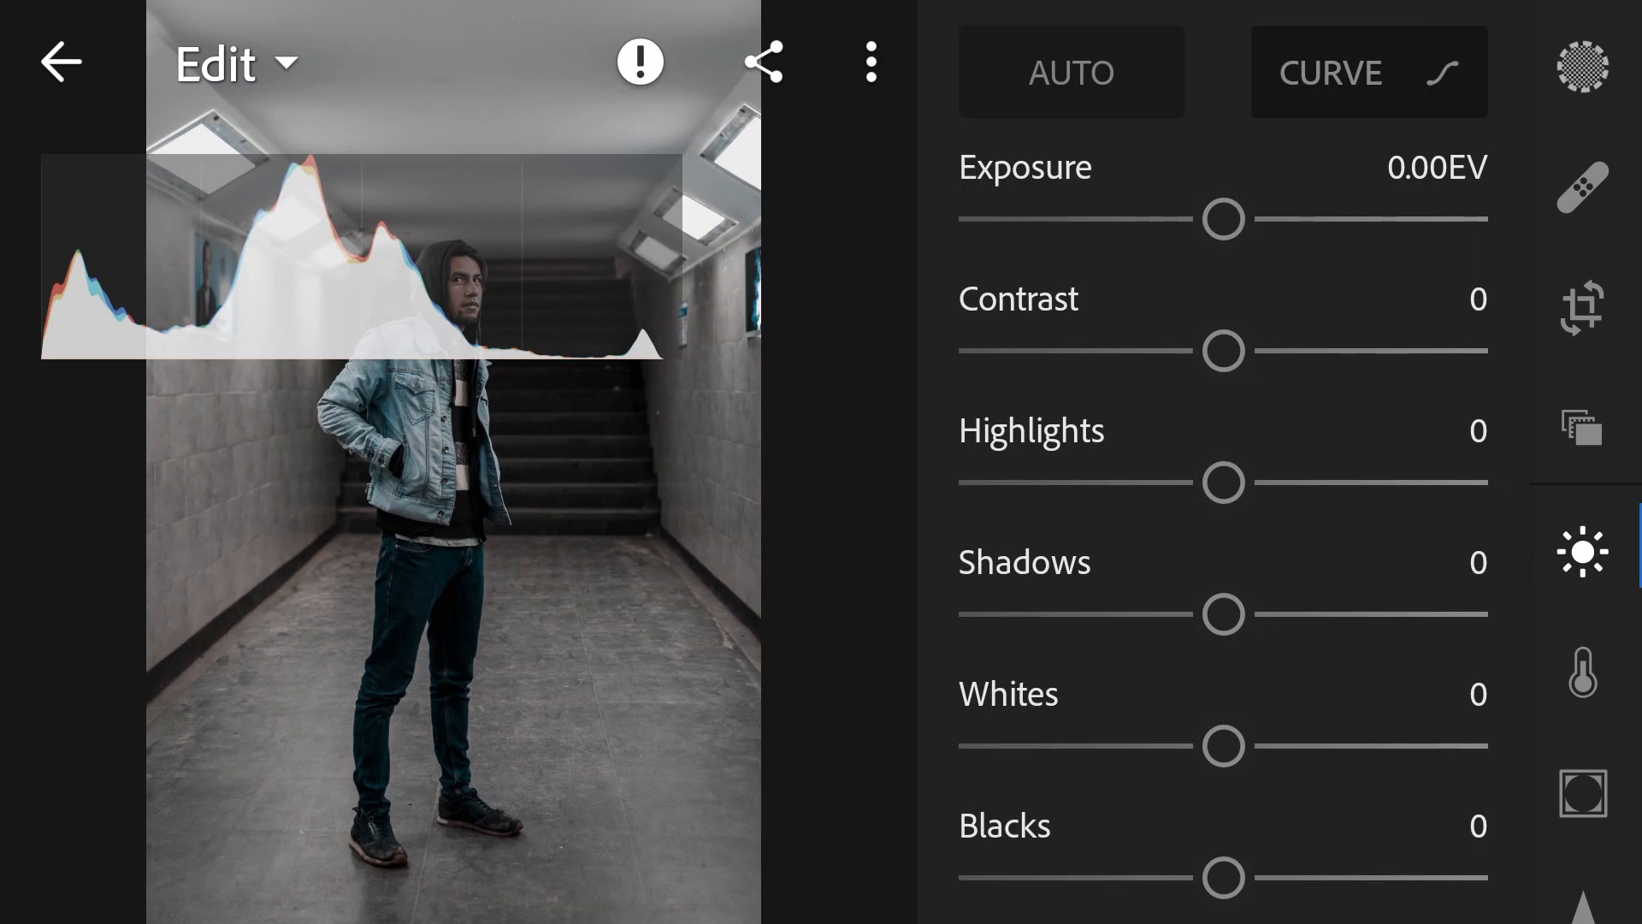
drag(1223, 219, 1181, 219)
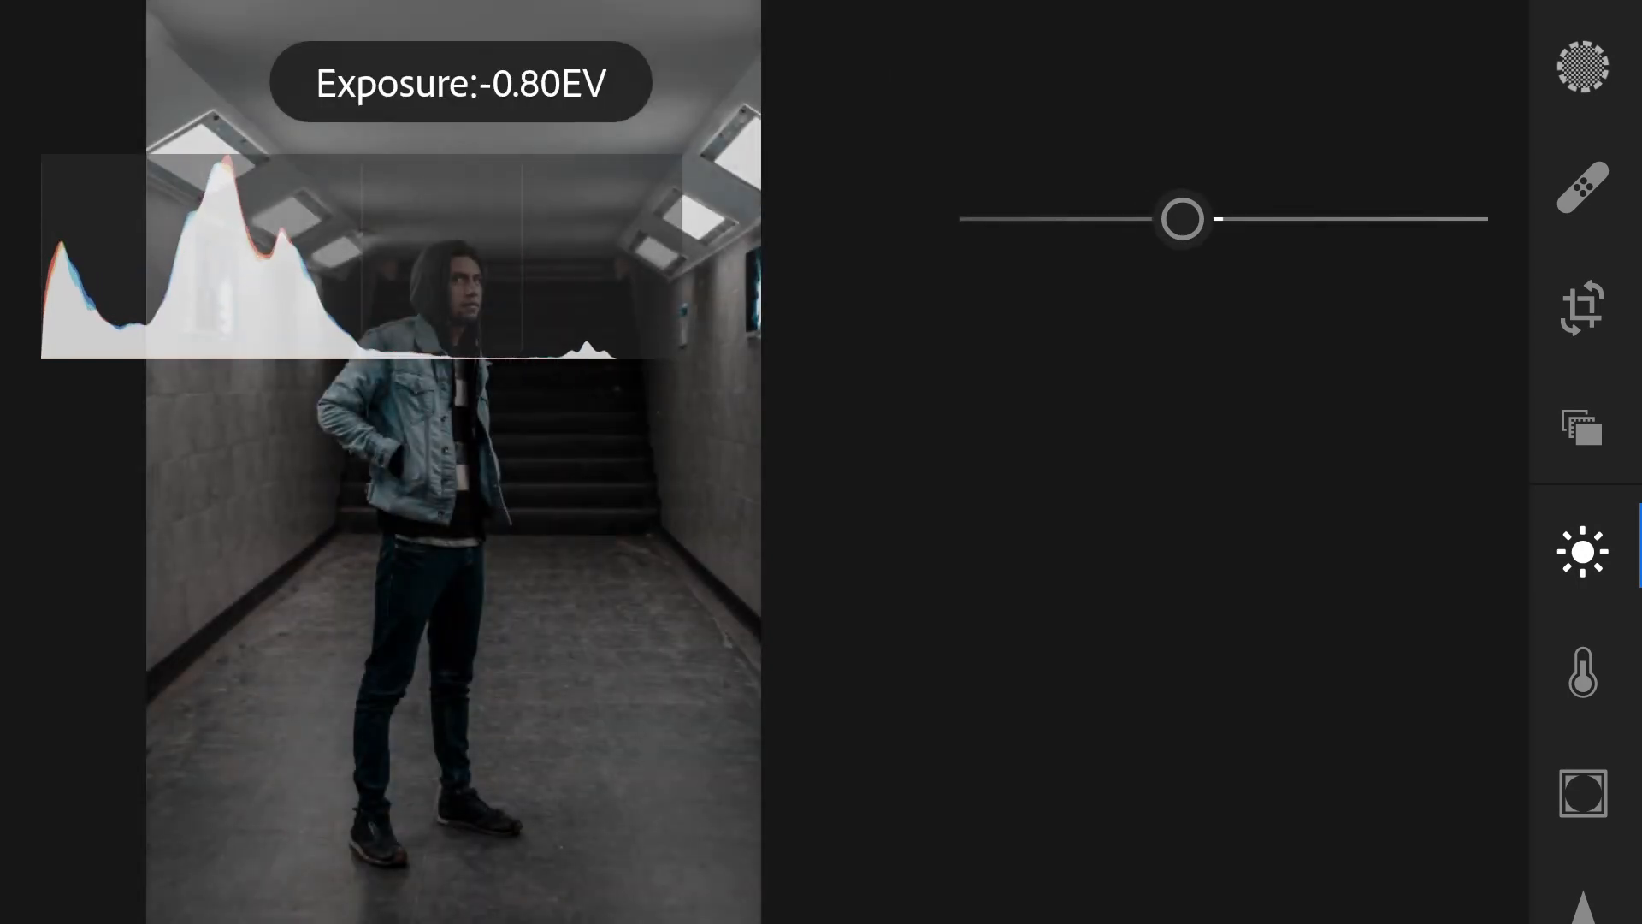
drag(1183, 218, 1175, 218)
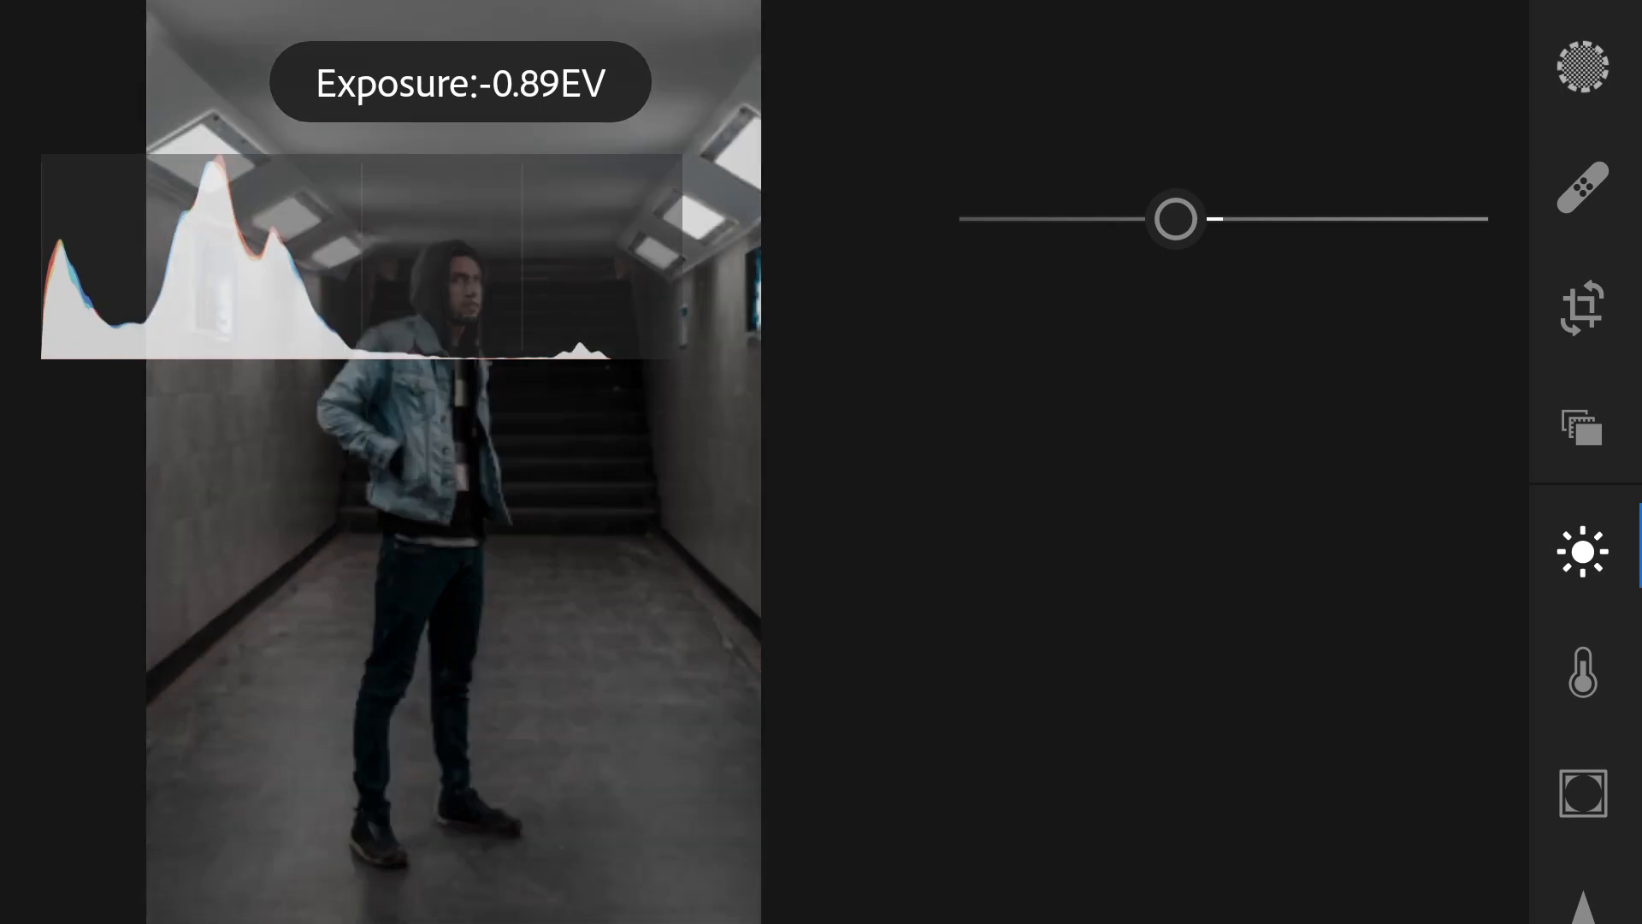
drag(1172, 219, 1189, 218)
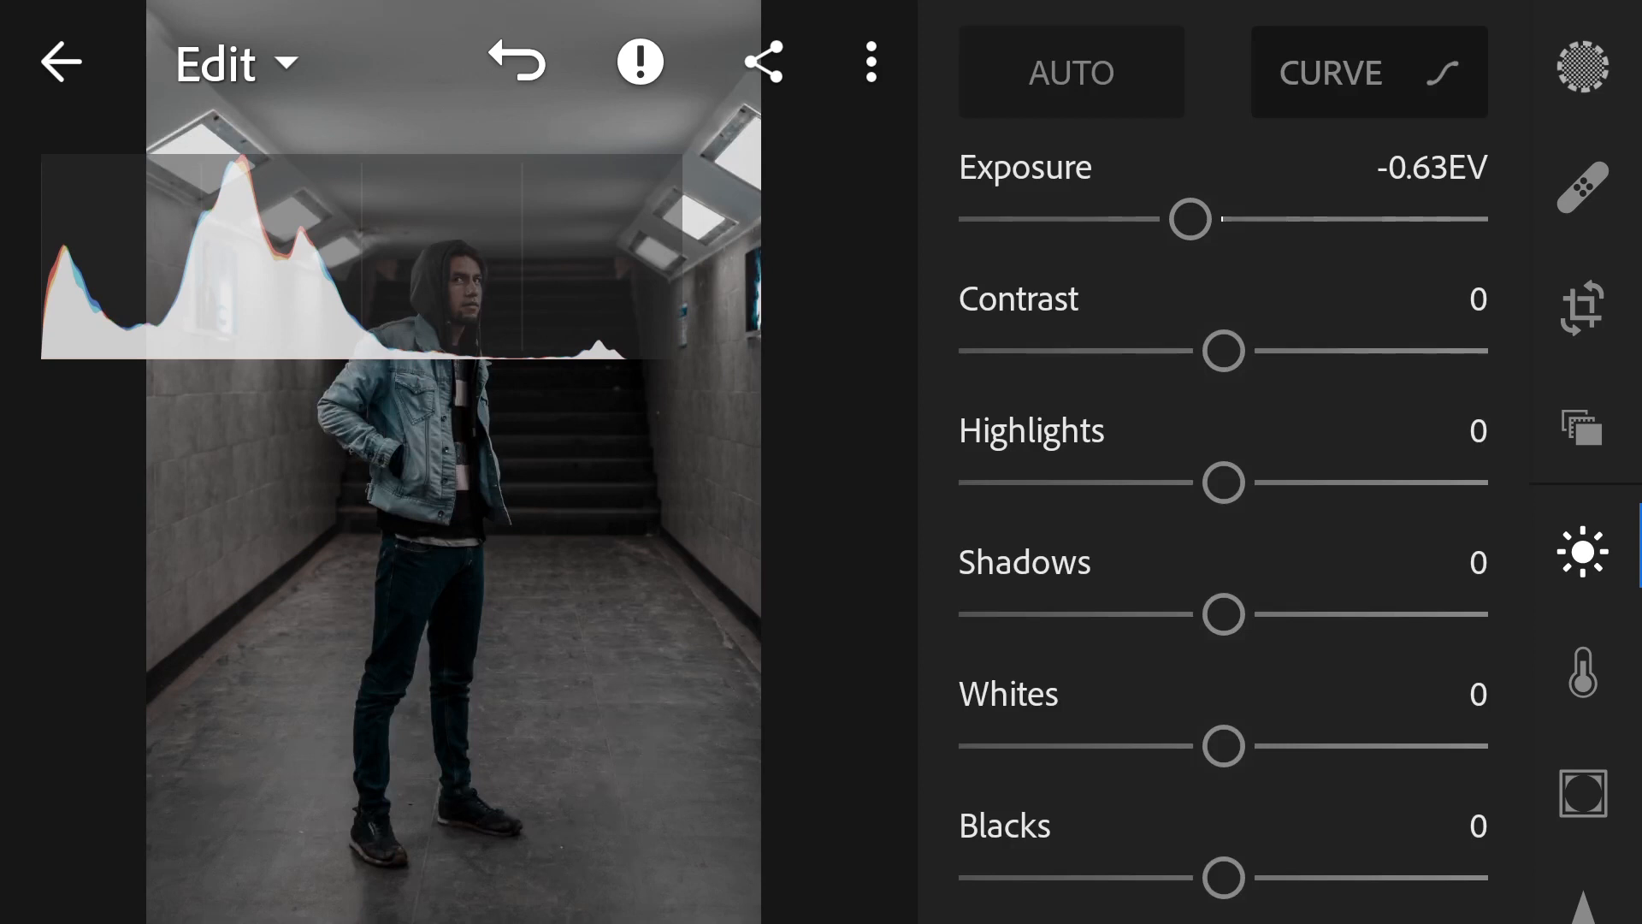
drag(1224, 351, 1284, 351)
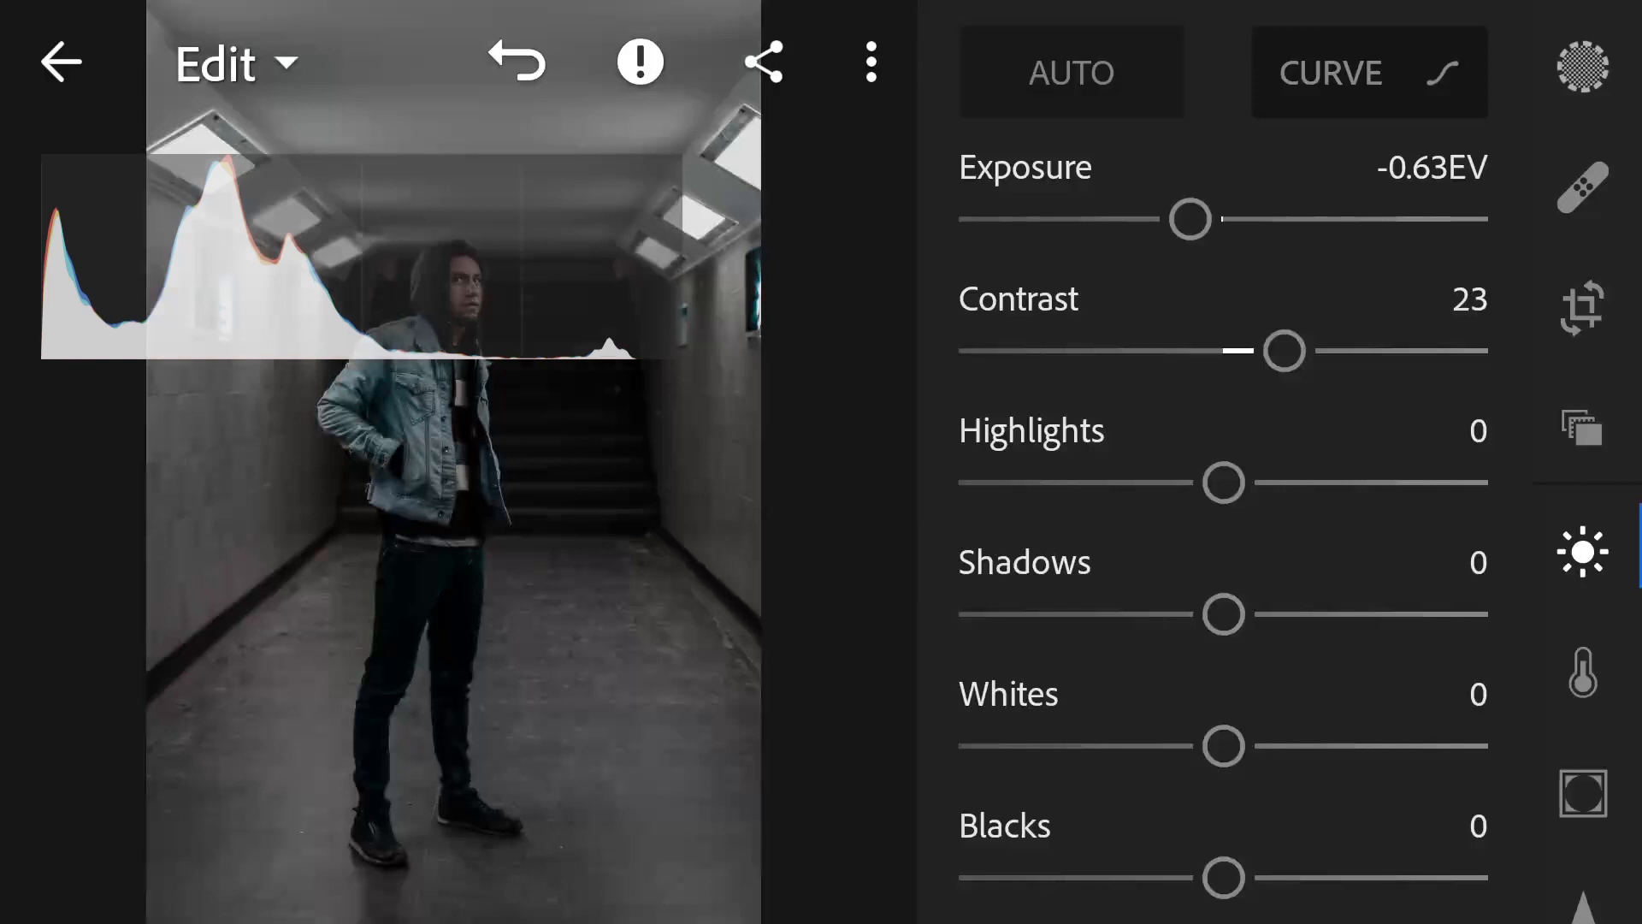
Step: Set highlights 34, shadows -19, whites -24 and blacks 3
drag(1223, 483, 1287, 483)
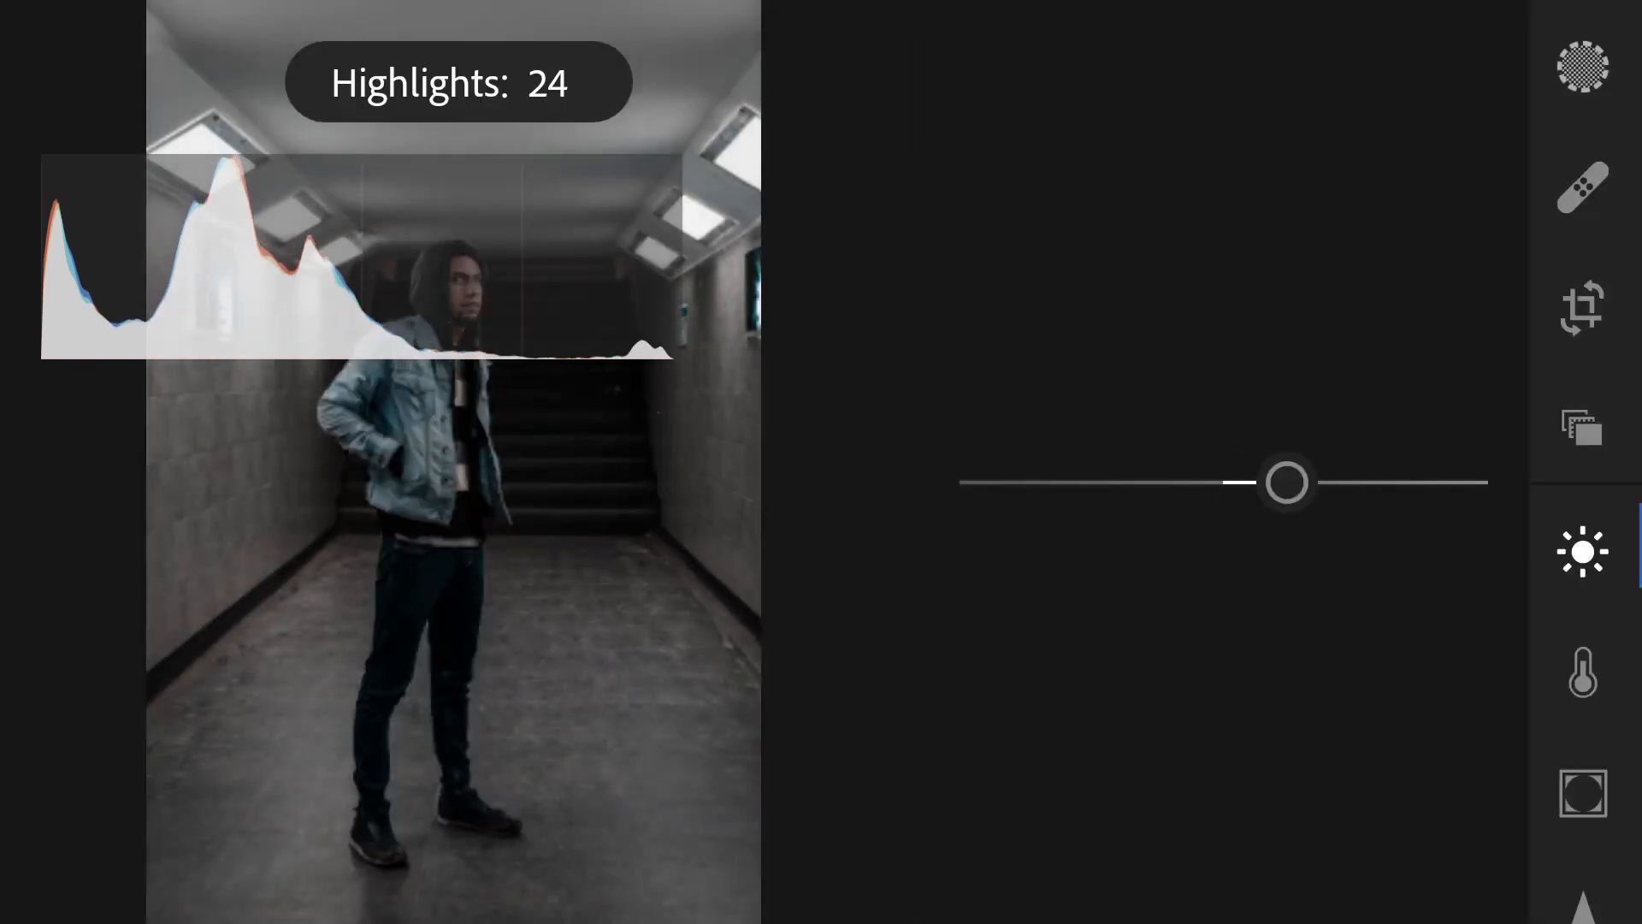
drag(1284, 482, 1314, 482)
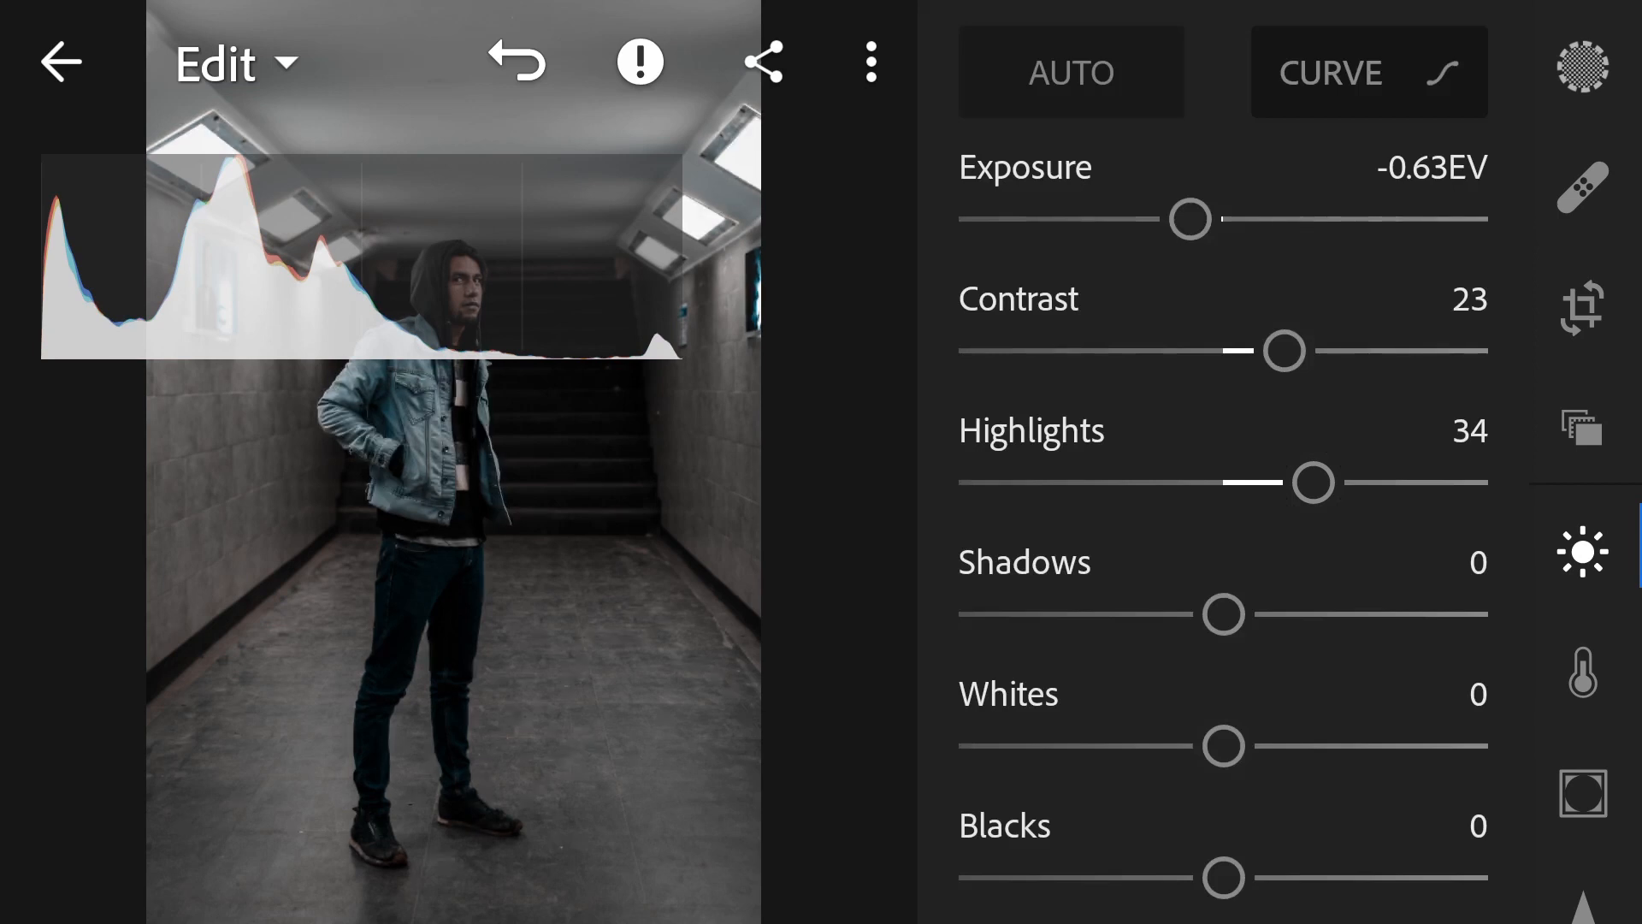
drag(1222, 615, 1188, 615)
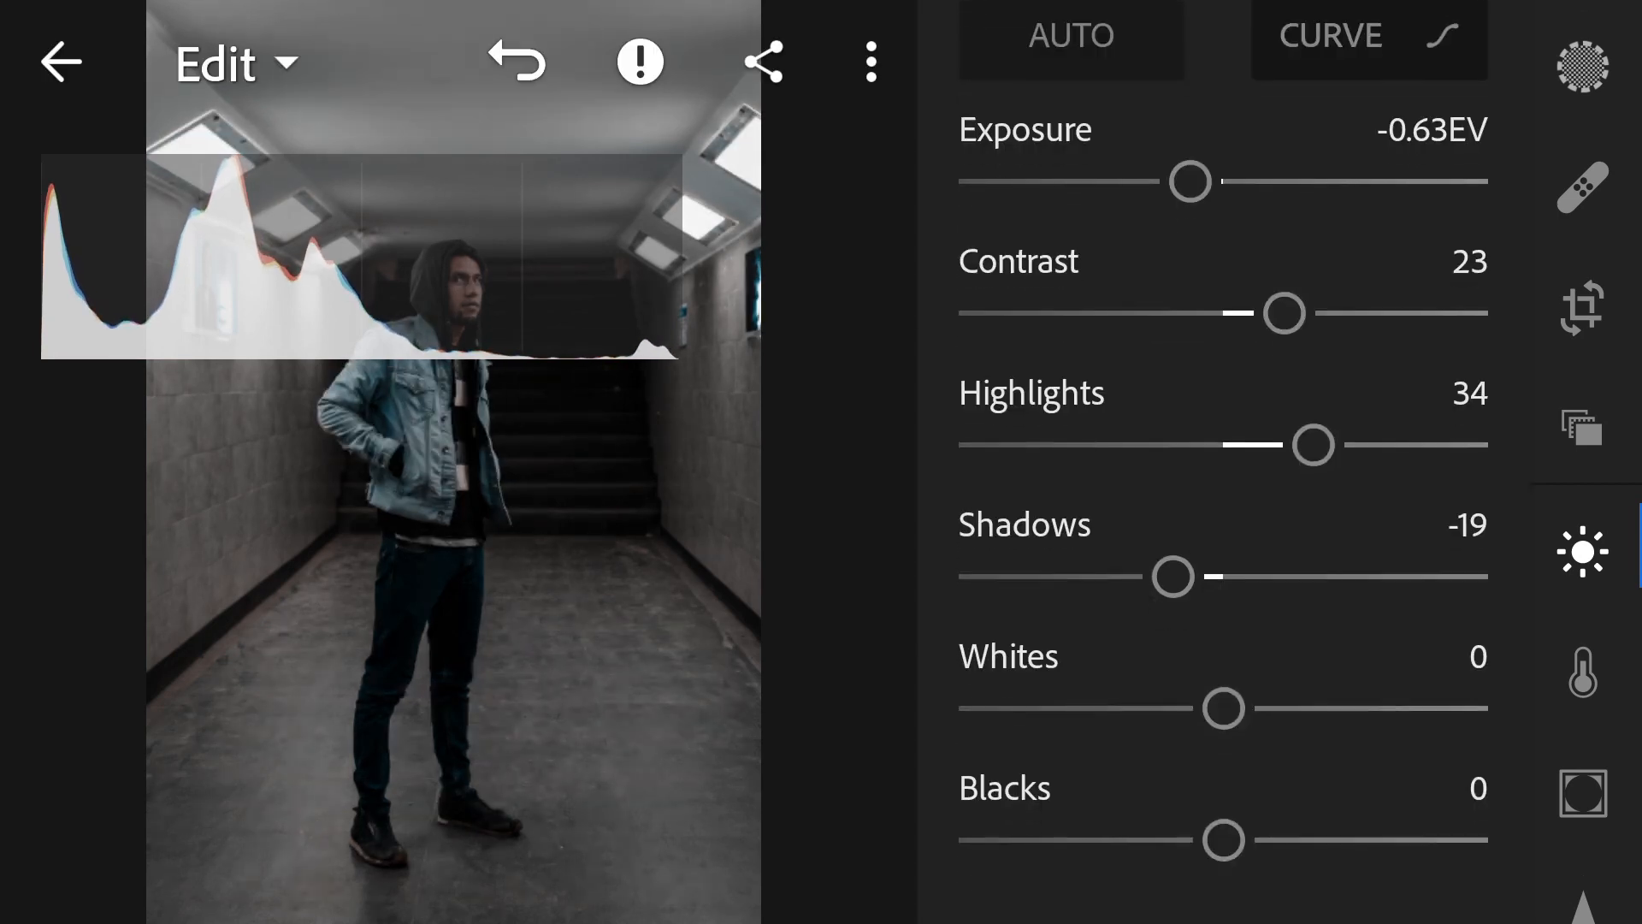
drag(1224, 708, 1169, 675)
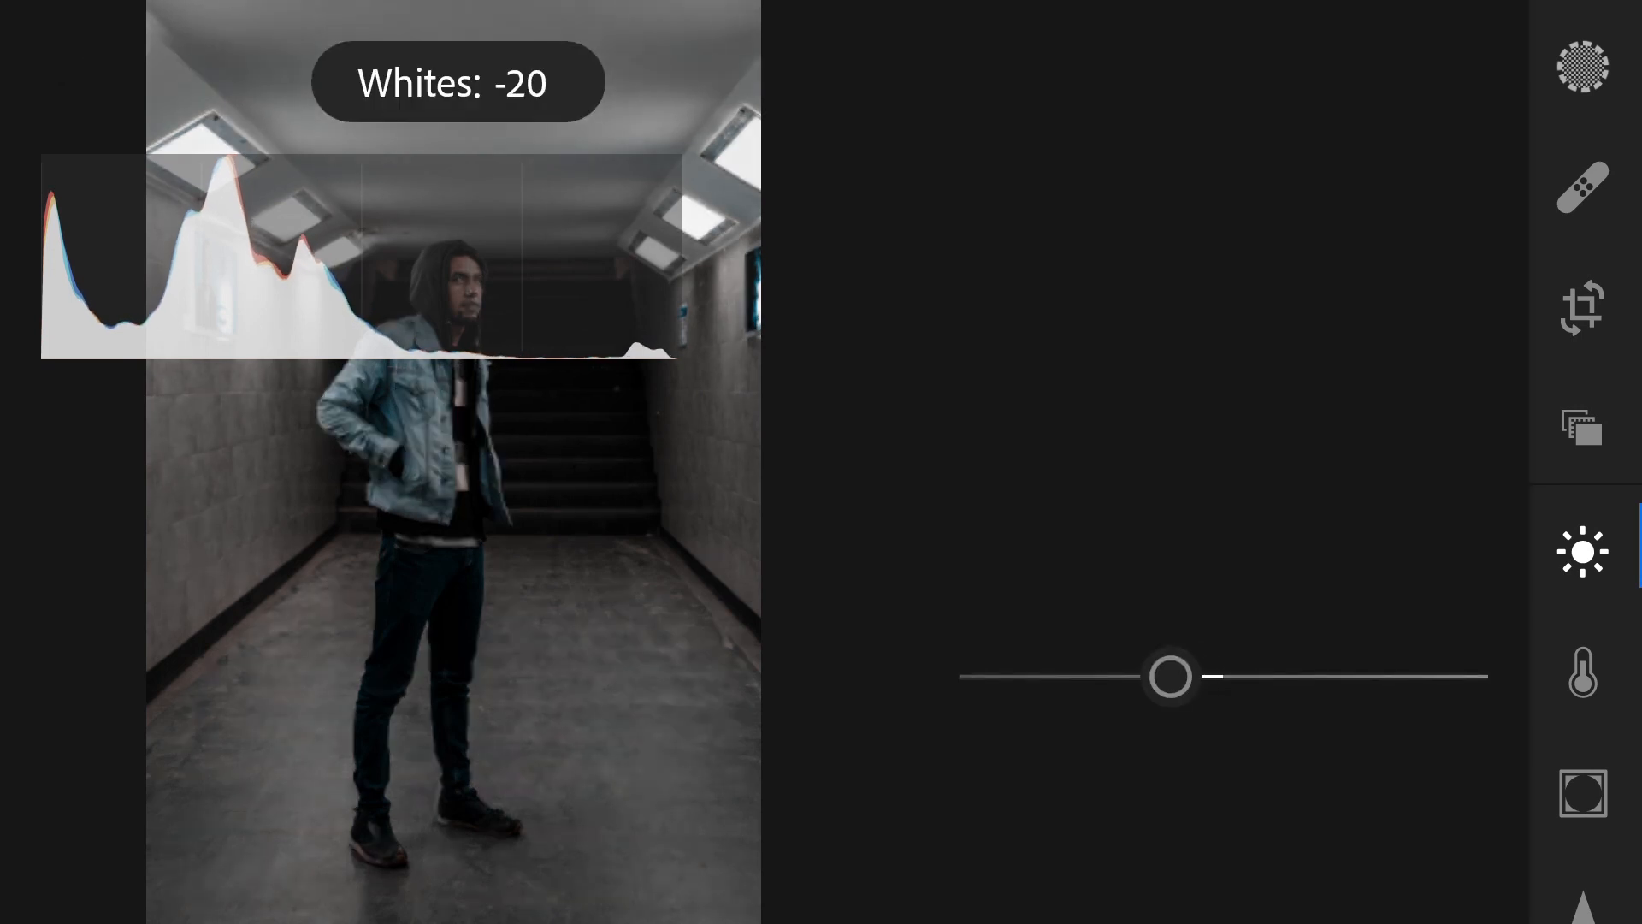
drag(1184, 675, 1157, 676)
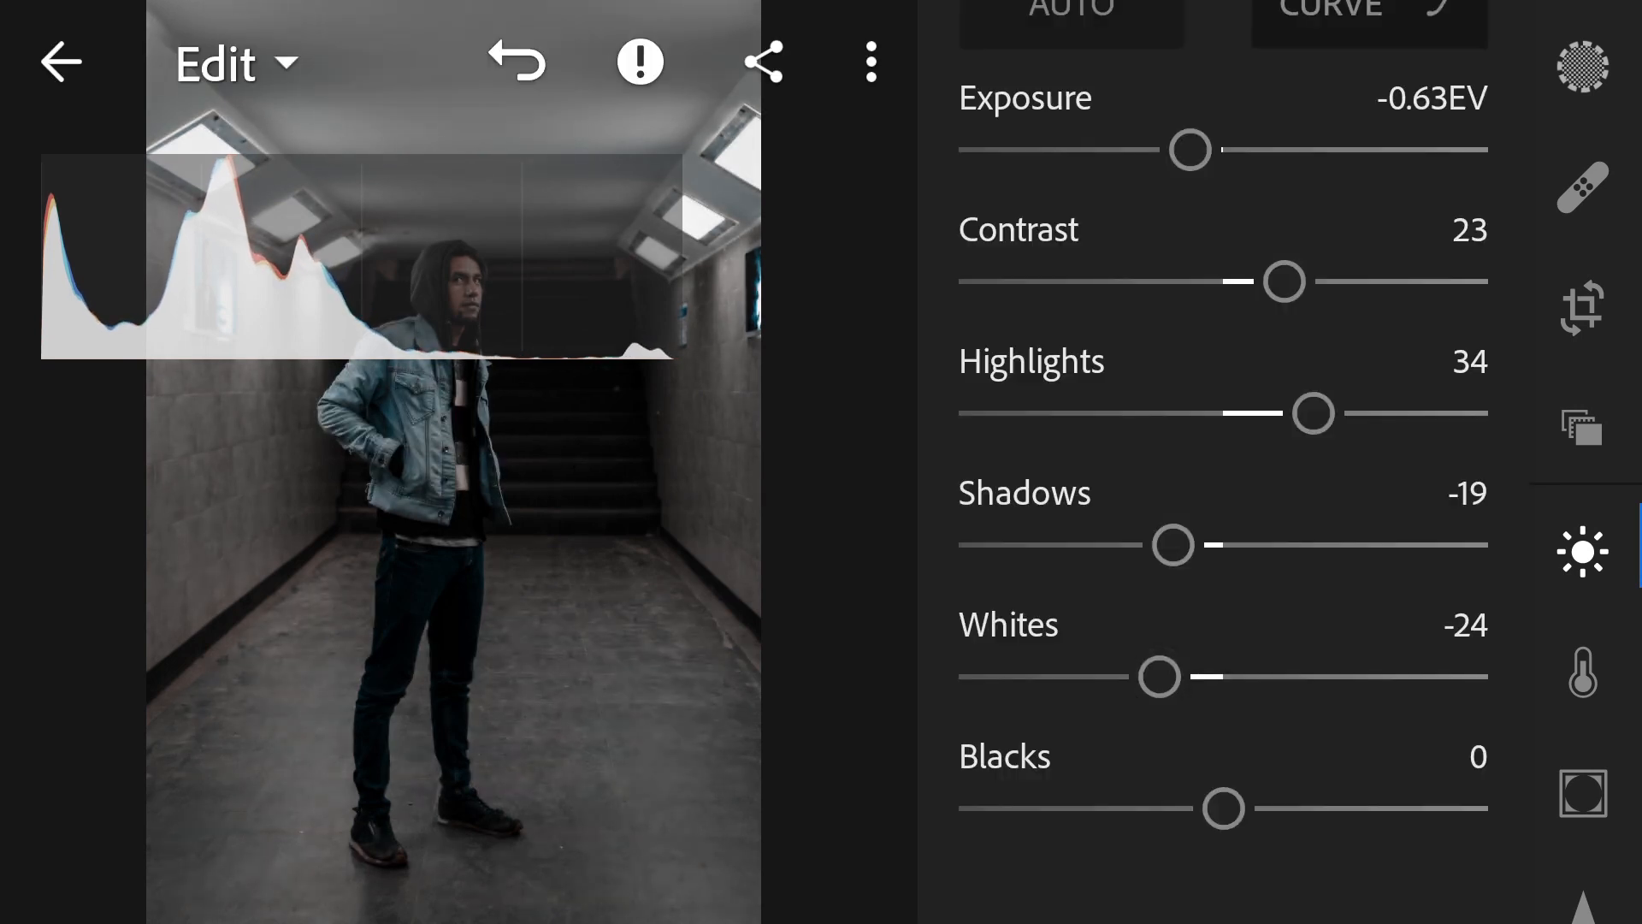
drag(1222, 807, 1215, 808)
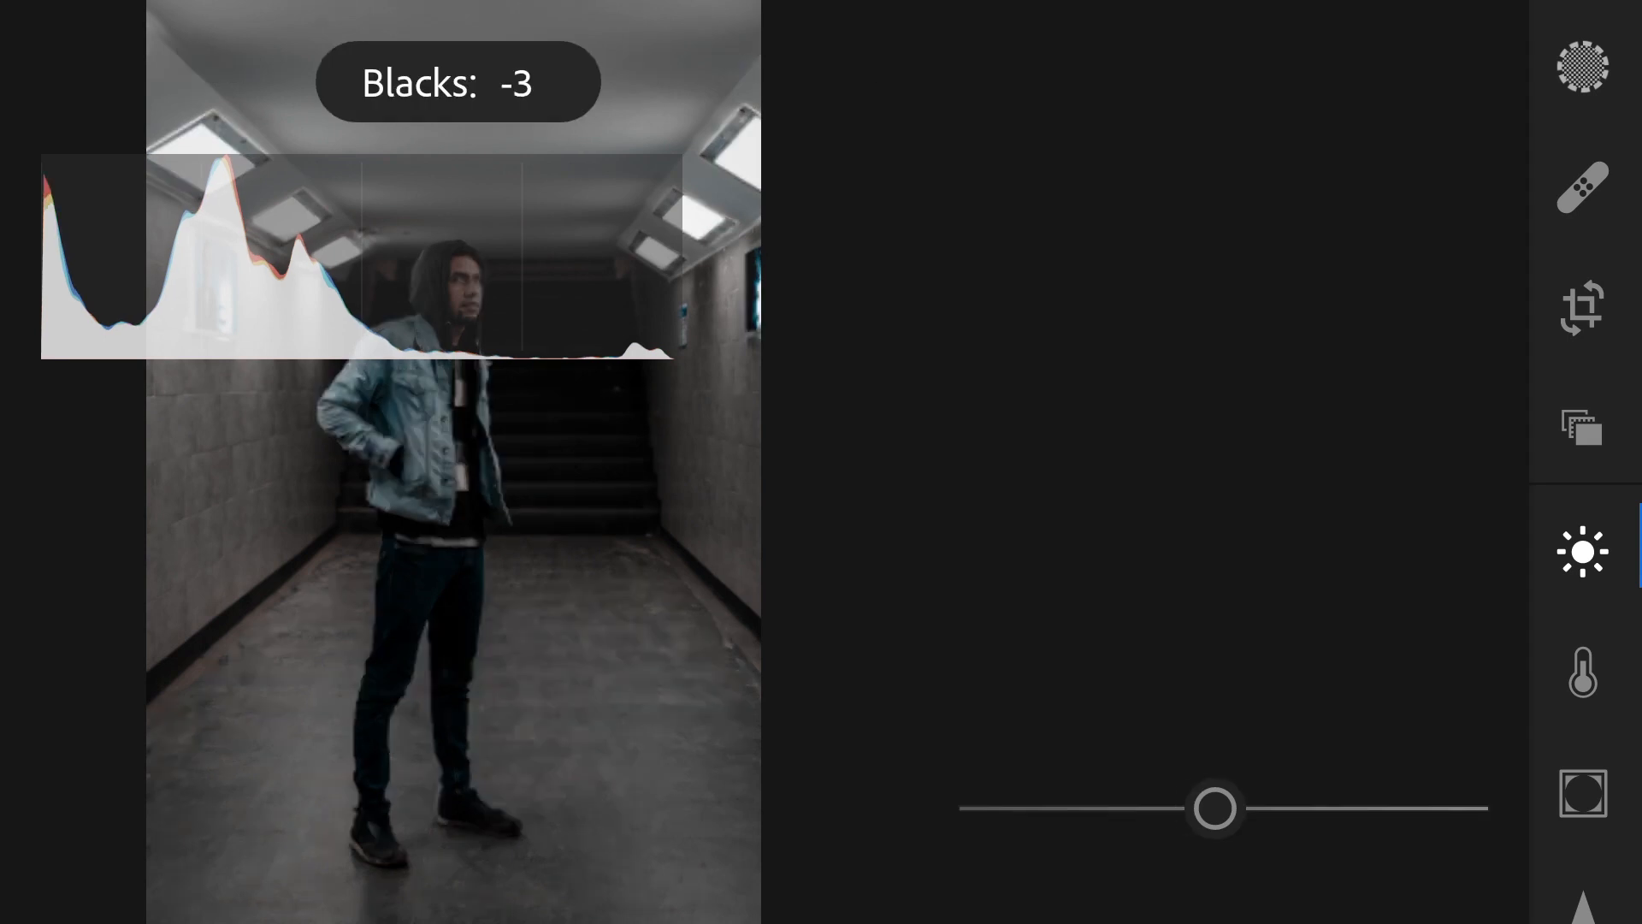
drag(1204, 807, 1233, 807)
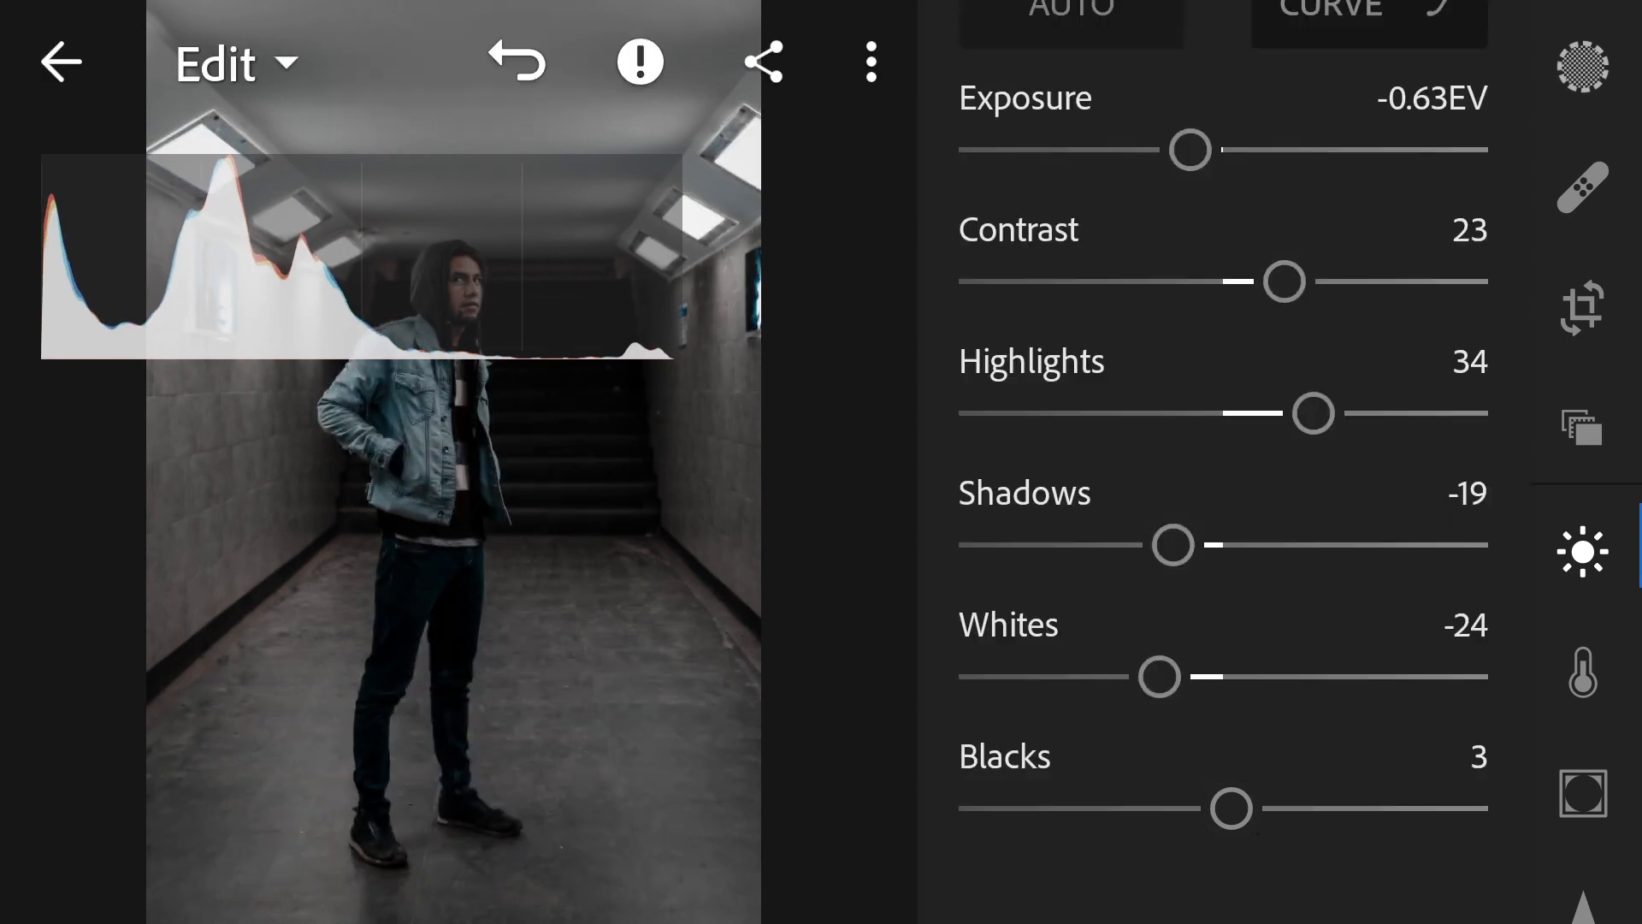
scroll(down, 3)
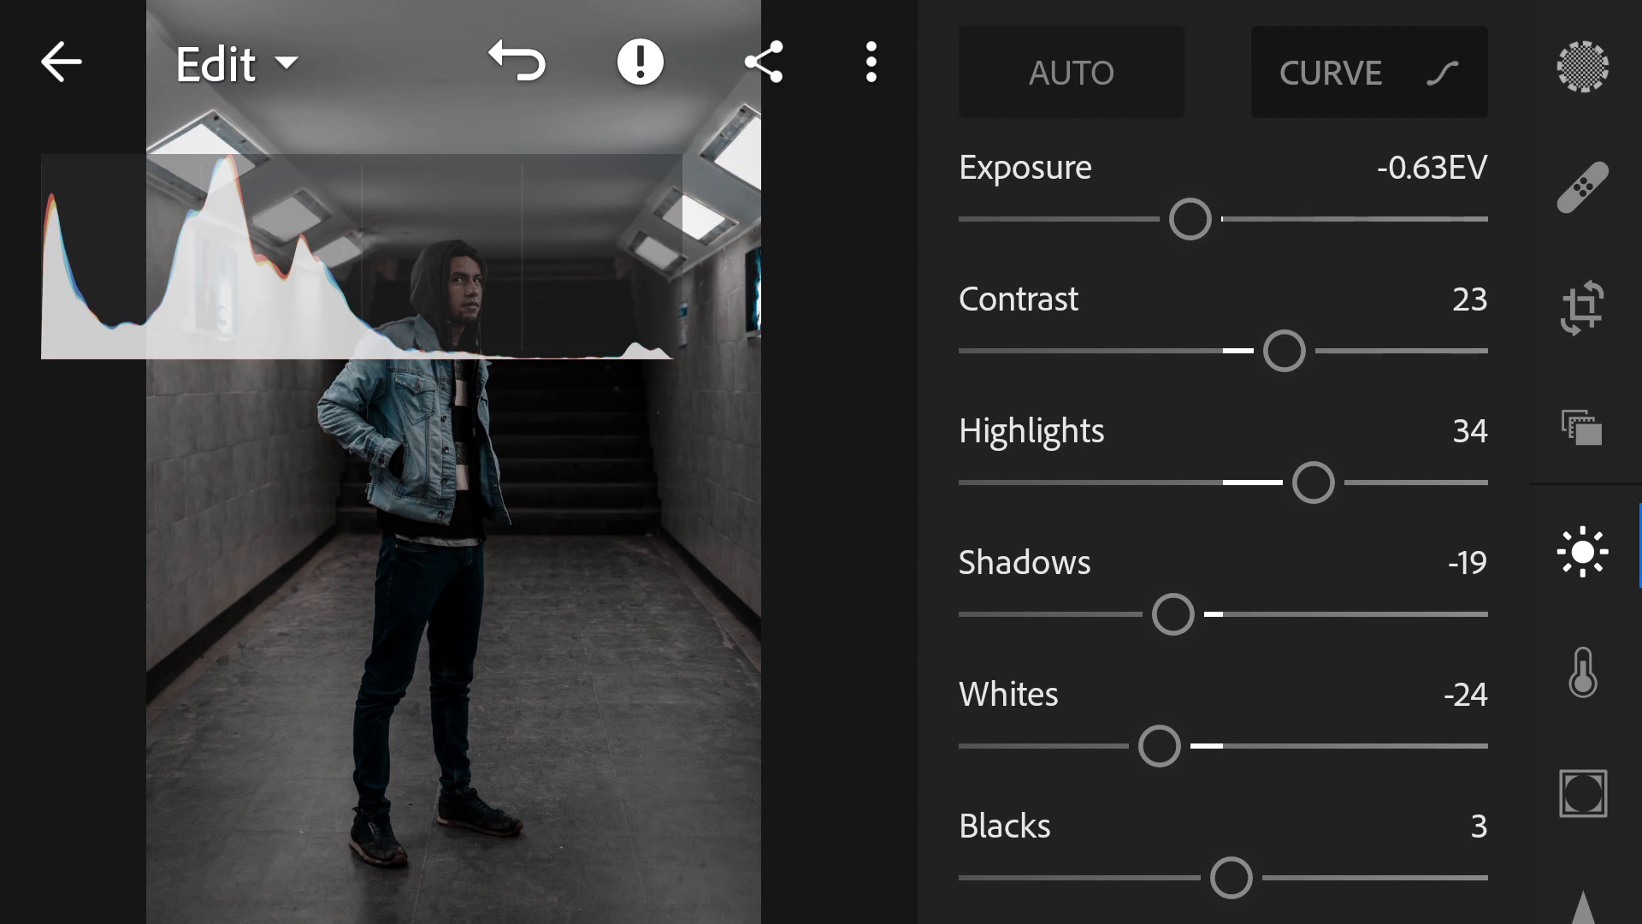
Step: On the white luminance curve, add midtone and shadow points for an S and lower the white point
click(1377, 72)
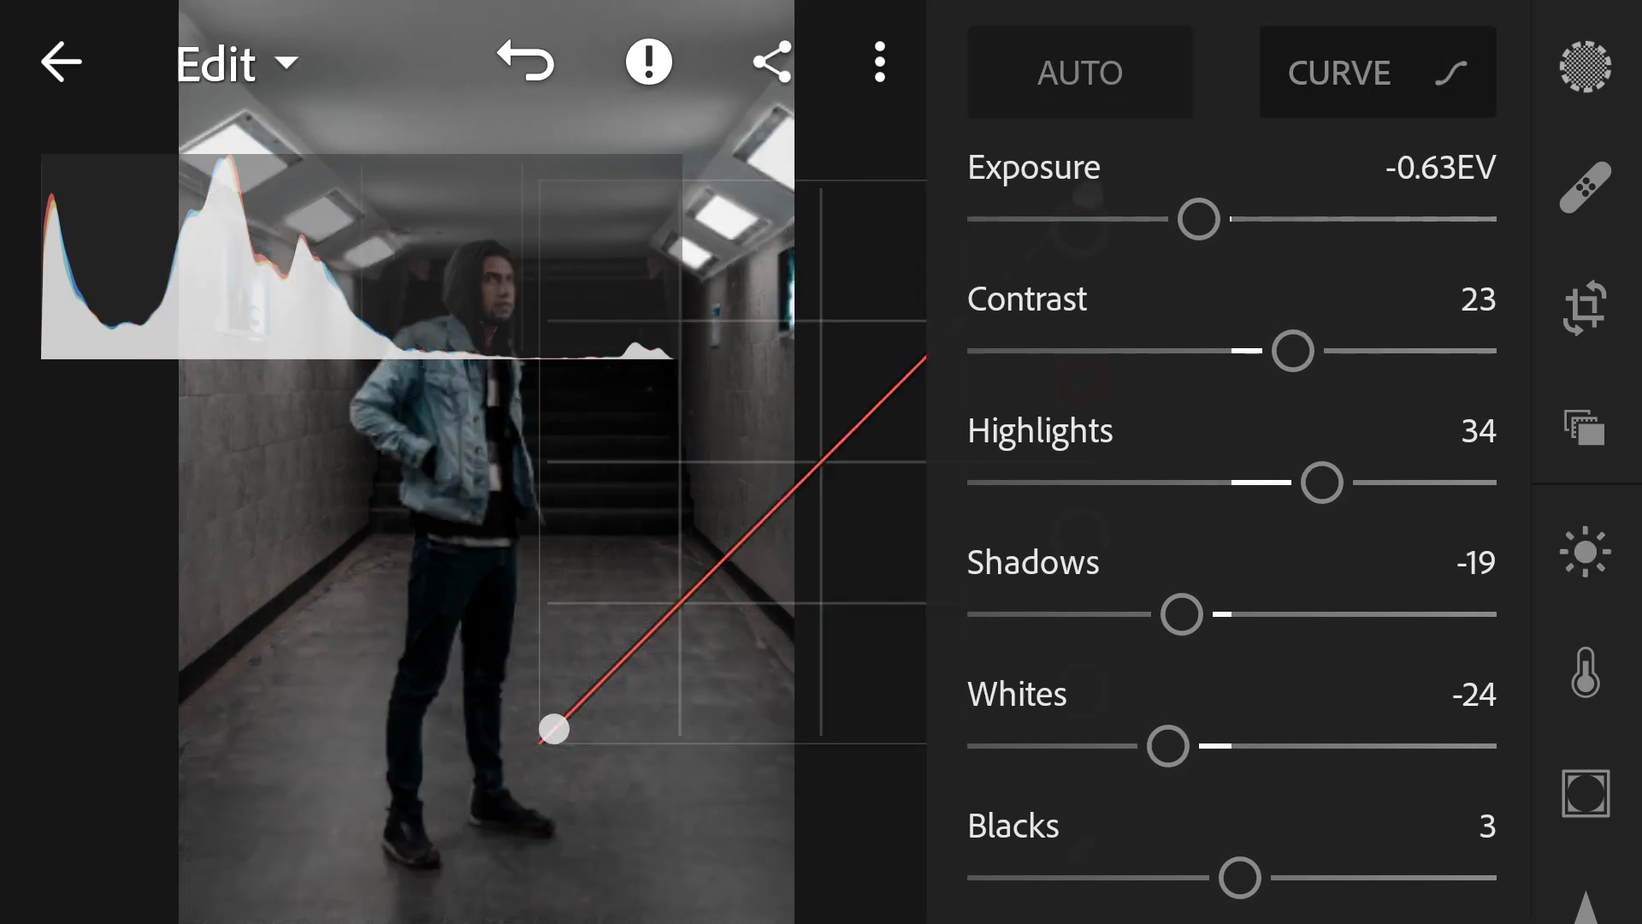
click(1376, 71)
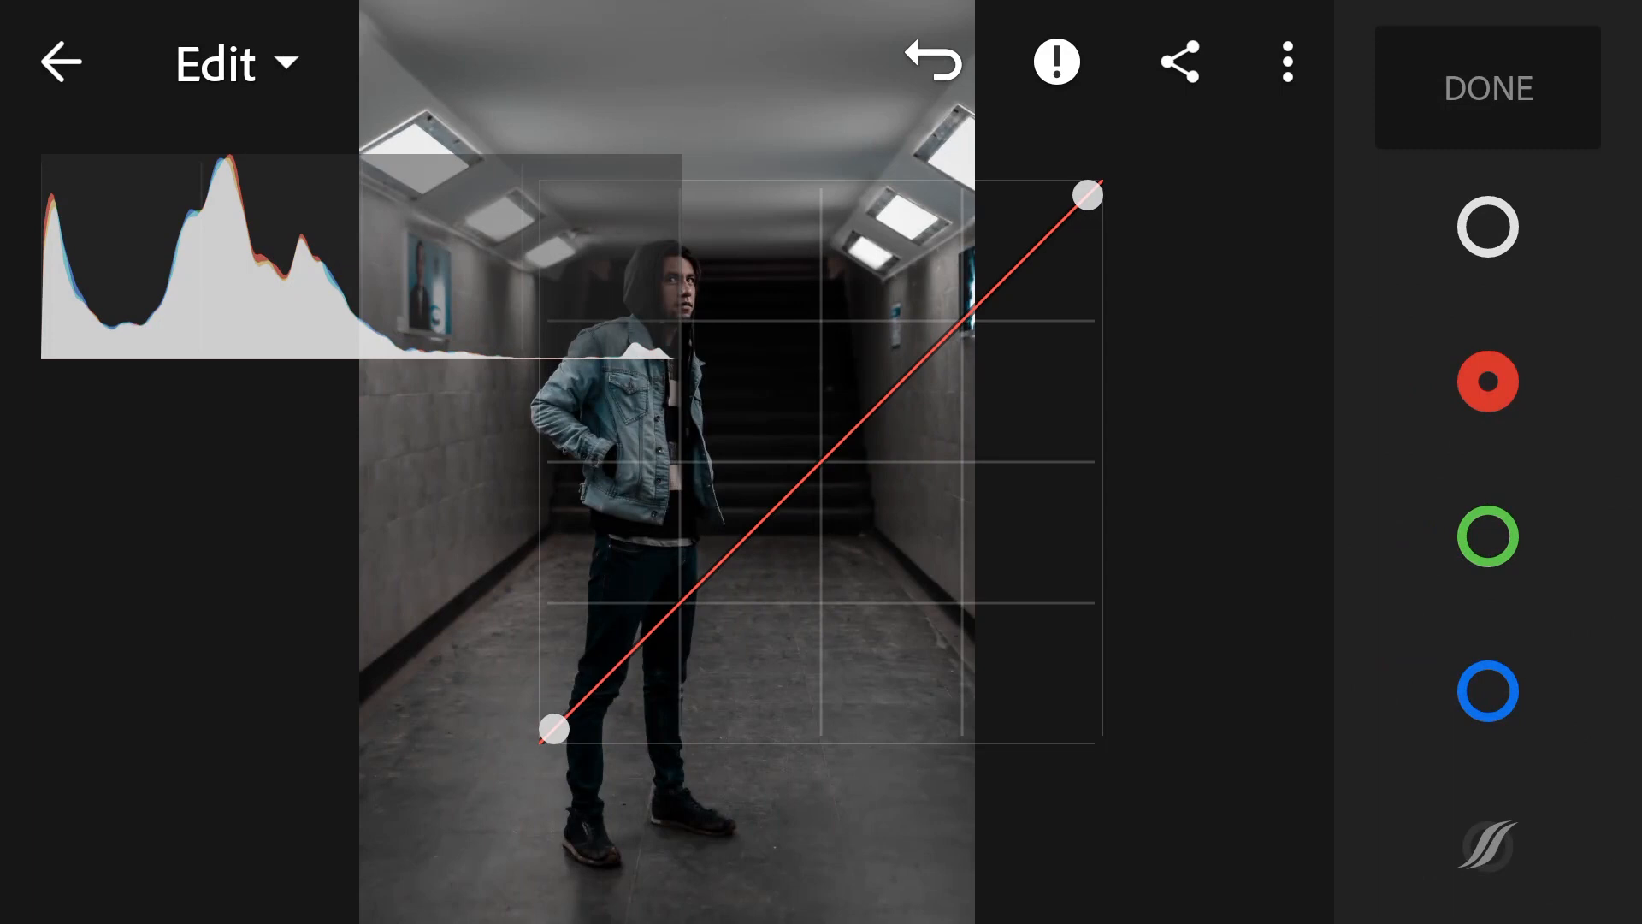
click(1487, 226)
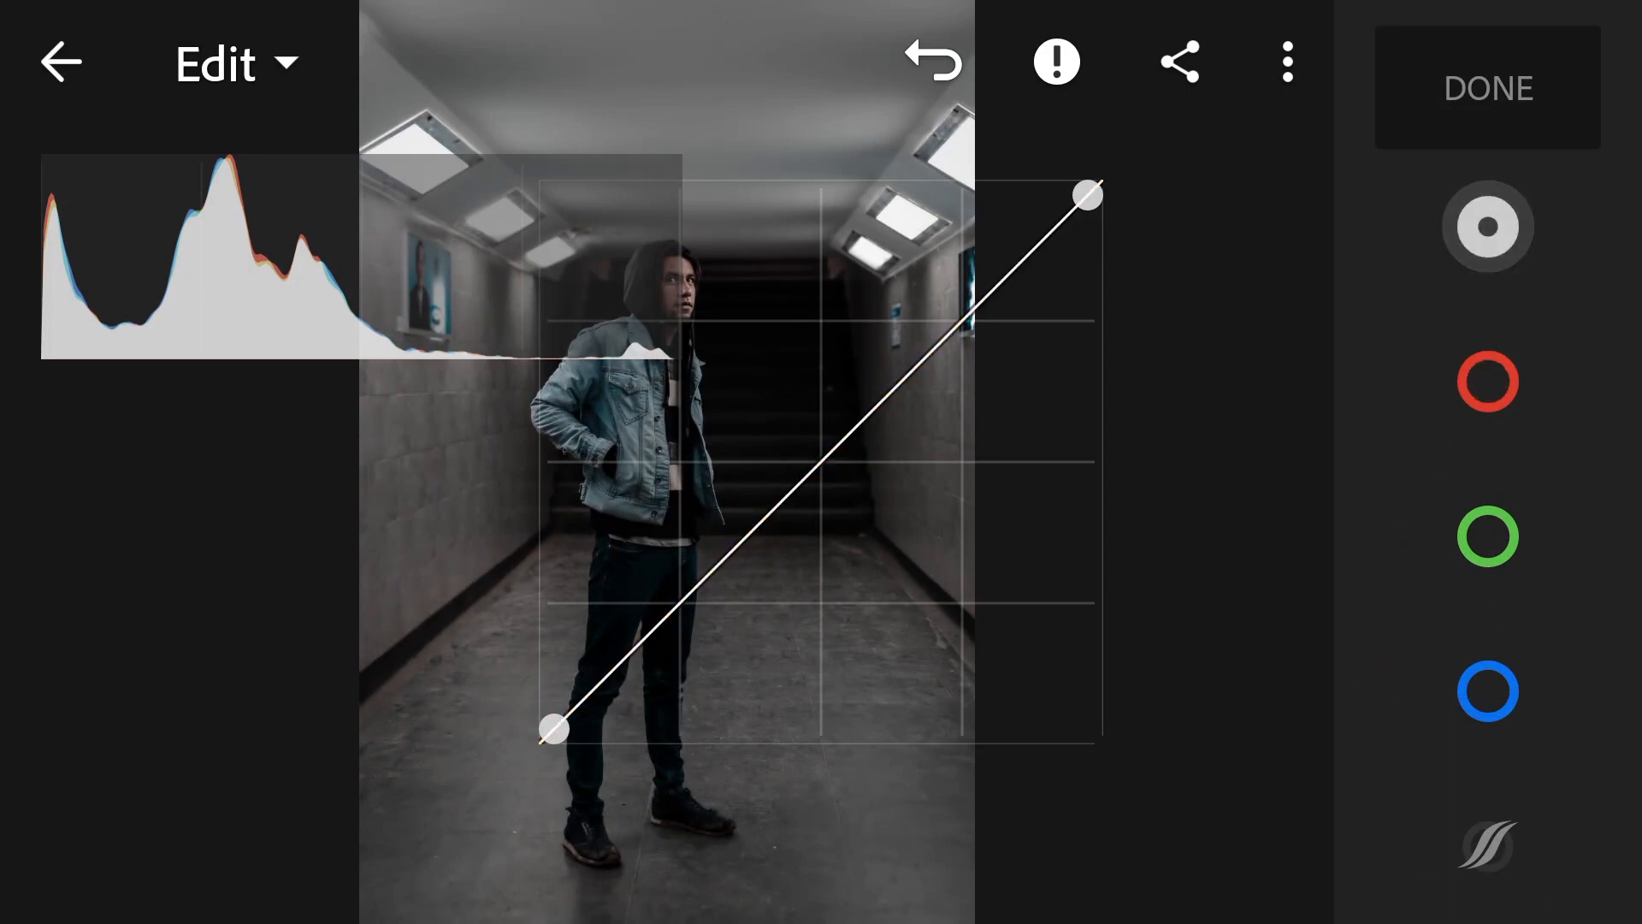
click(1486, 226)
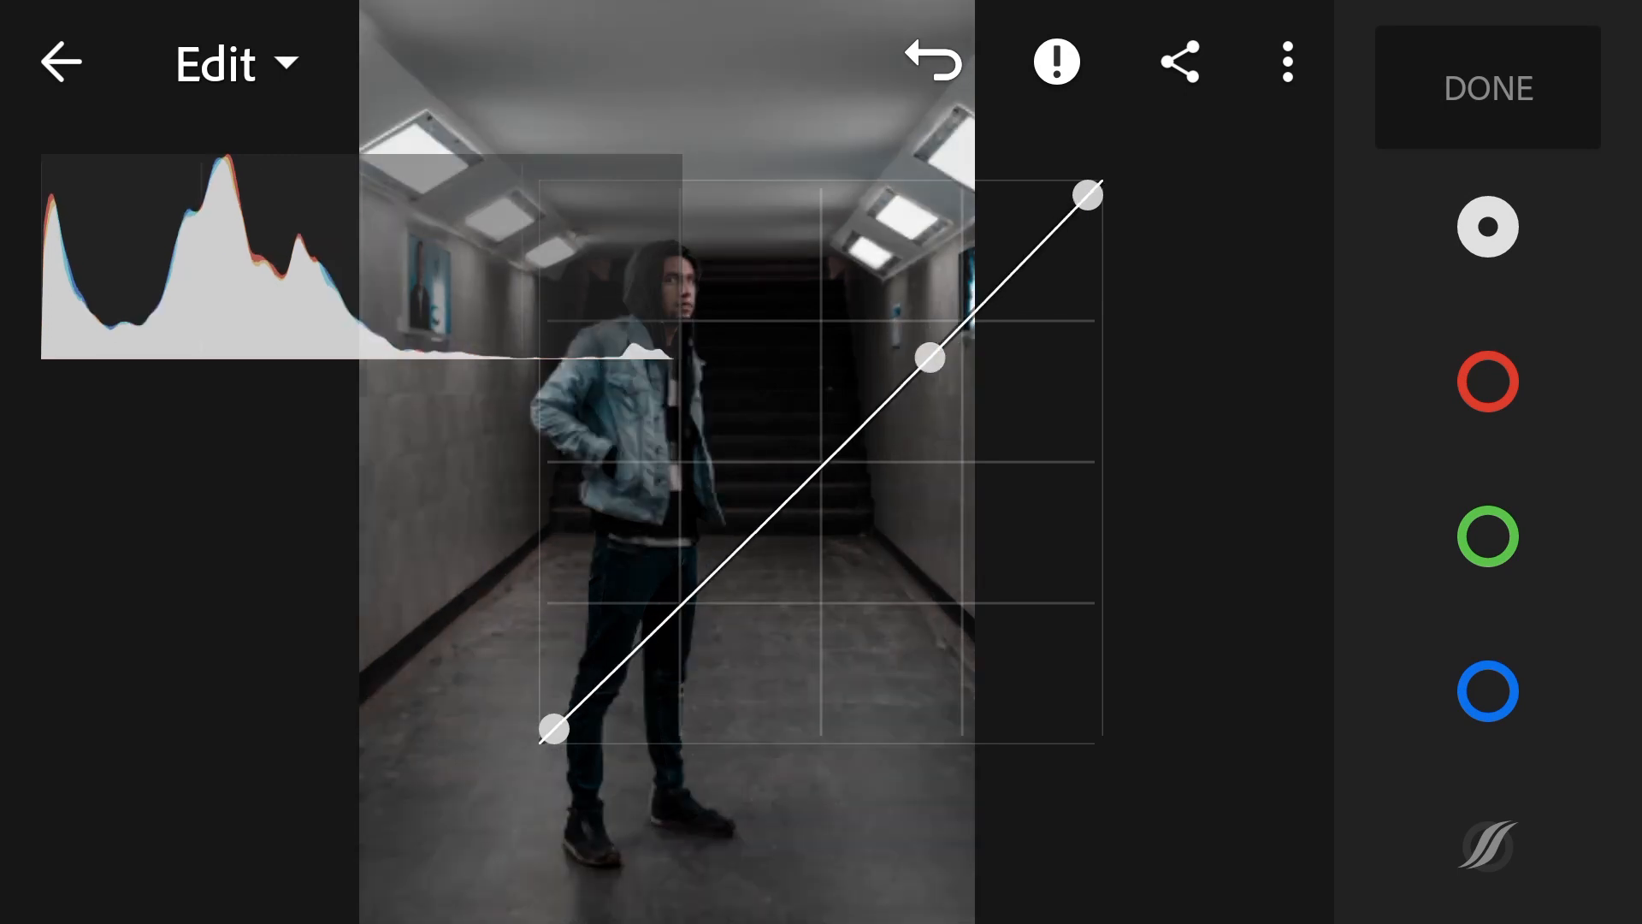
drag(928, 357, 873, 405)
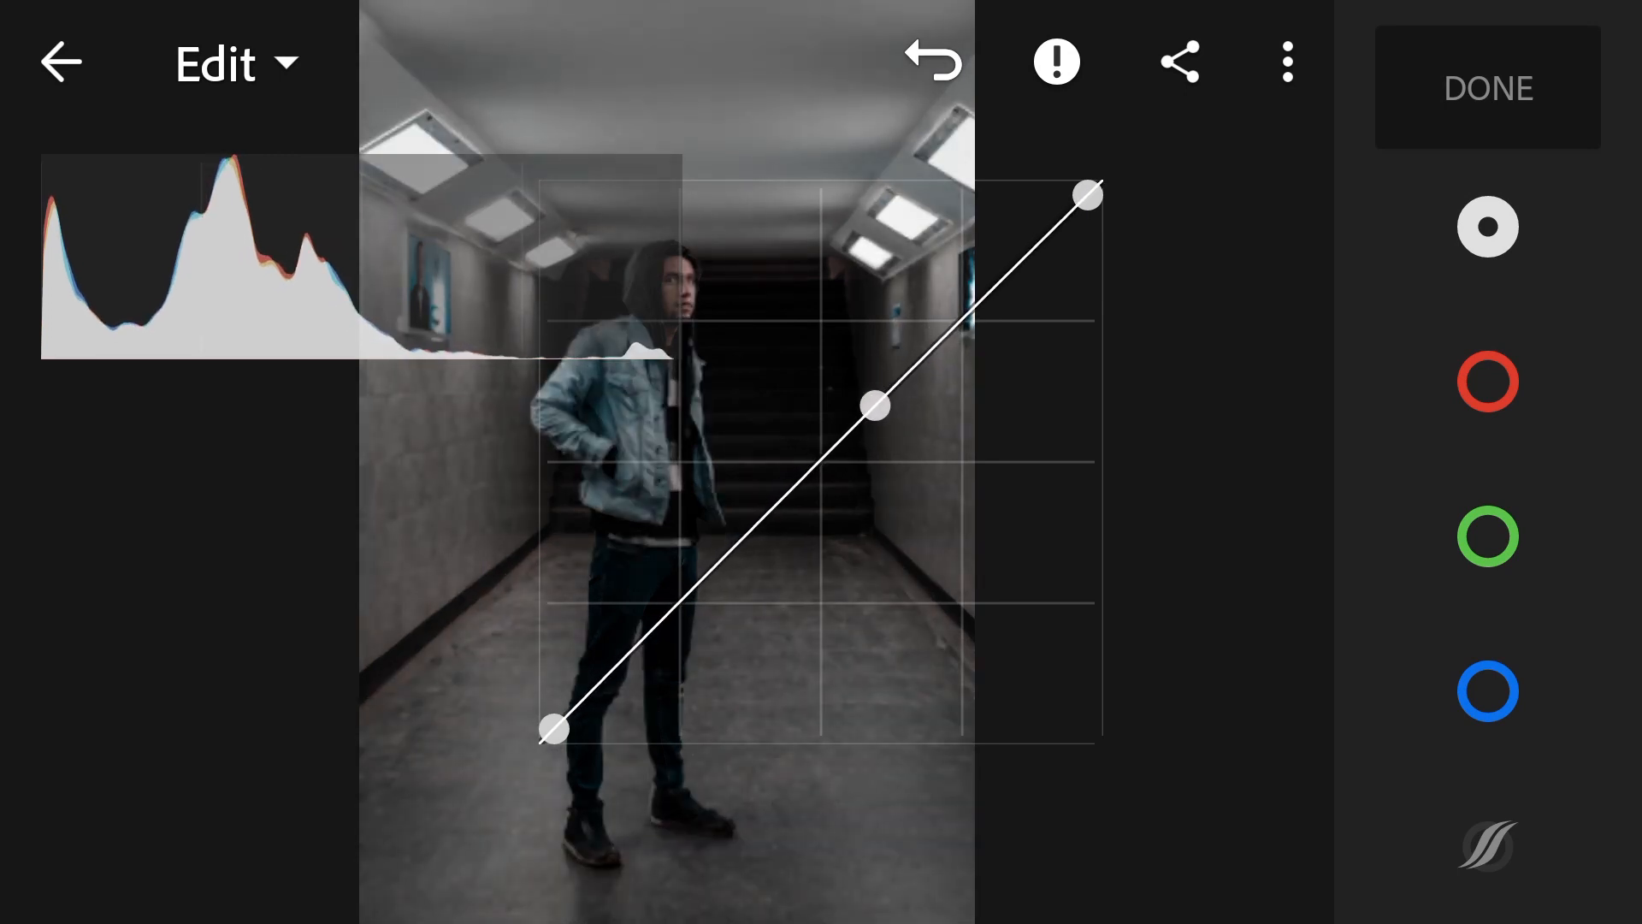
drag(1091, 190, 1084, 242)
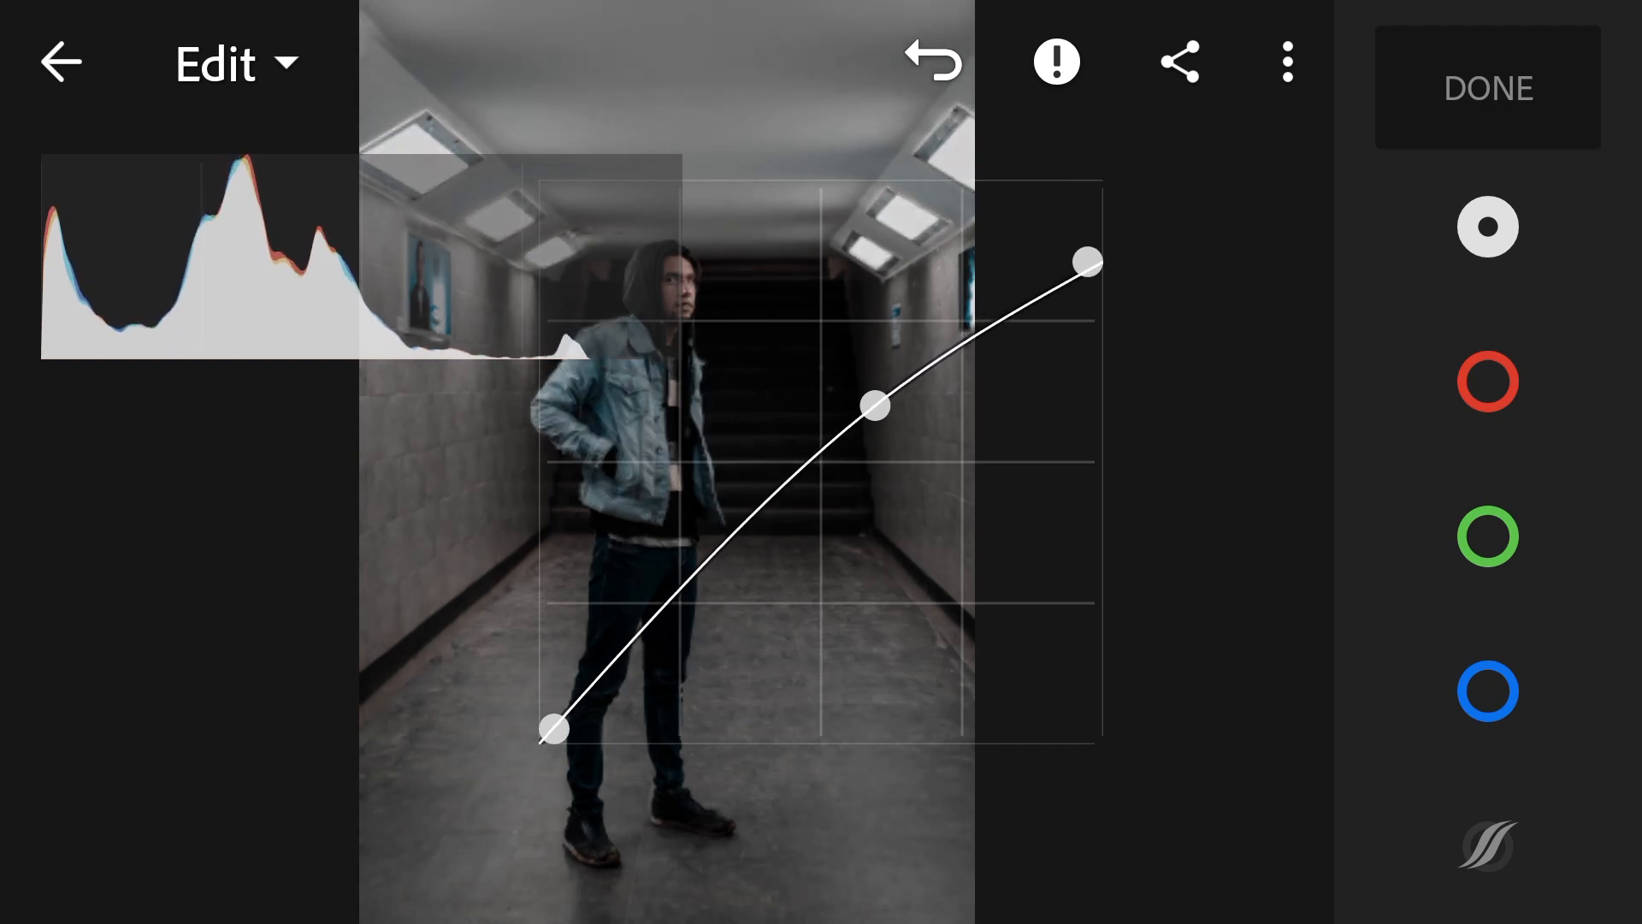
drag(874, 403, 723, 550)
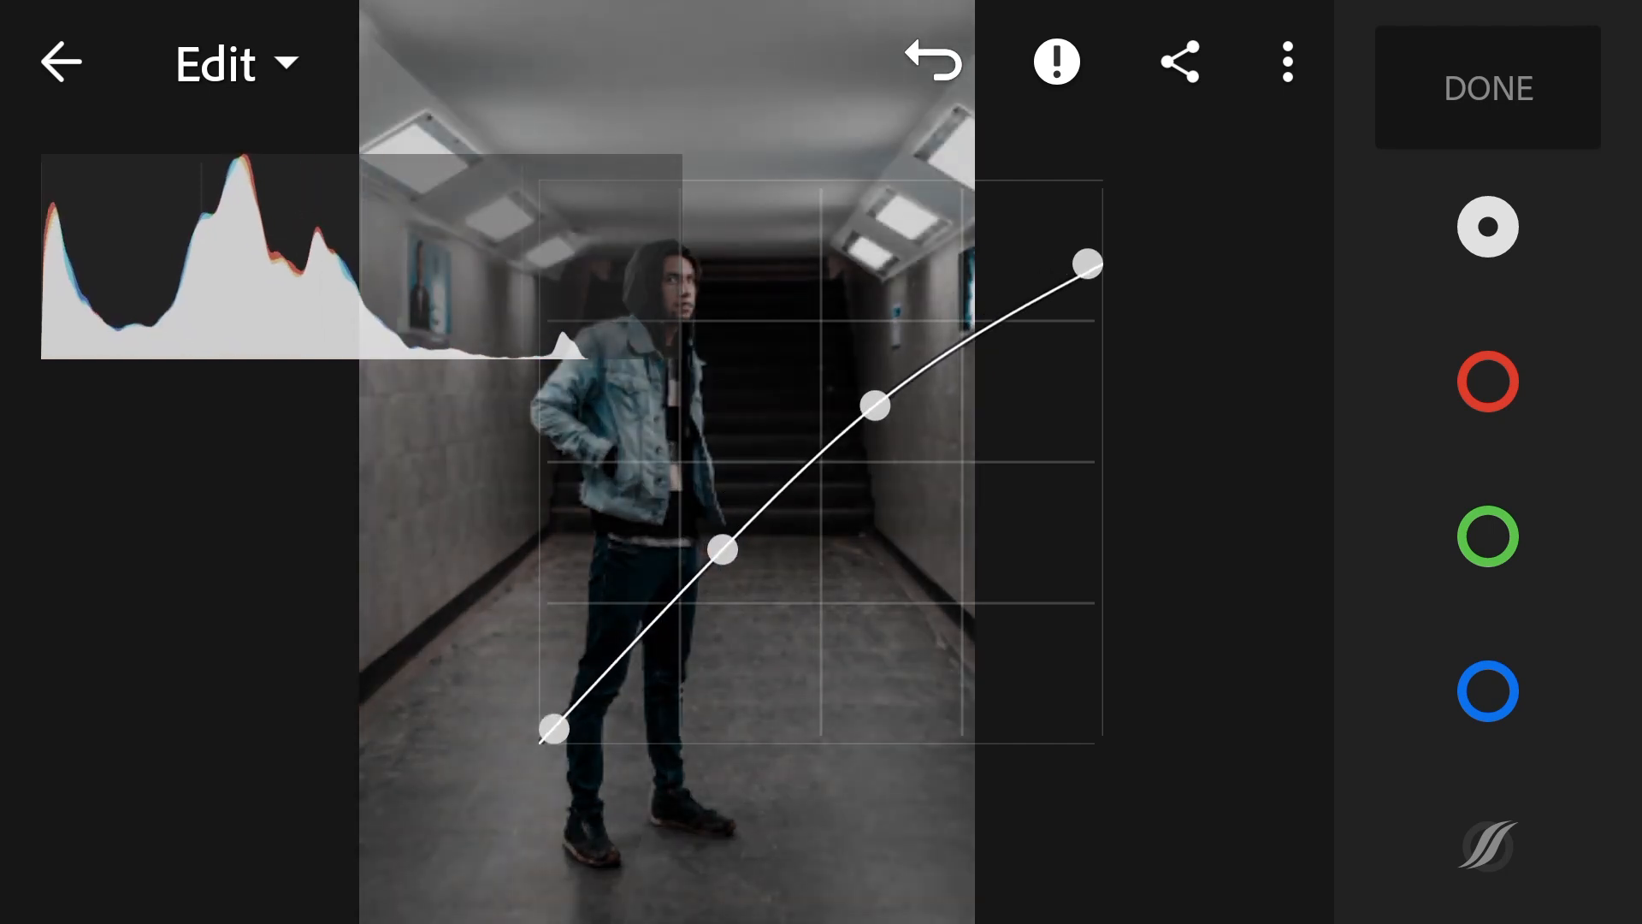
drag(723, 550, 738, 550)
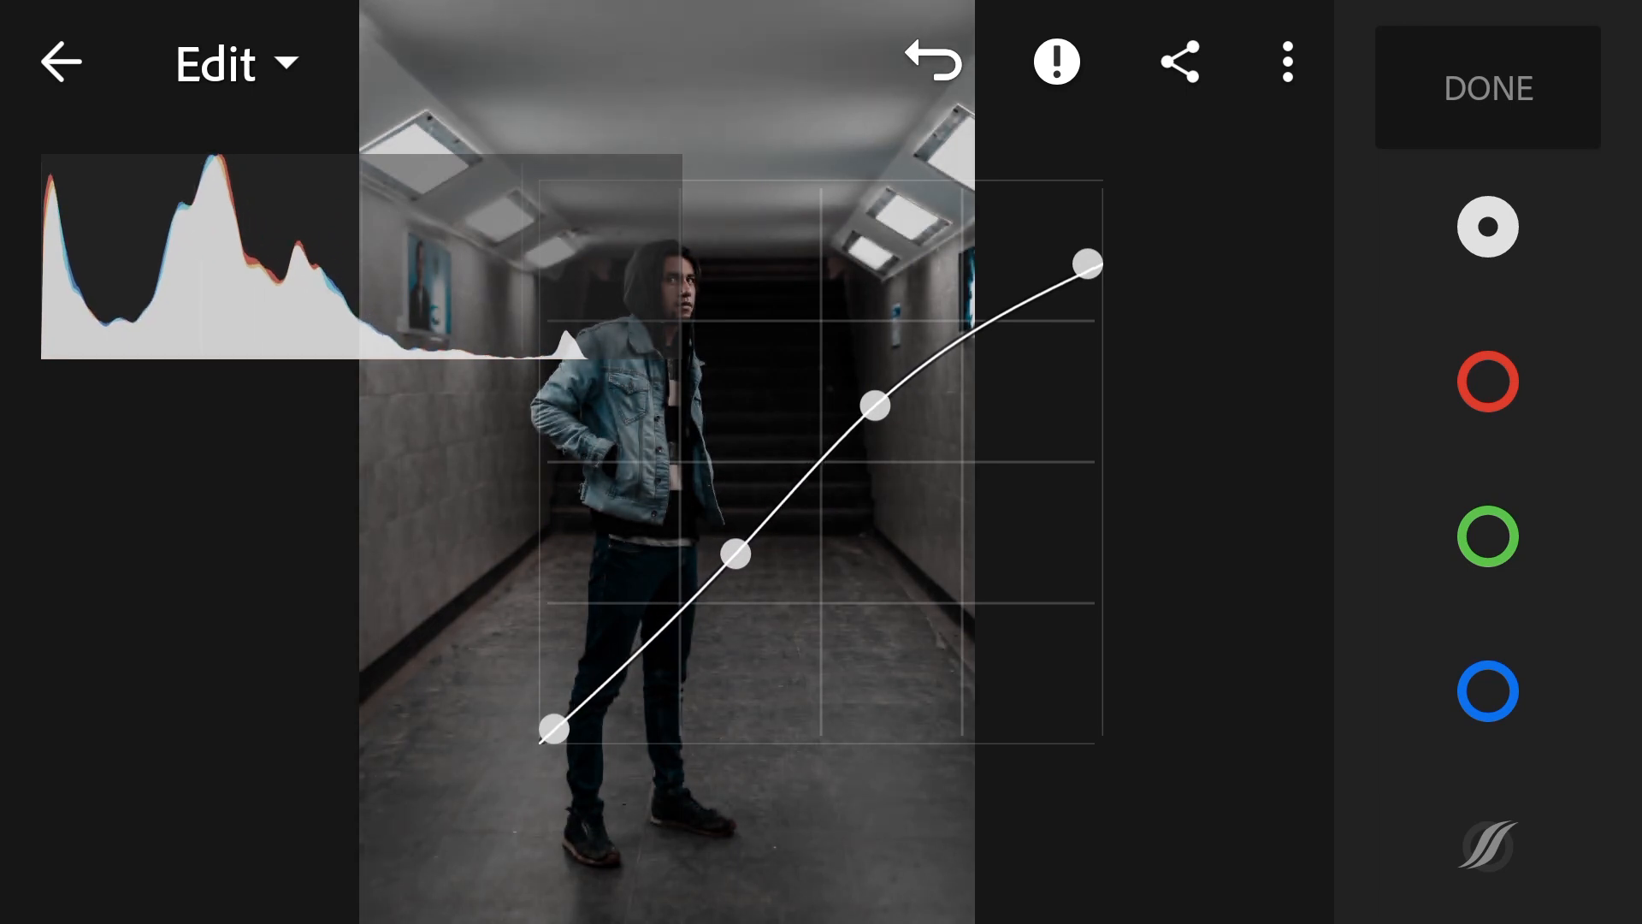
Step: Dip the red channel curve slightly below the diagonal in highlights and shadows
click(1487, 381)
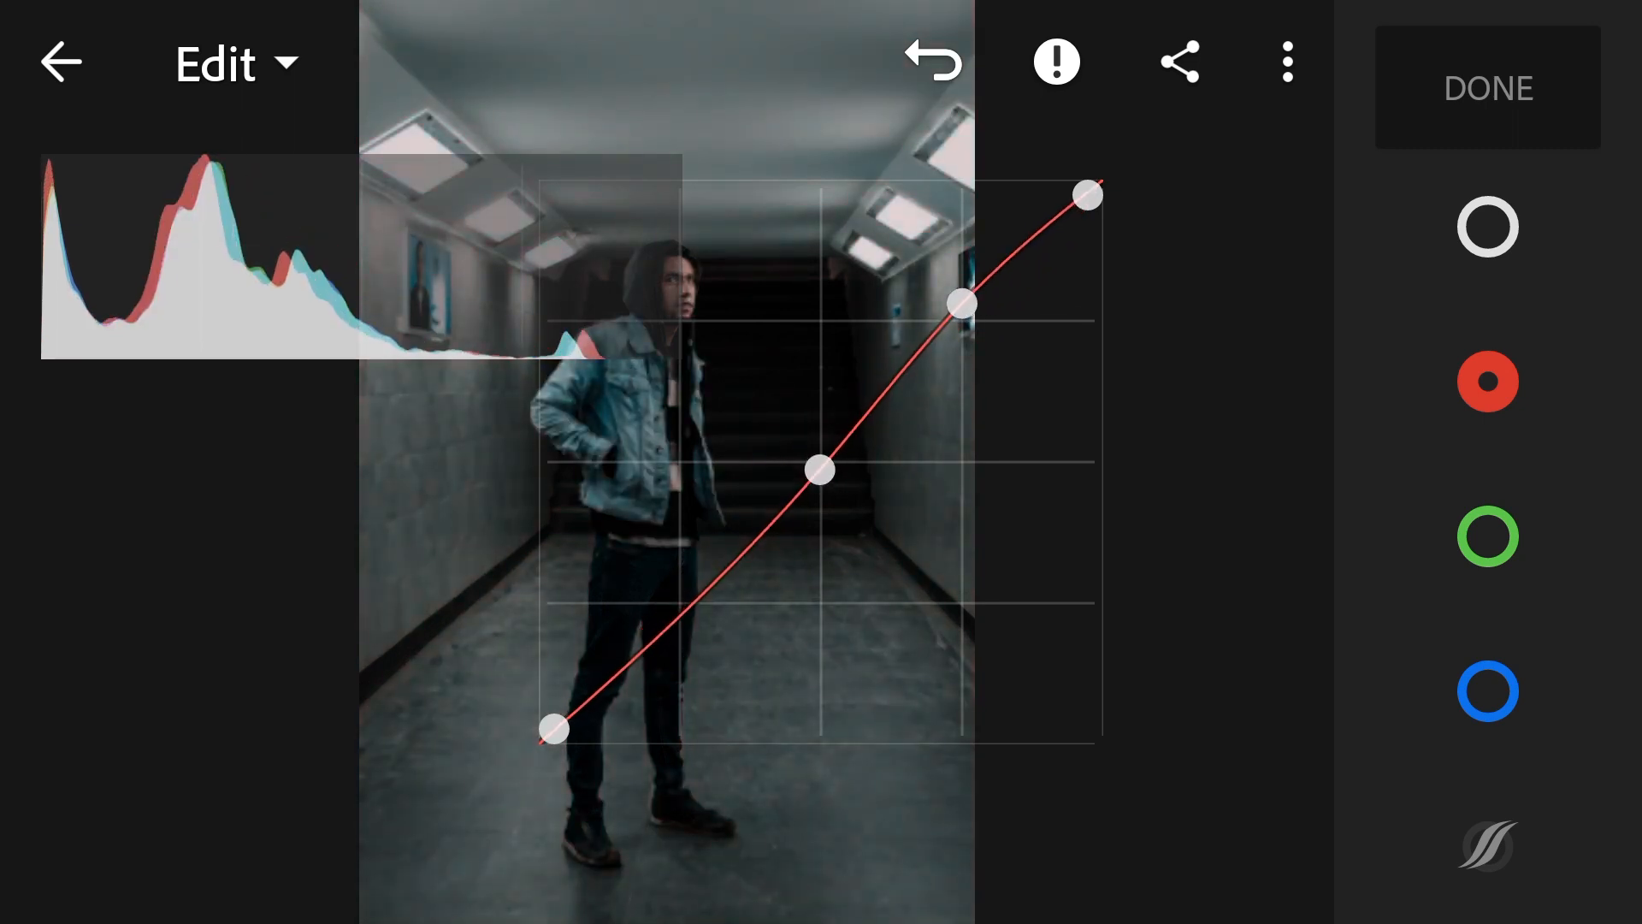
drag(961, 304, 937, 354)
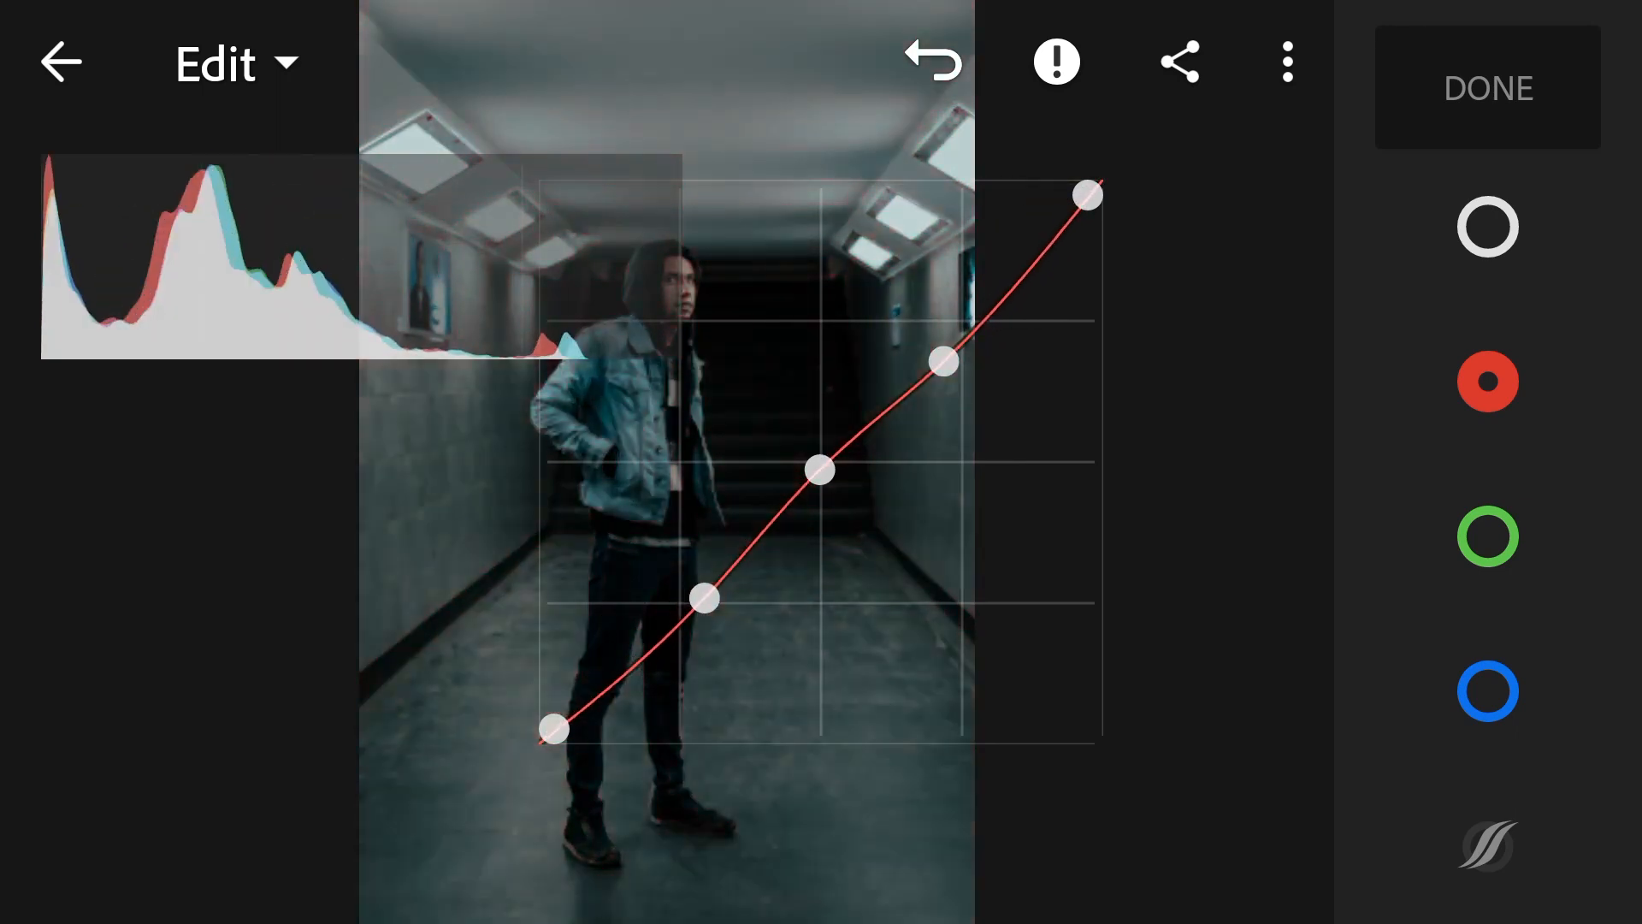
drag(701, 597, 701, 595)
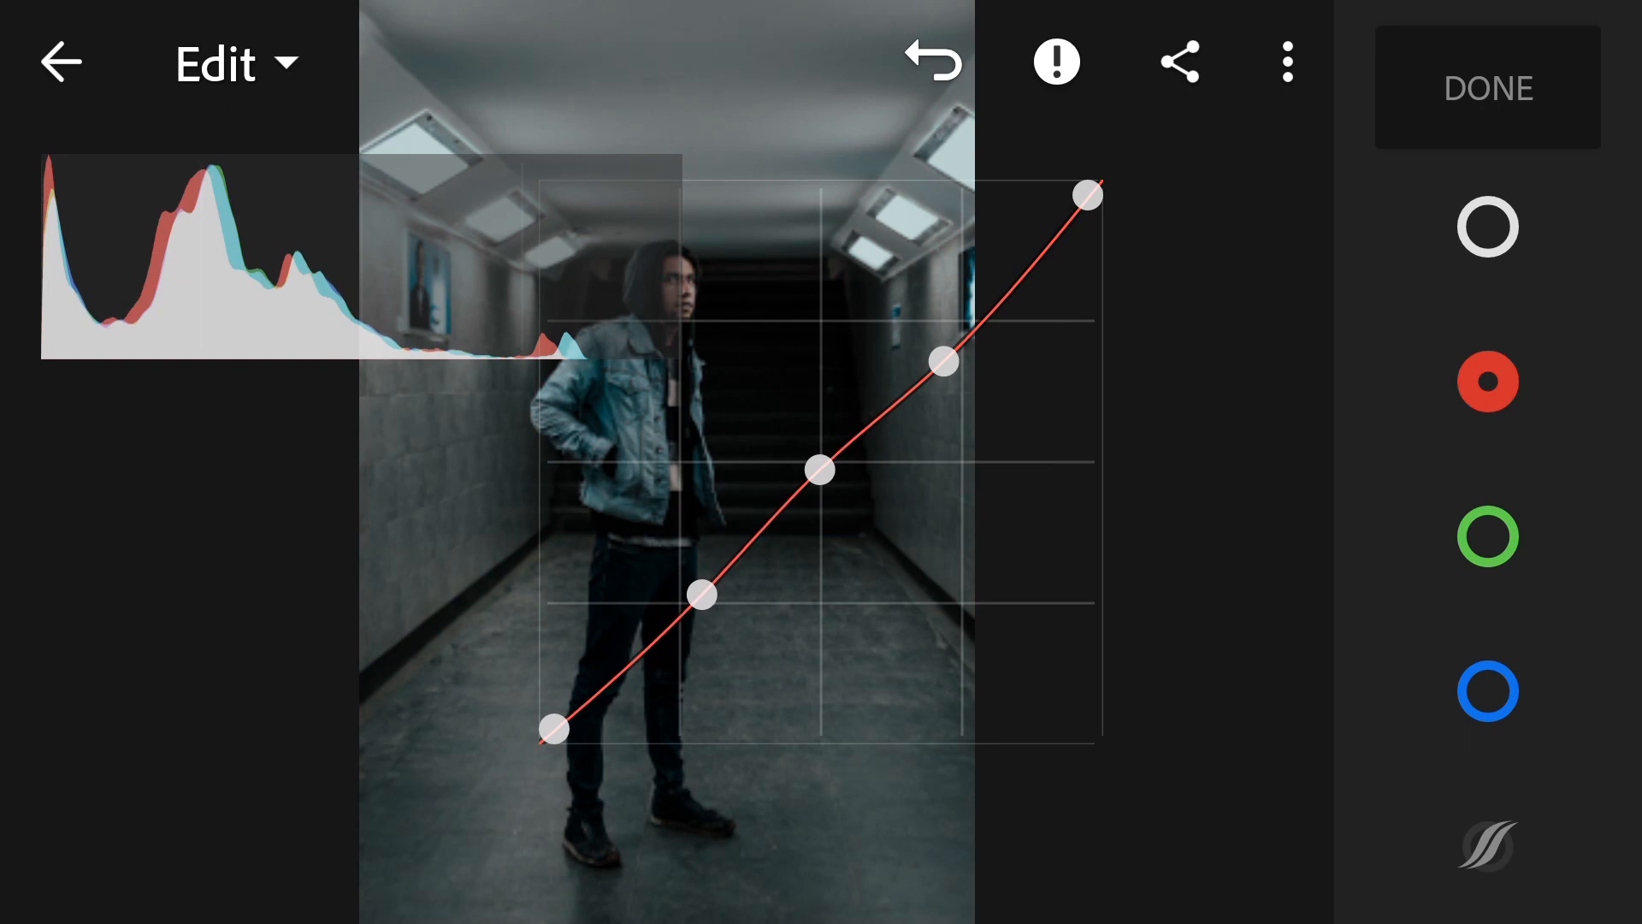
Step: Drag the blue channel curve's midpoint handles below the diagonal for a greenish-yellow tint
click(1487, 690)
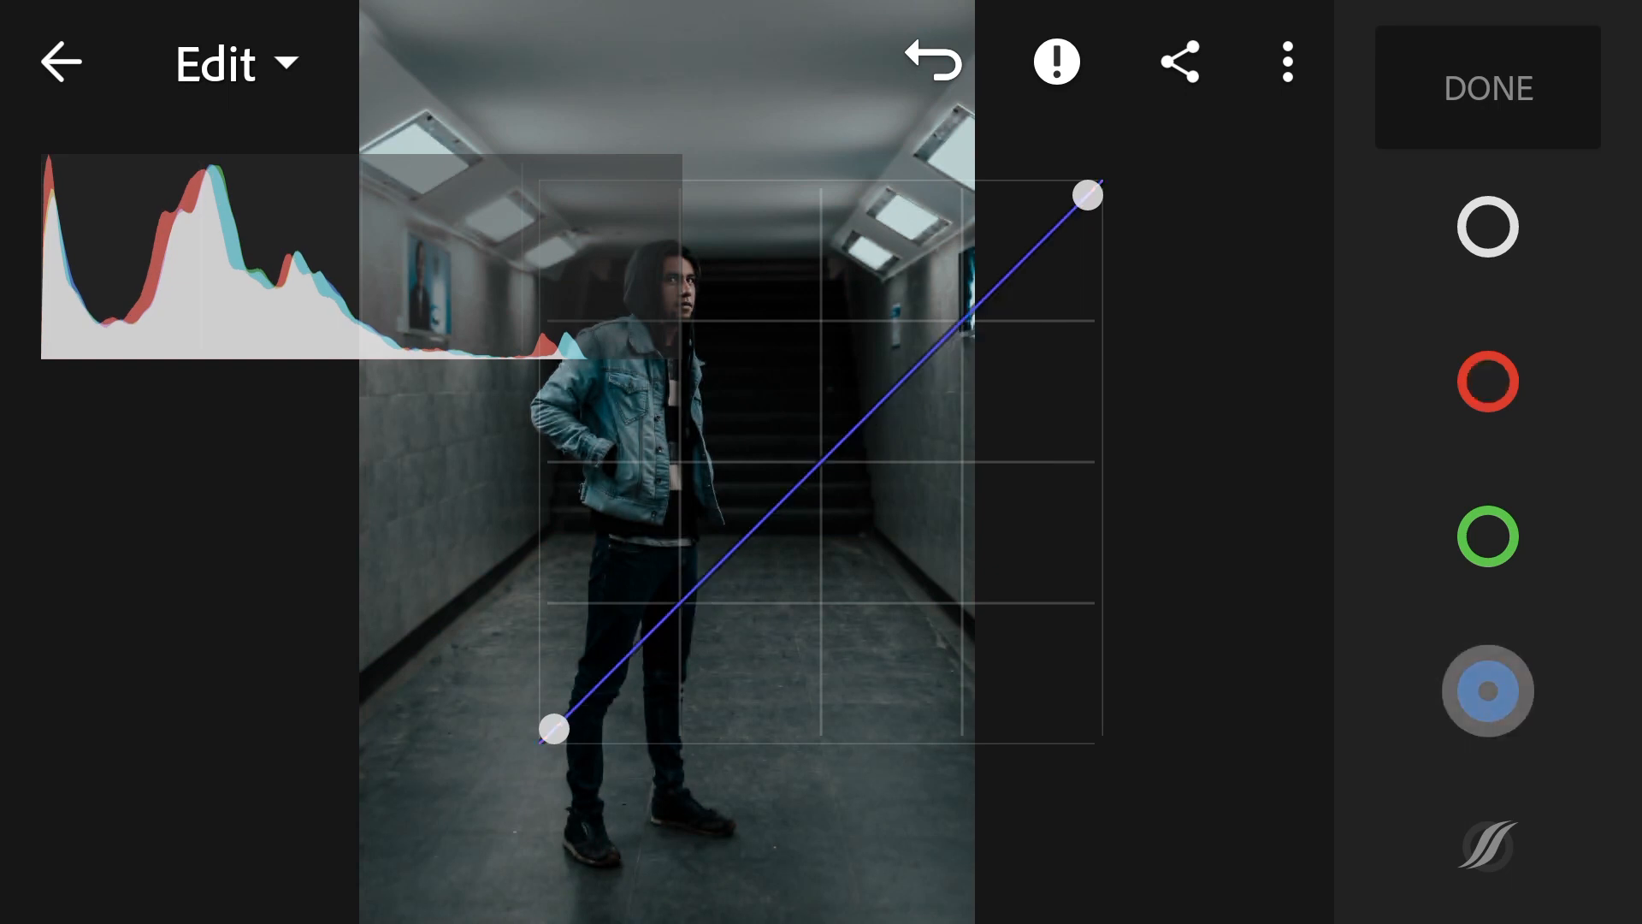
click(1487, 690)
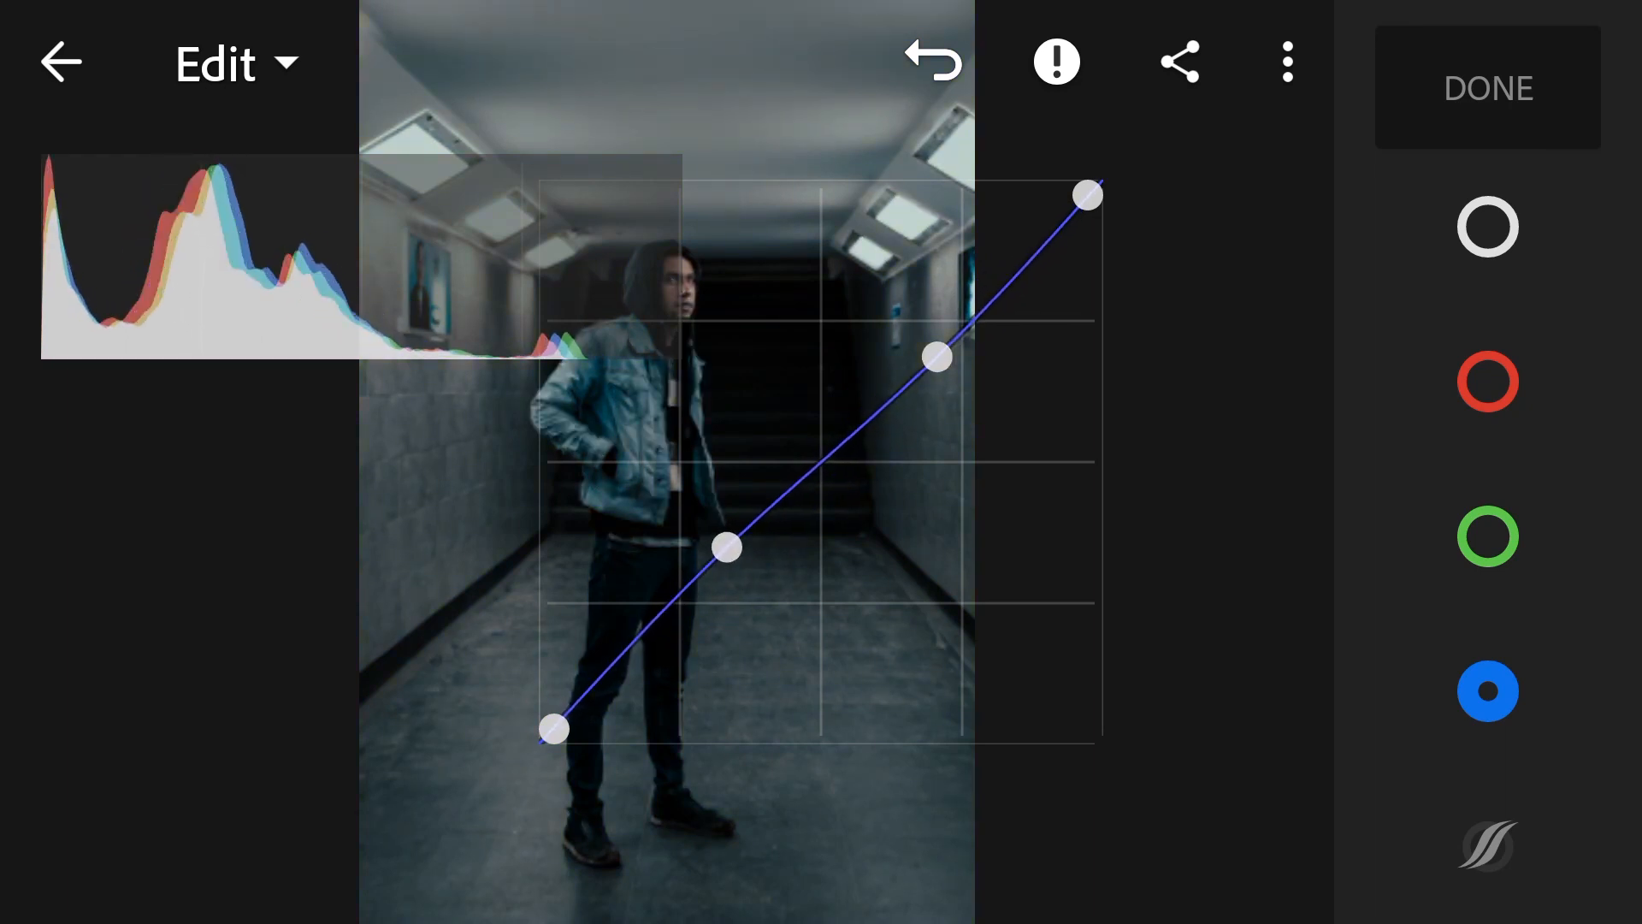
drag(724, 546, 730, 569)
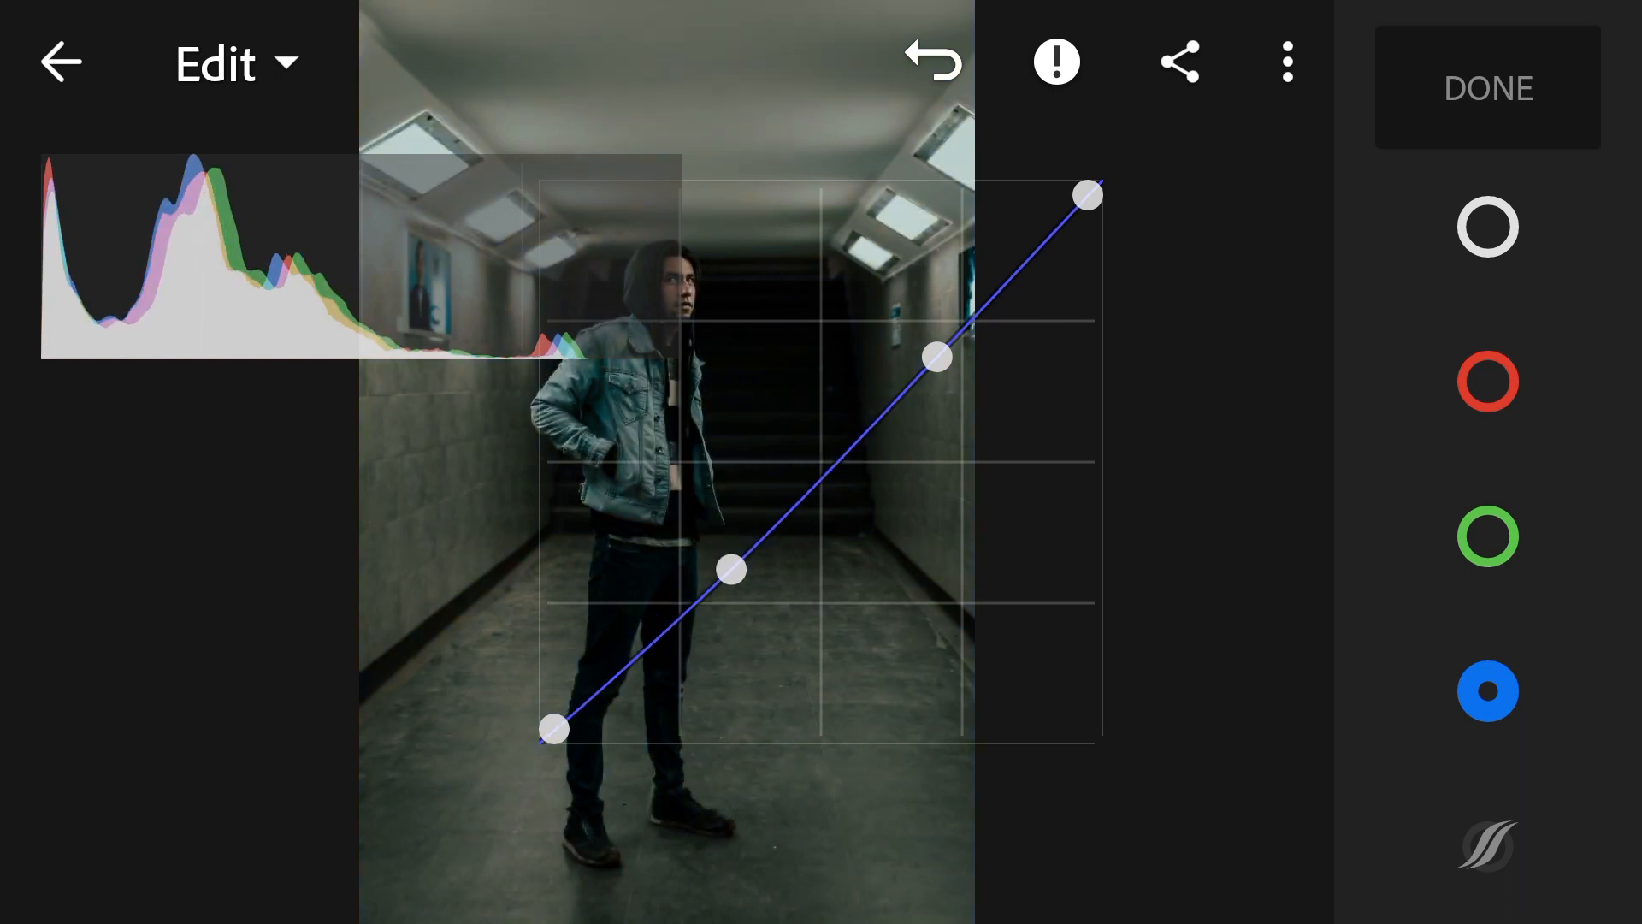
drag(729, 569, 670, 520)
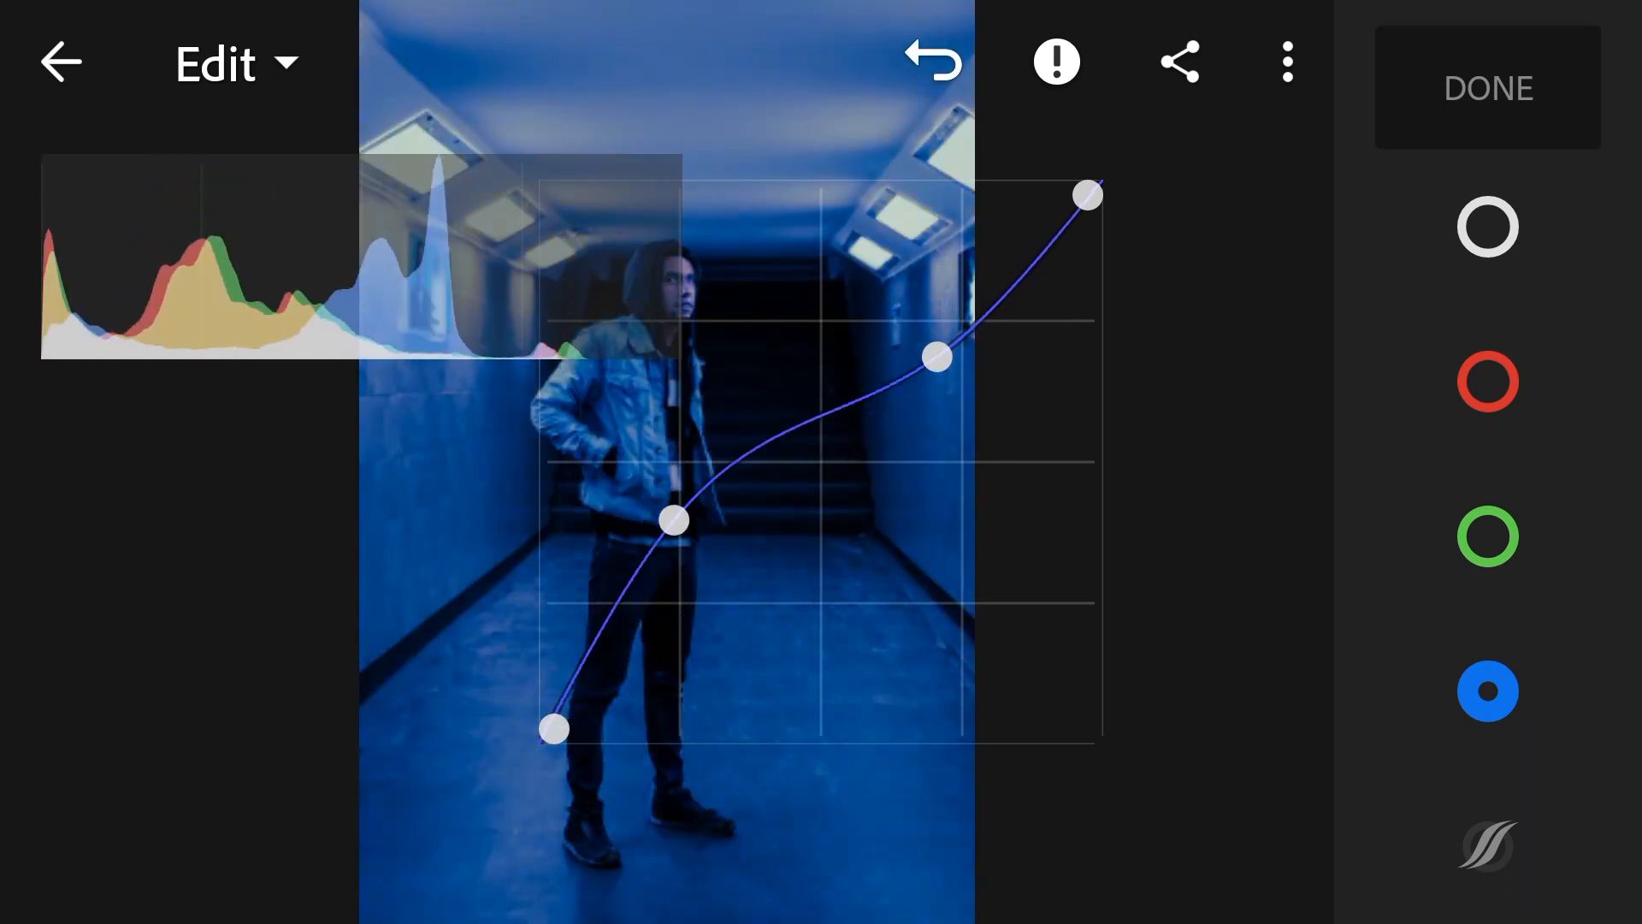
drag(671, 519, 732, 588)
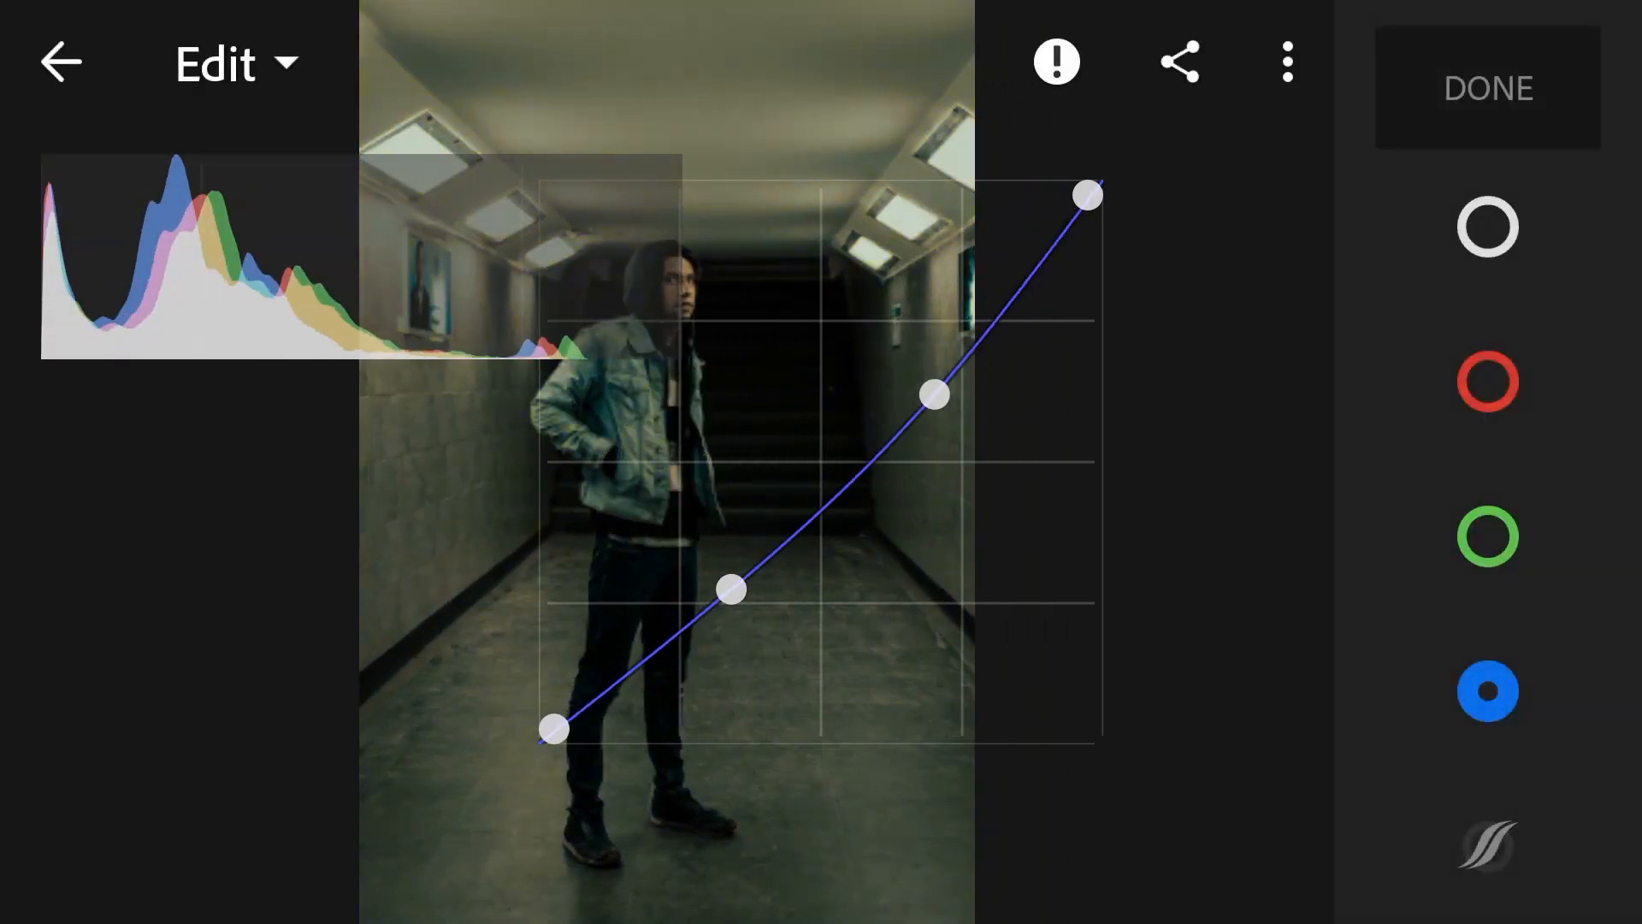
drag(929, 395, 945, 373)
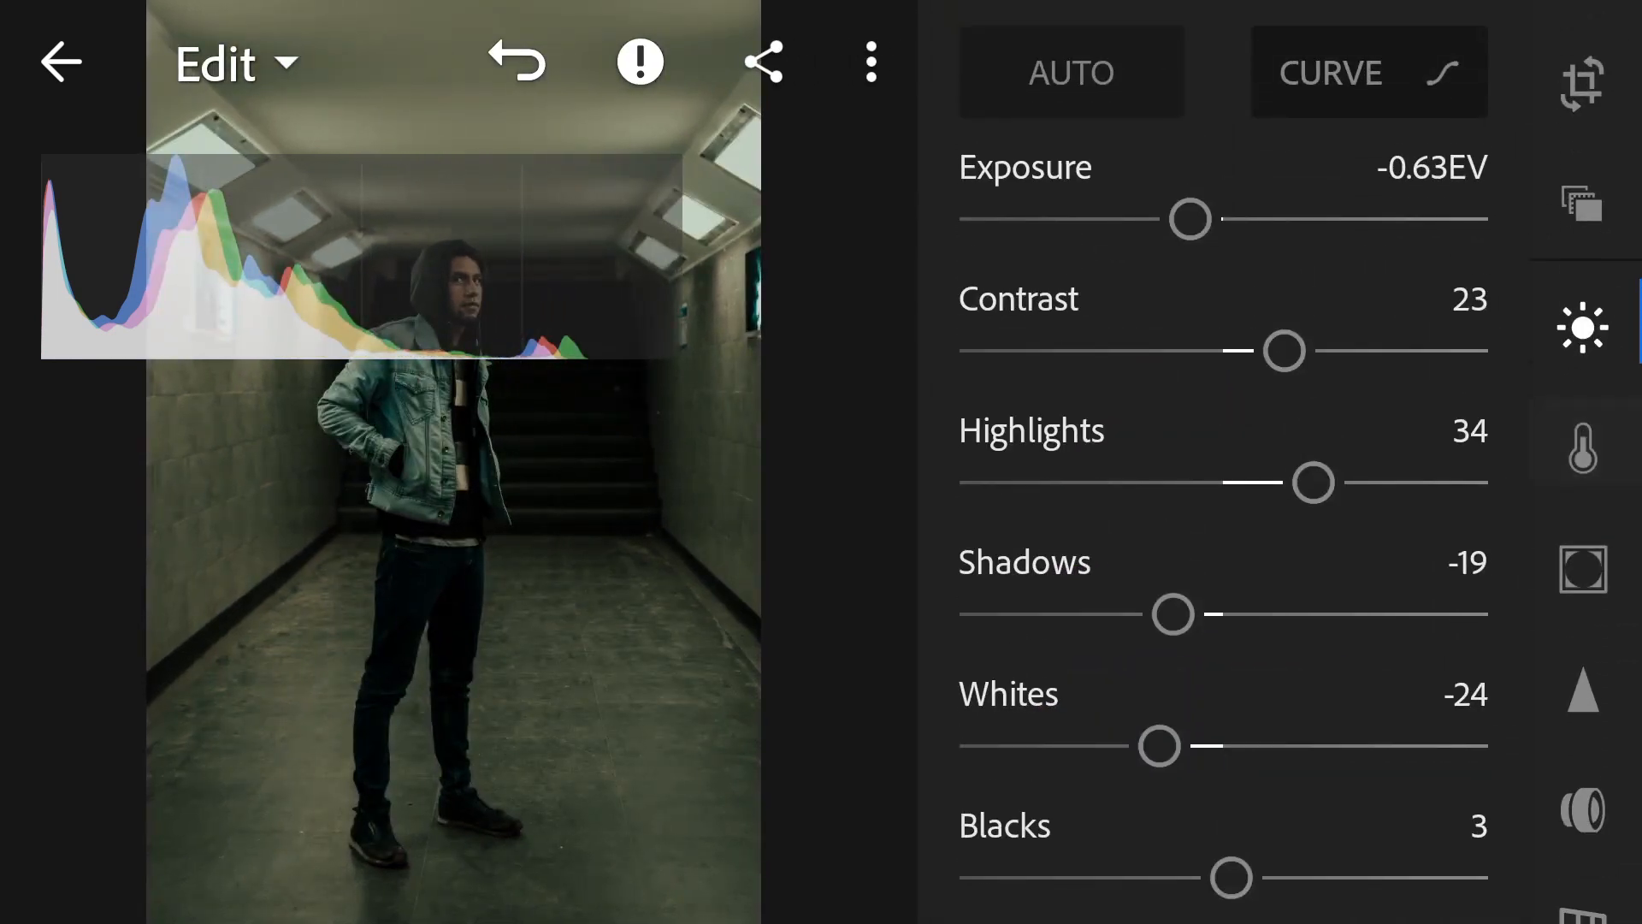
Step: Set the white balance to Temp 5 and Tint -4
click(1582, 448)
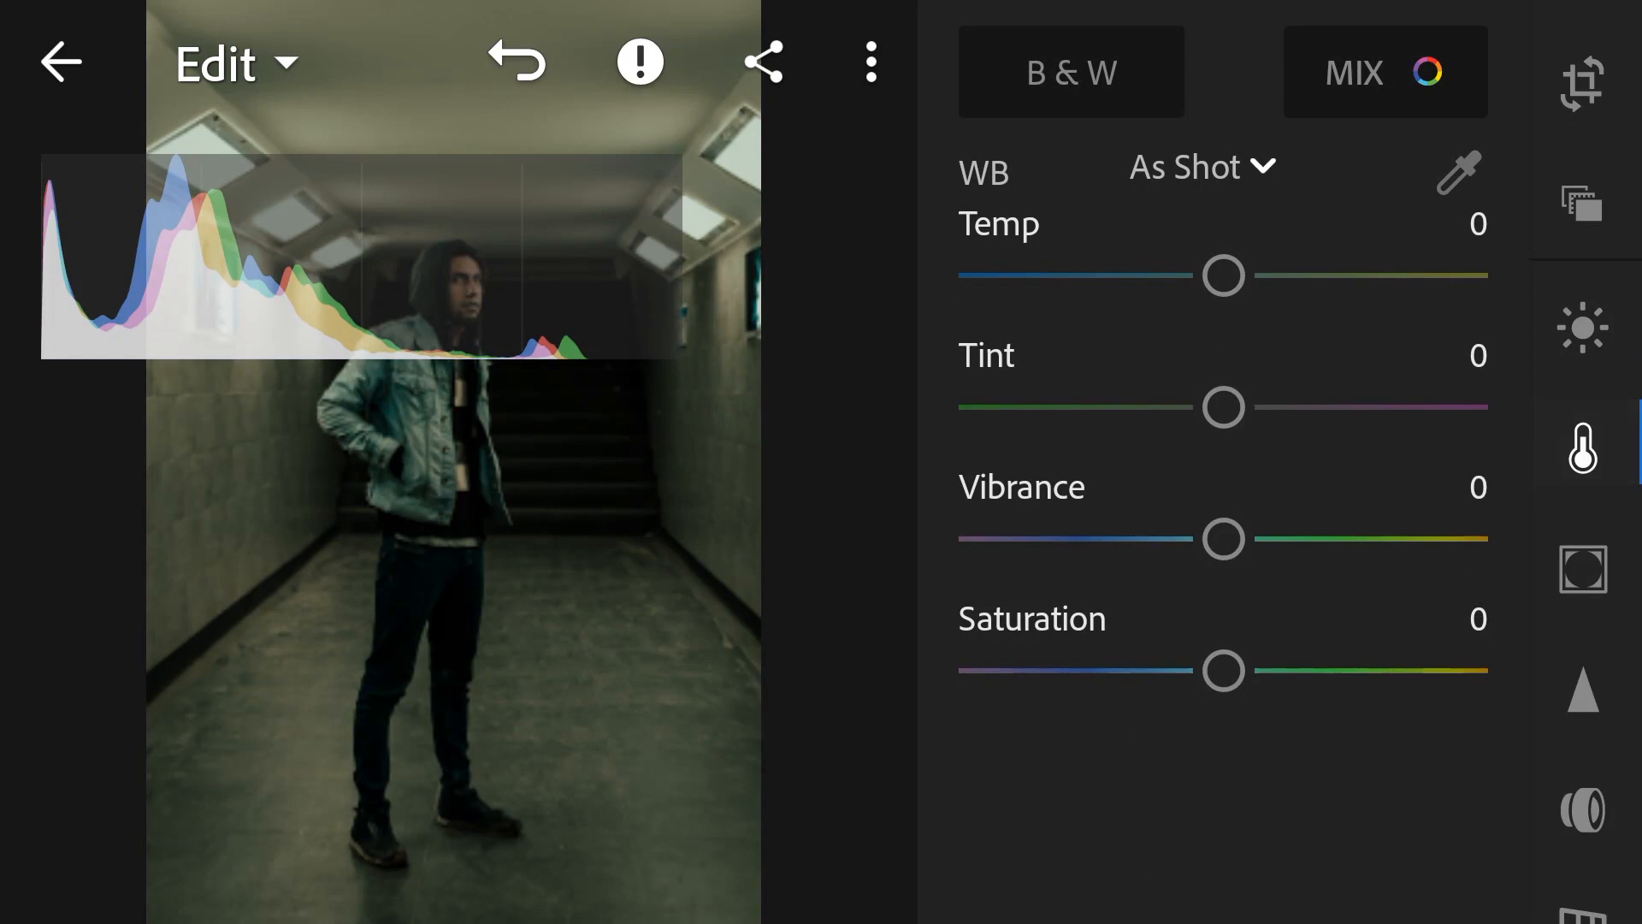
drag(1222, 275, 1246, 275)
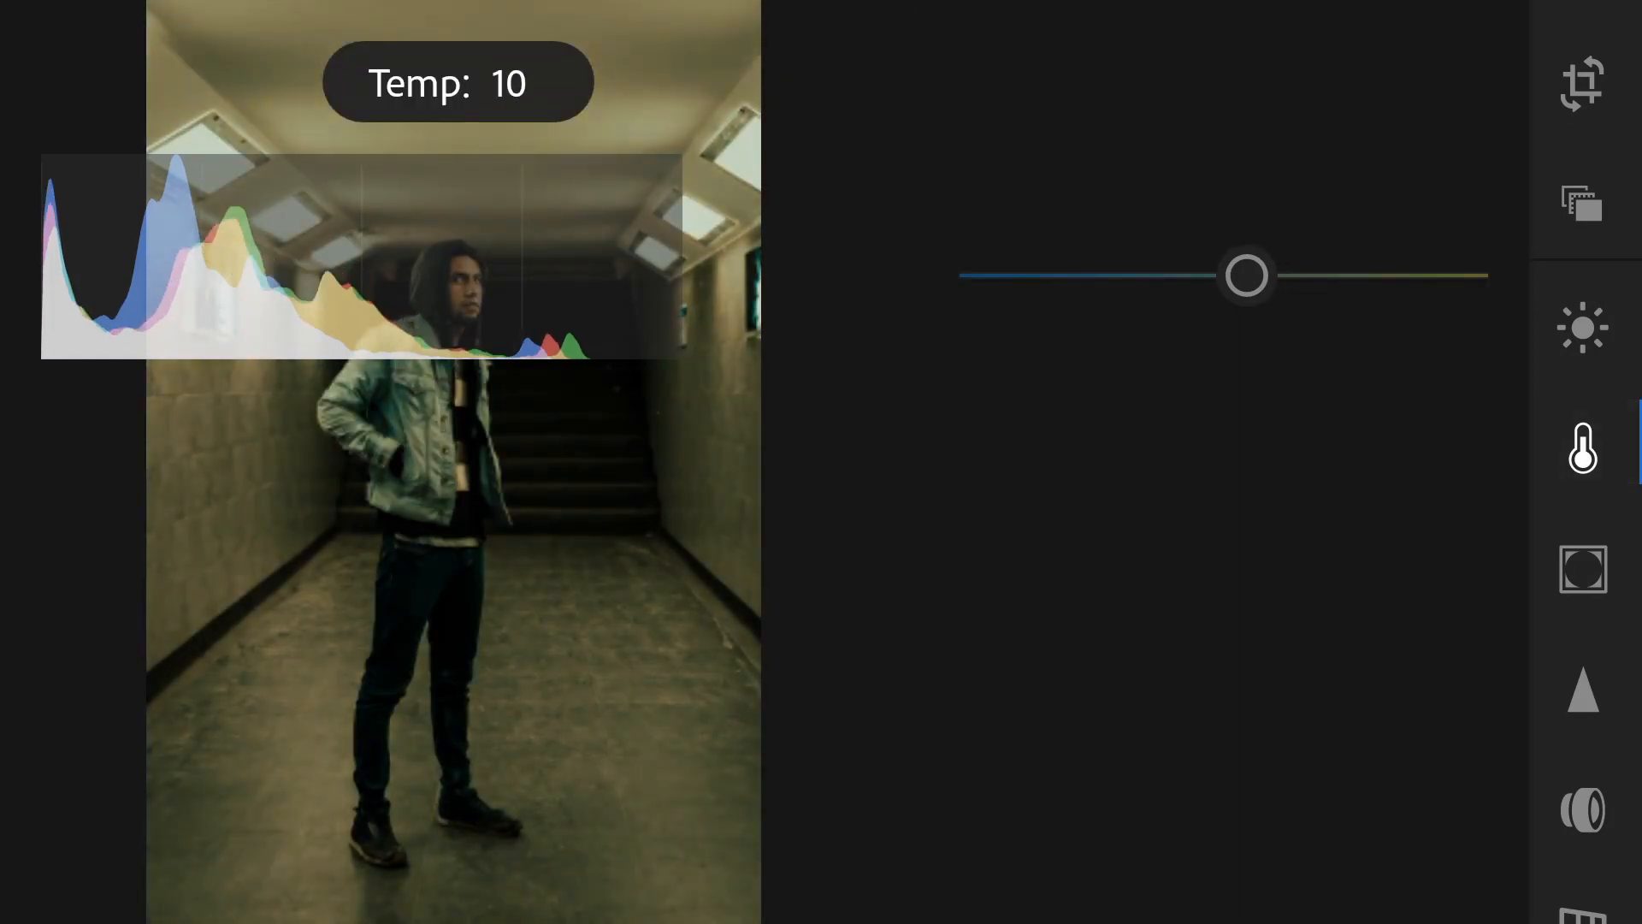
drag(1263, 275, 1237, 276)
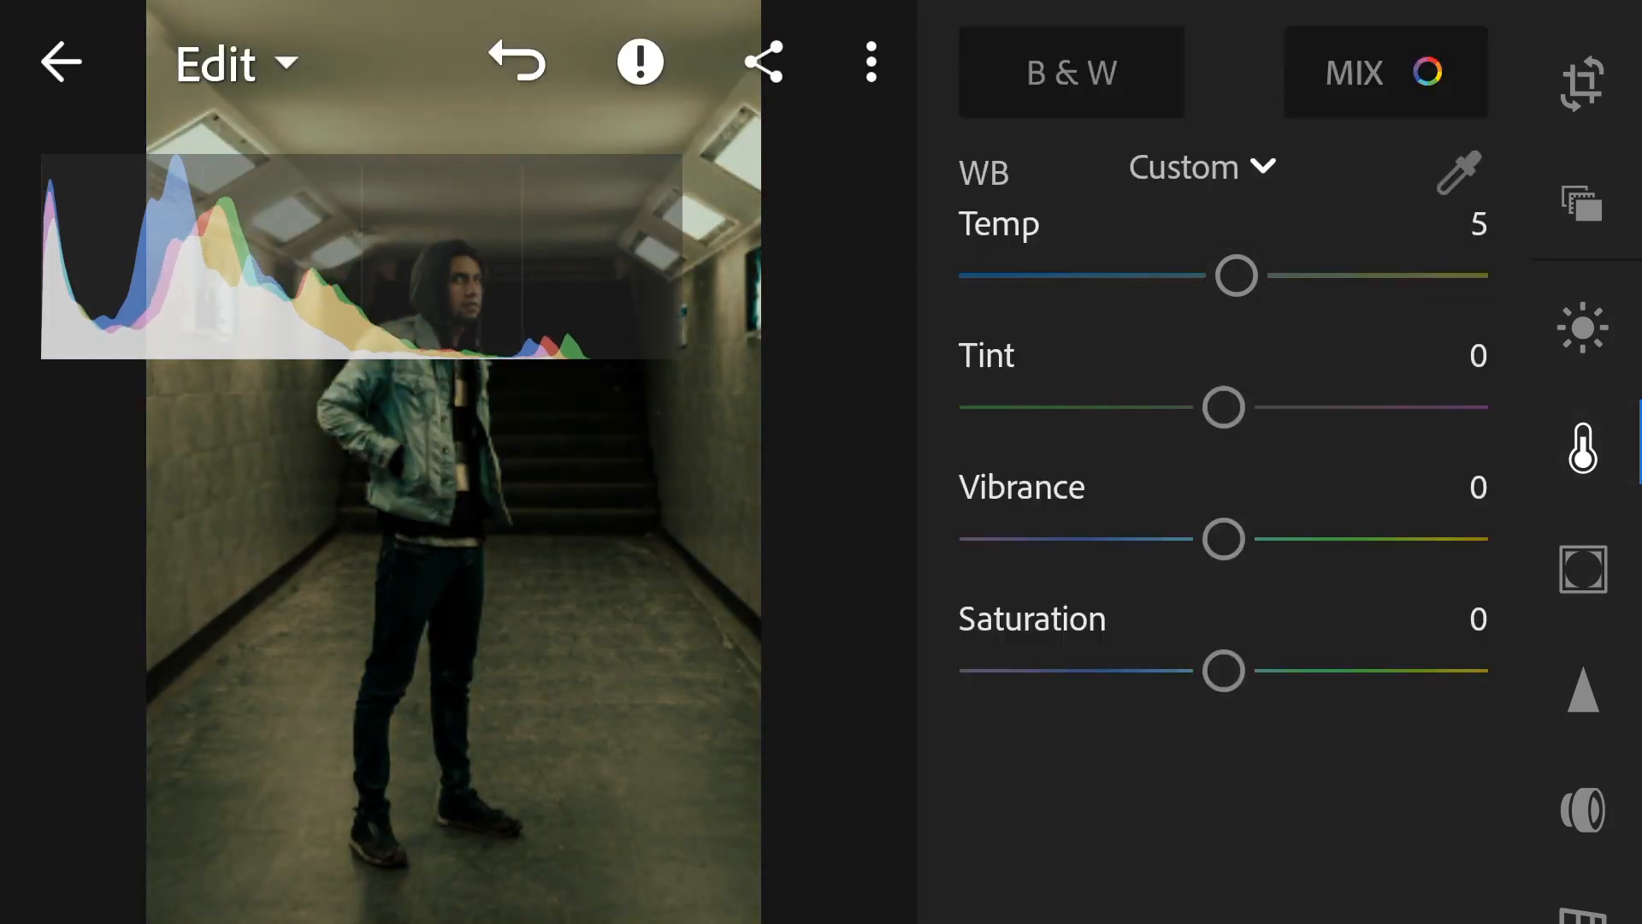
drag(1224, 407, 1204, 407)
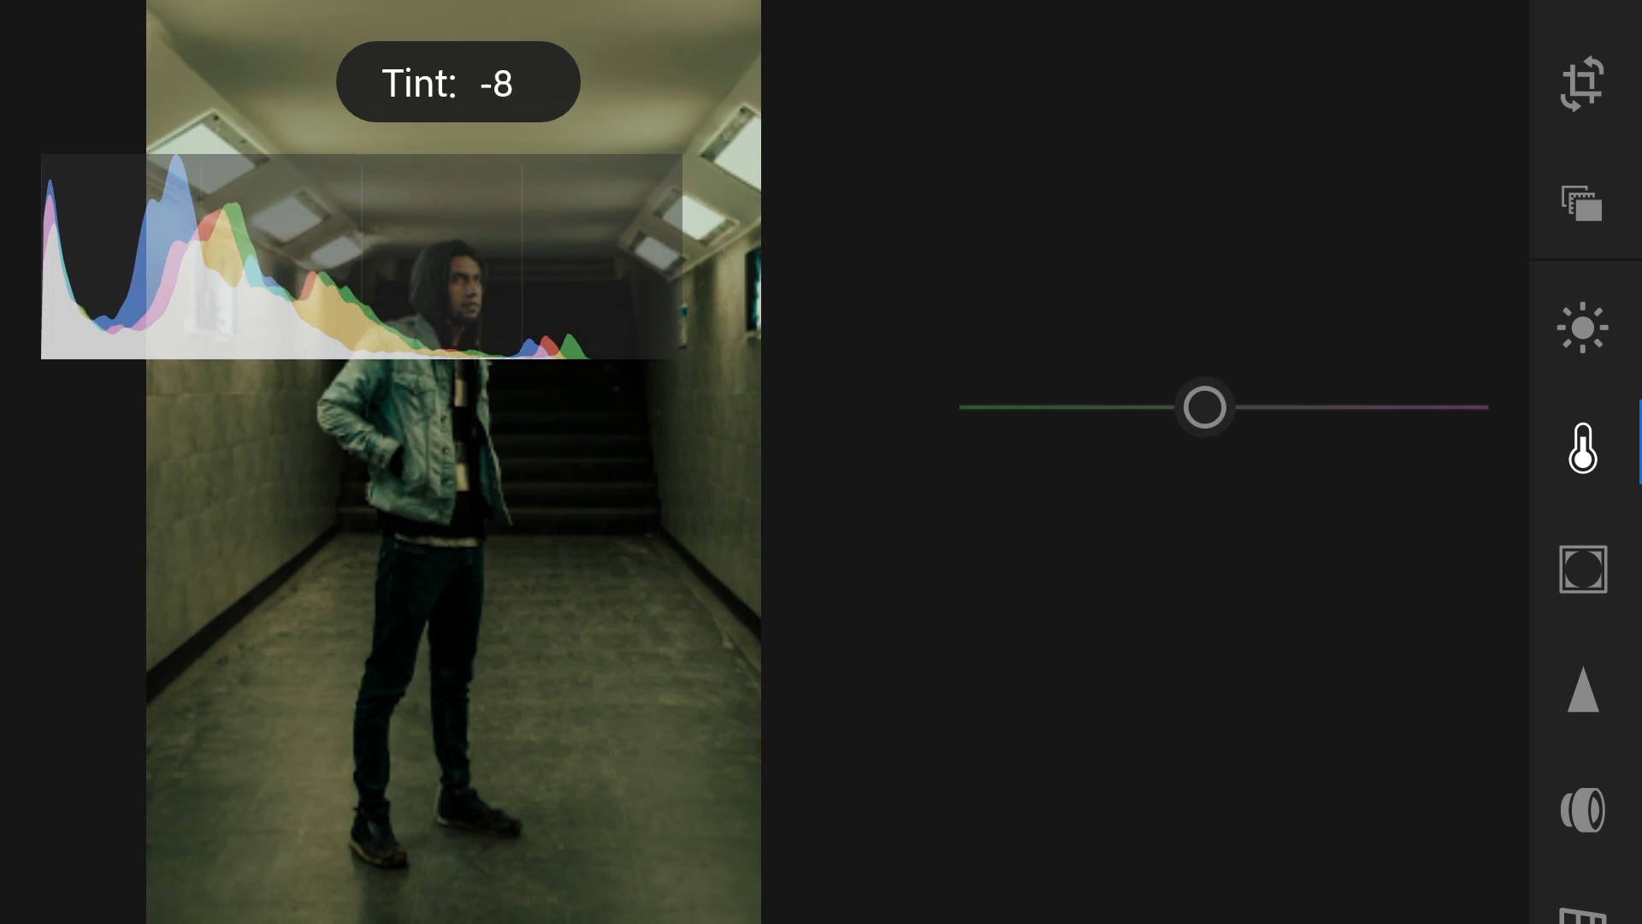
drag(1202, 407, 1213, 407)
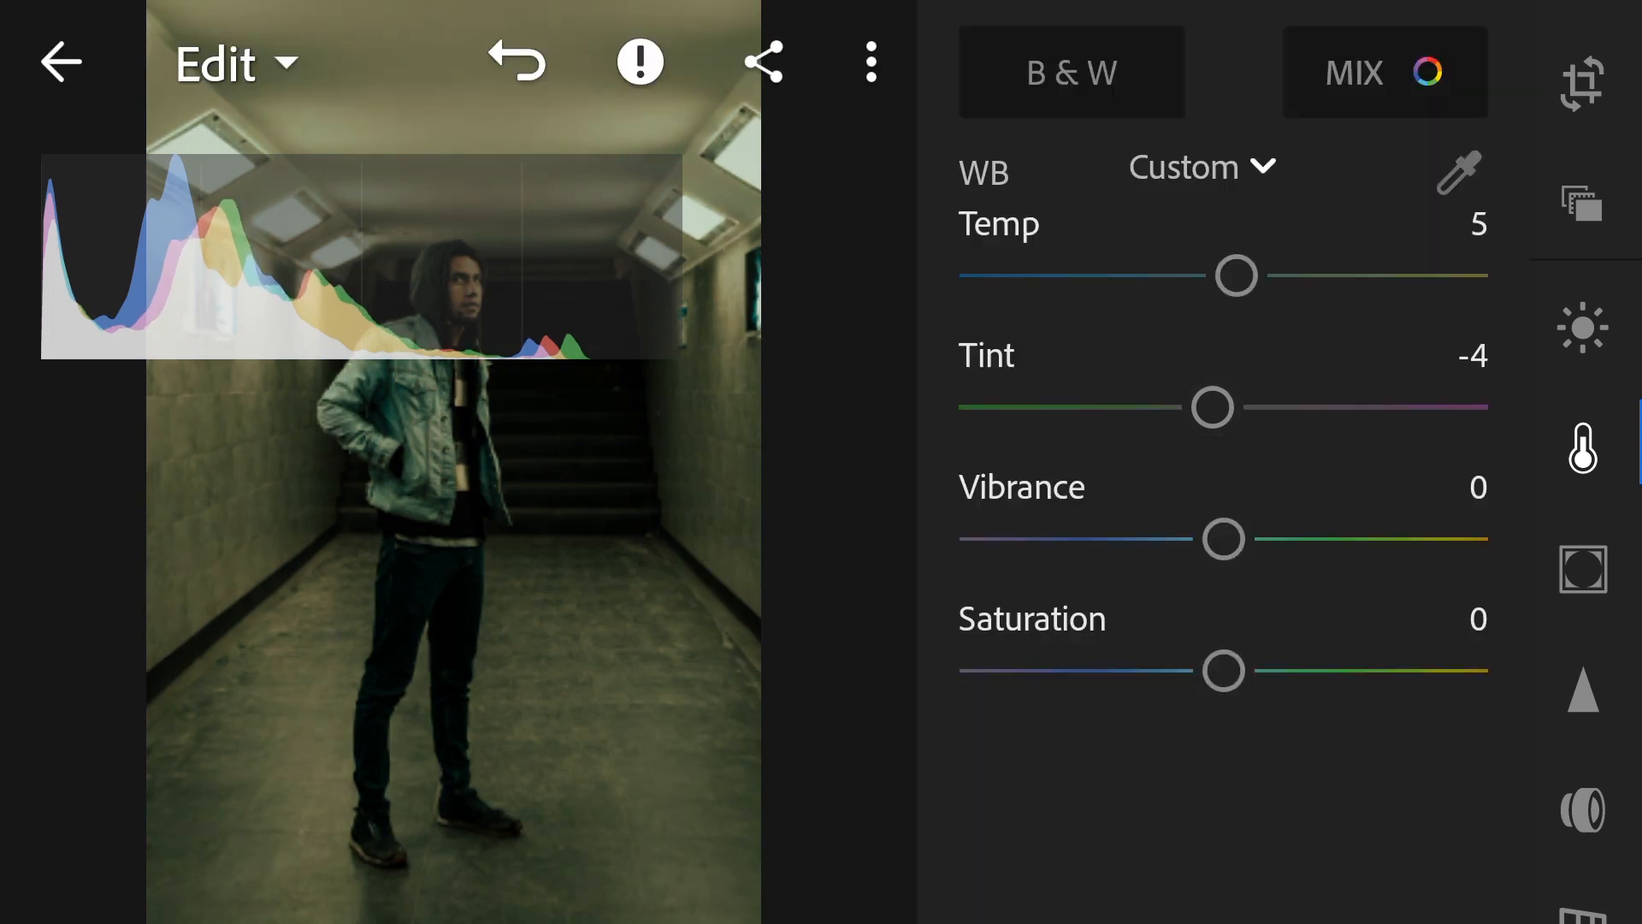
click(1582, 567)
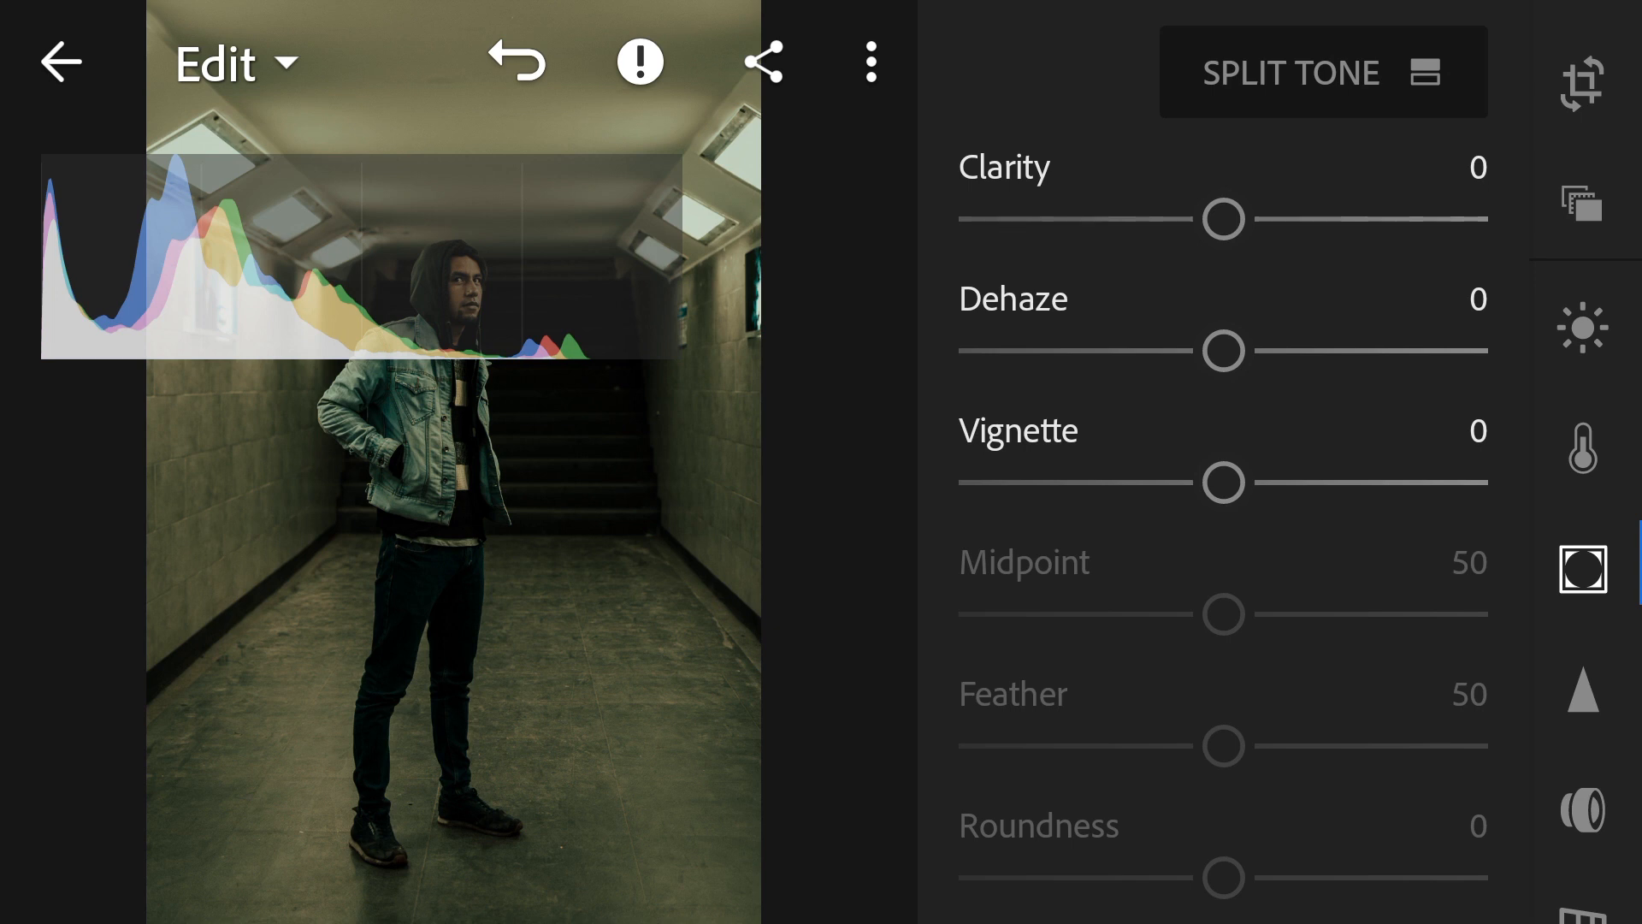
Step: Set Clarity to -16, Dehaze to -5 and Vignette to -29 in the Effects panel
drag(1223, 218, 1191, 218)
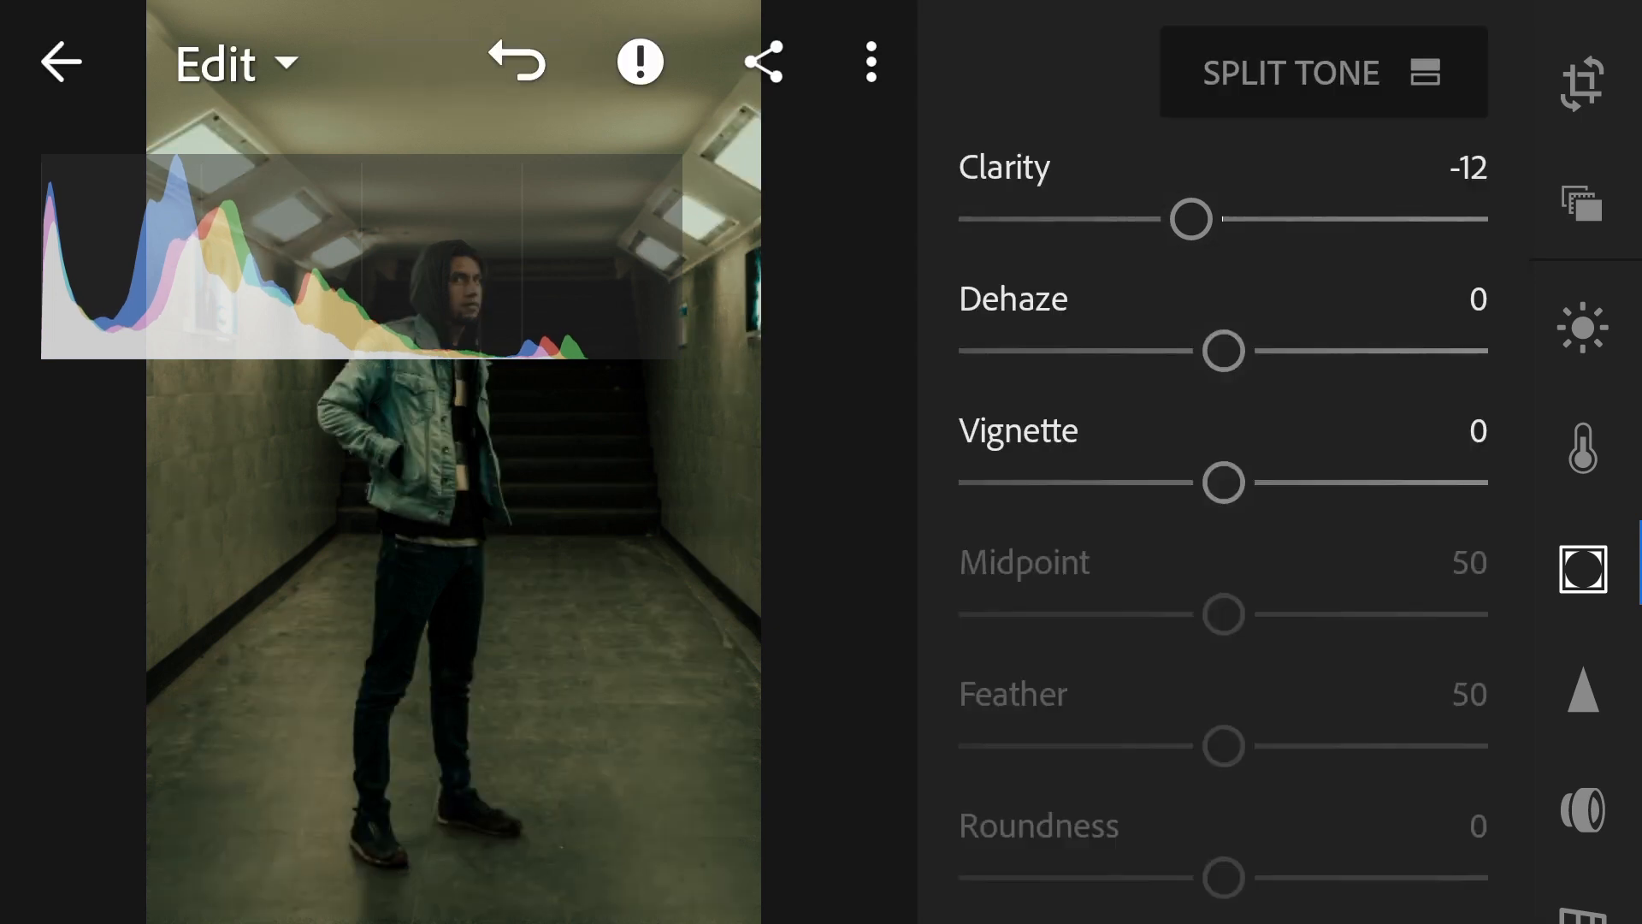
drag(1191, 219, 1180, 218)
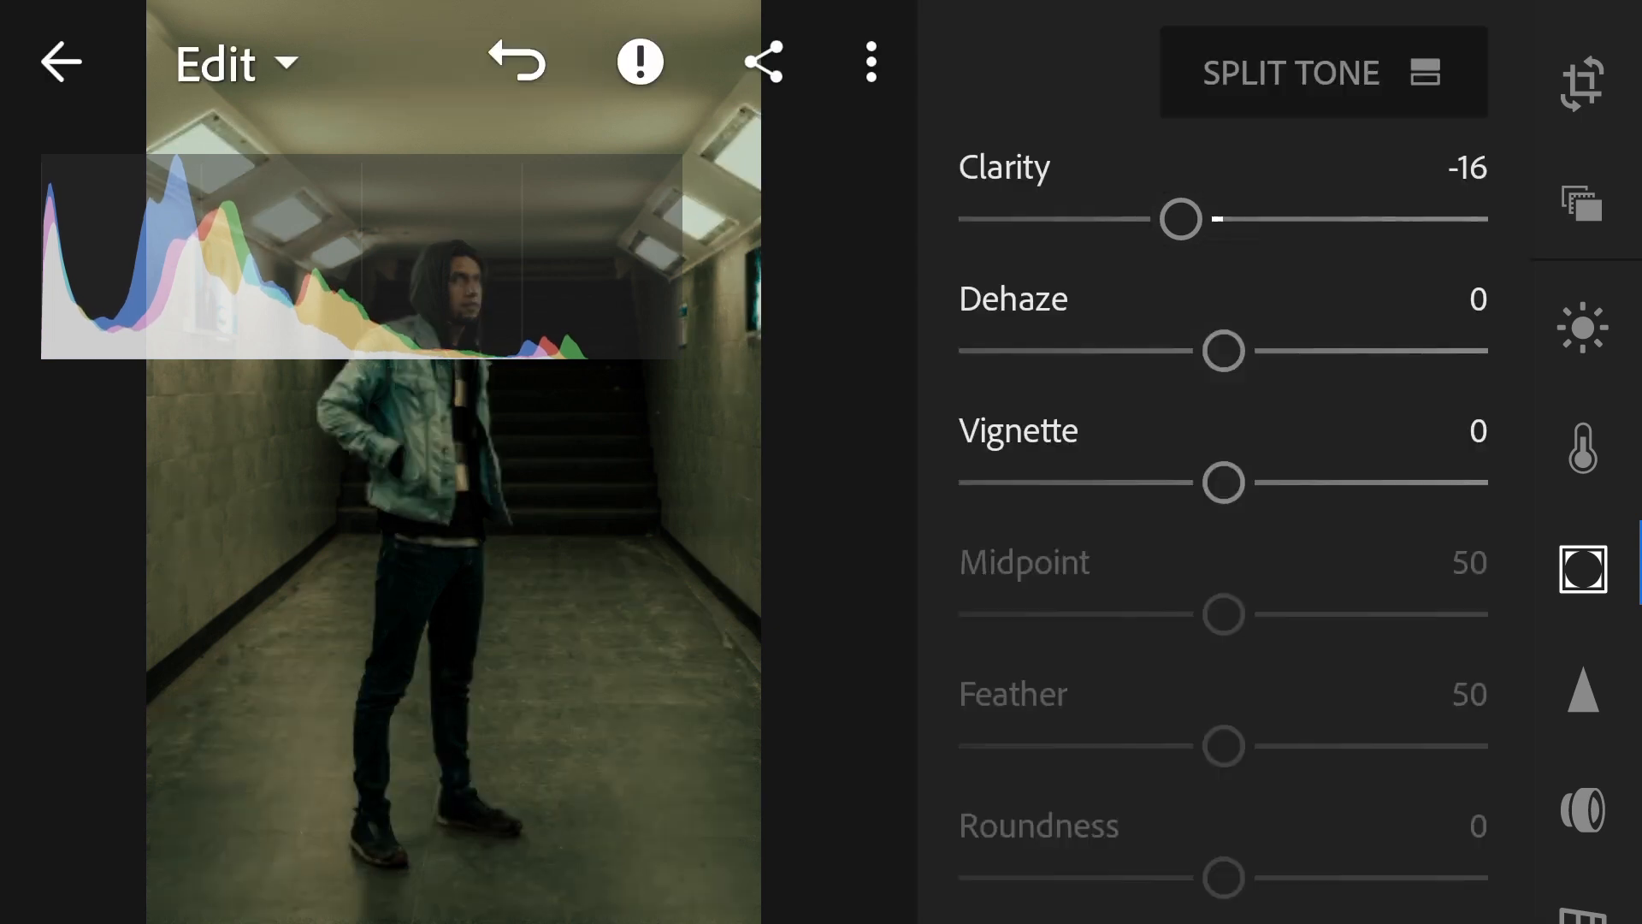
drag(1222, 350, 1204, 351)
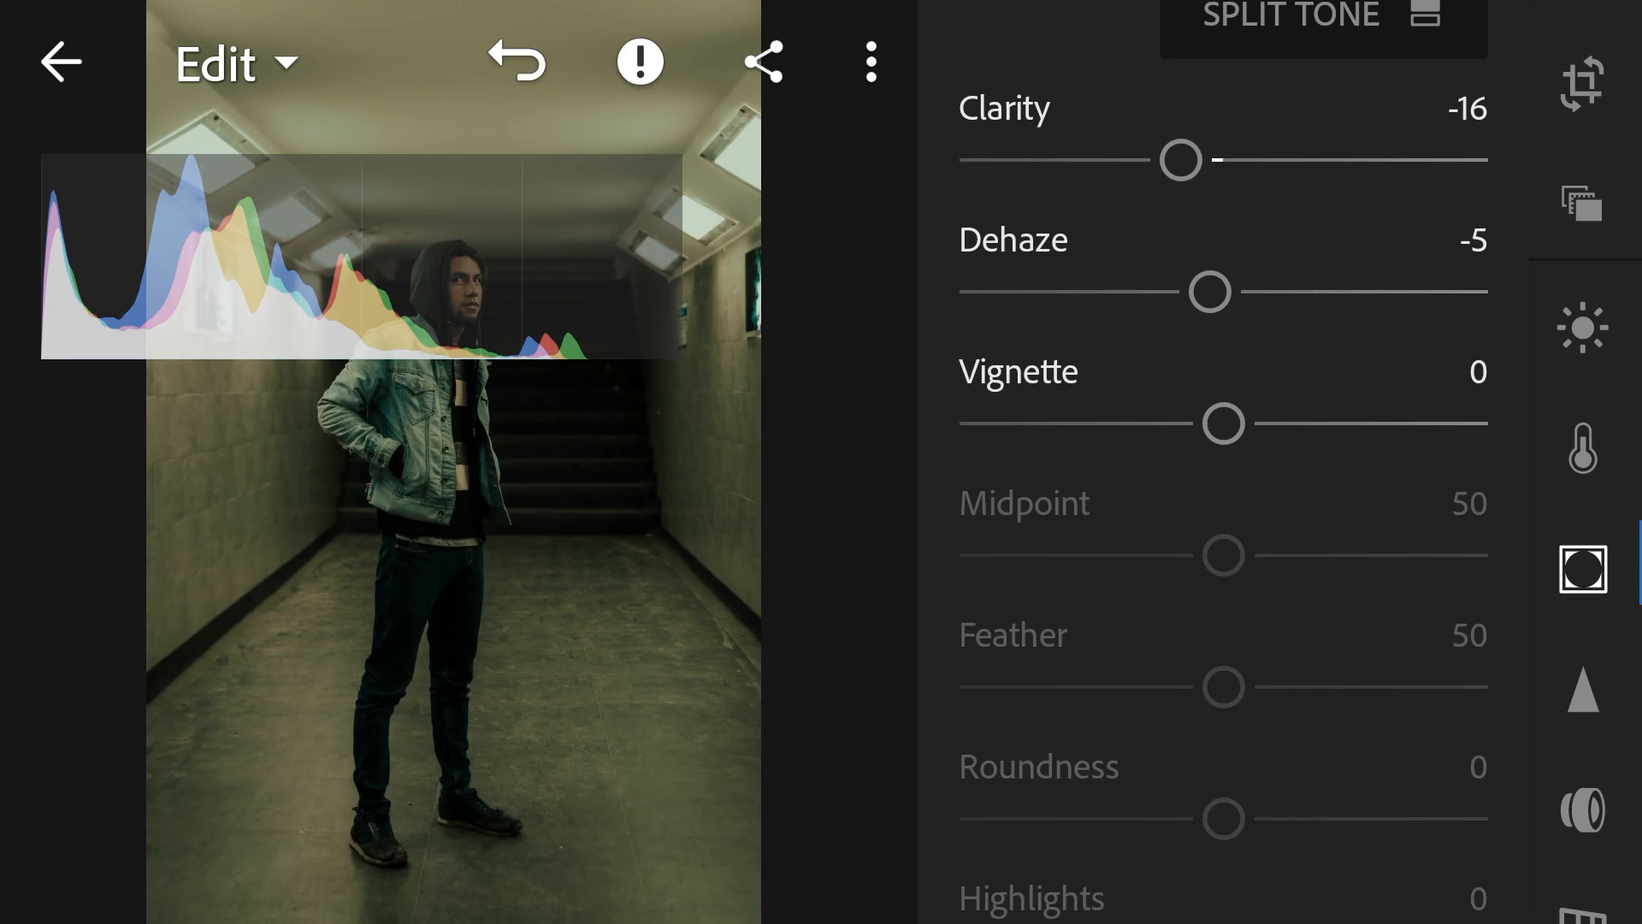
drag(1223, 424, 1175, 424)
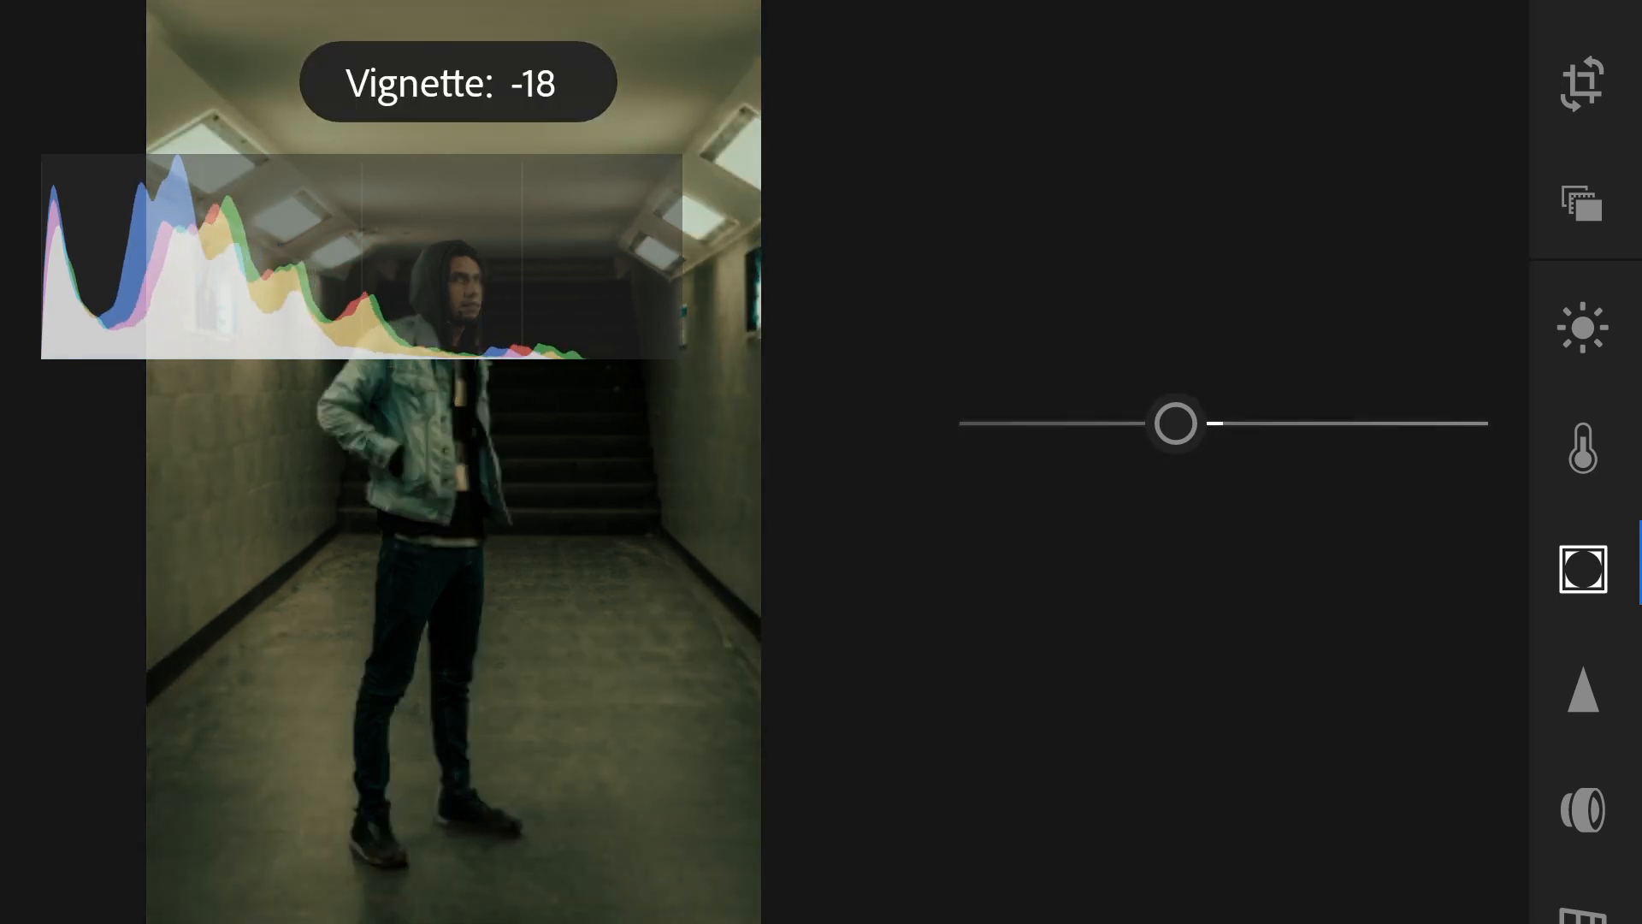
drag(1175, 423, 1145, 423)
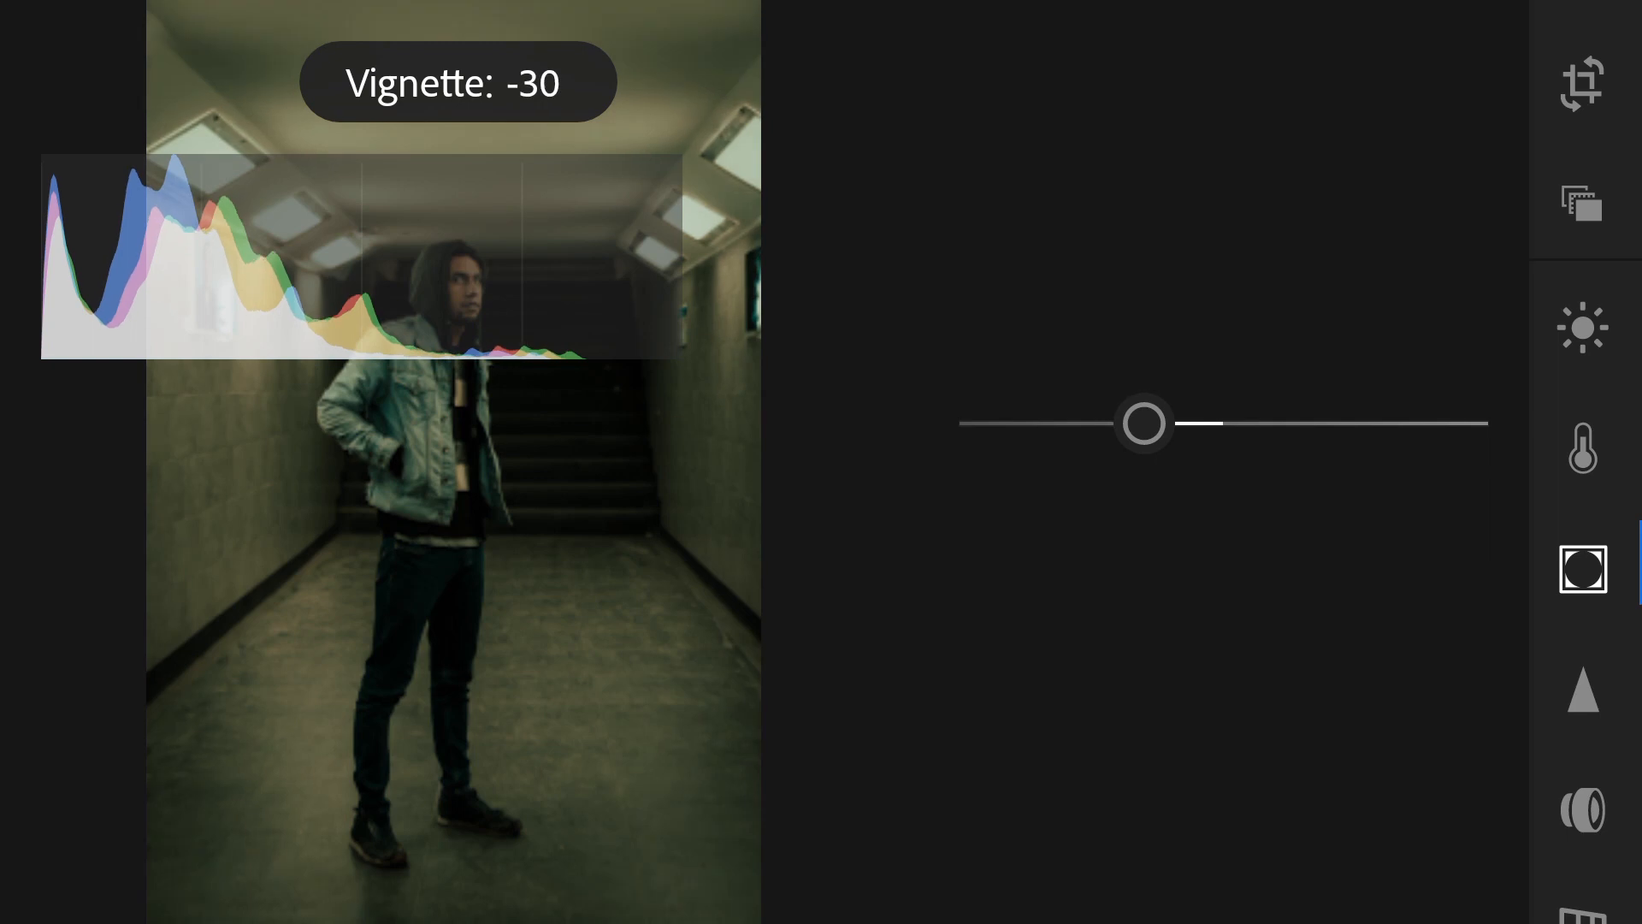
drag(1145, 423, 1138, 424)
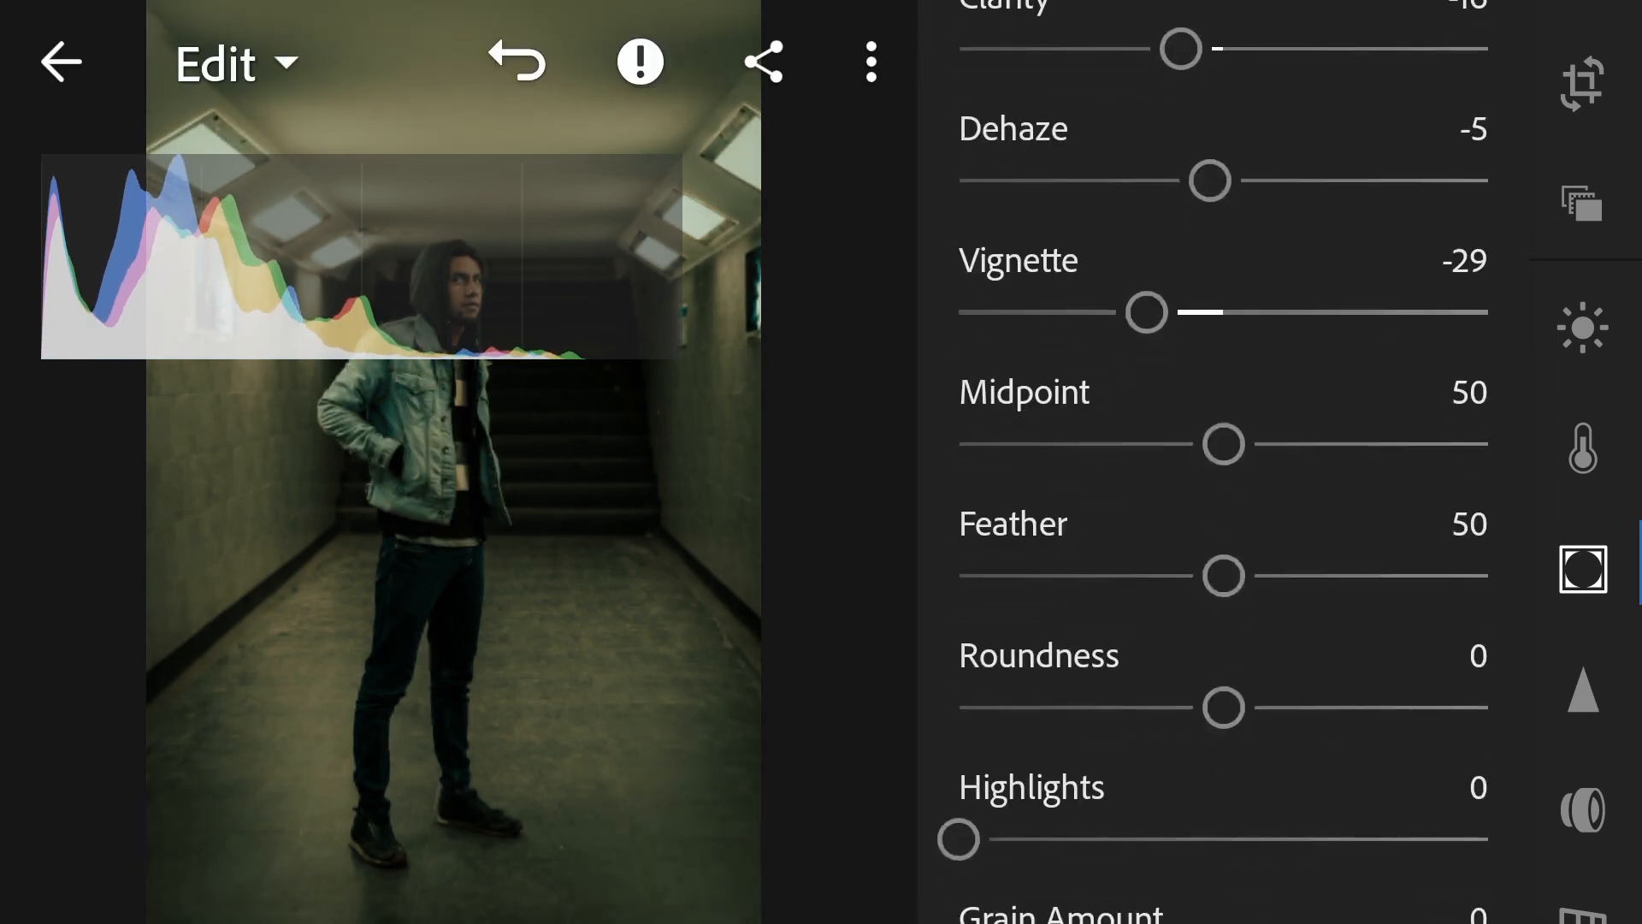
scroll(down, 3)
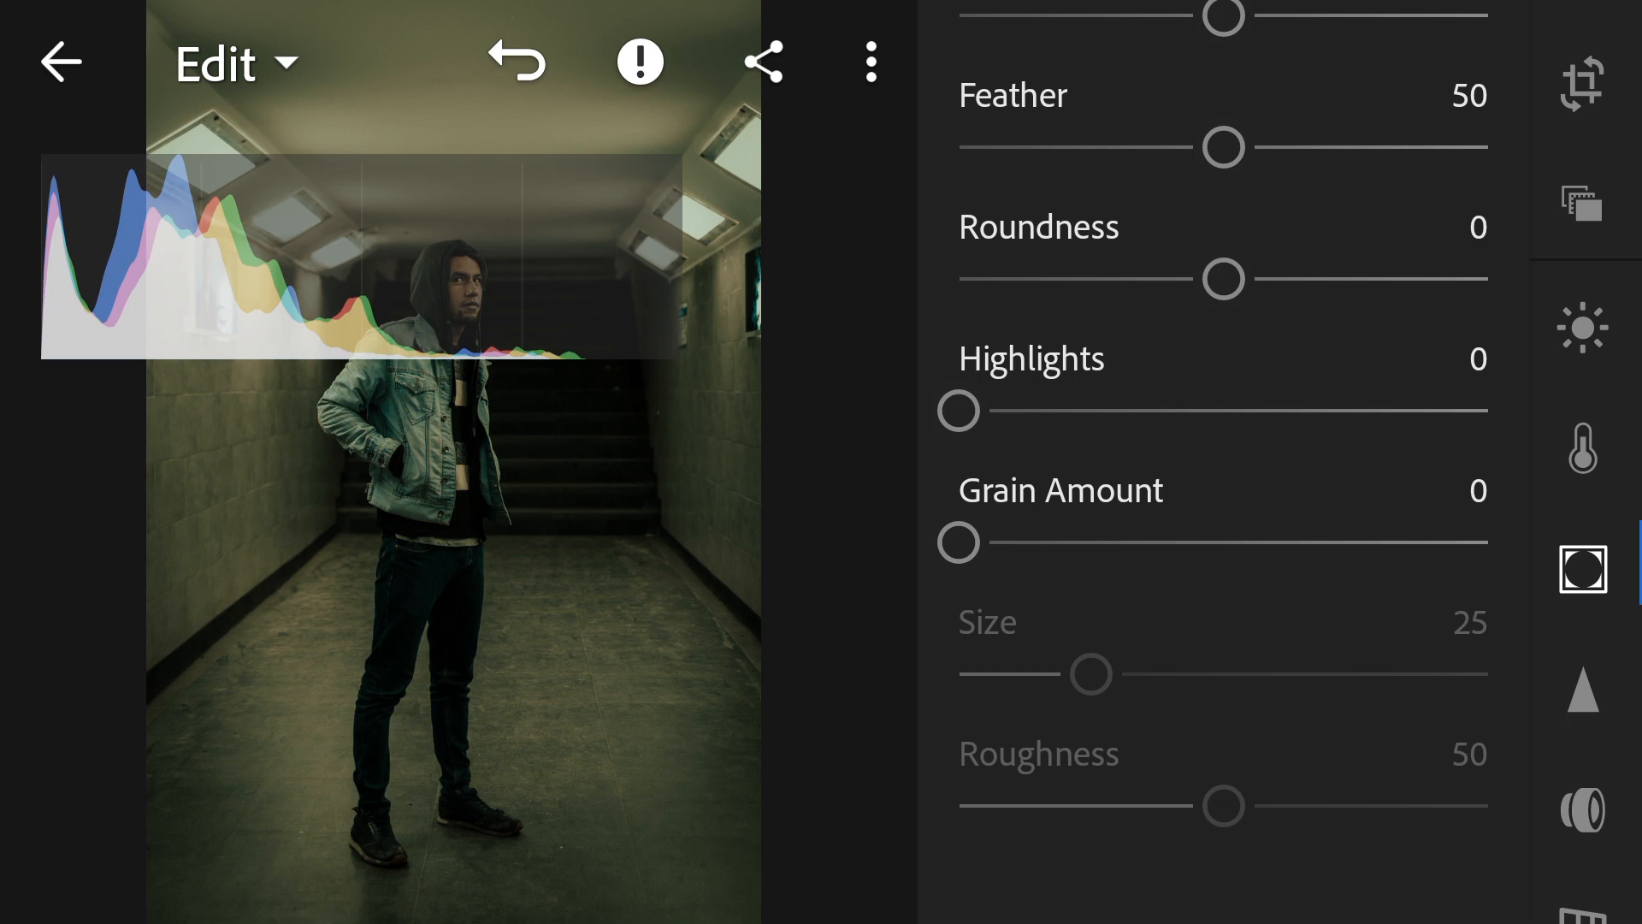
Step: Add grain at amount 41 and size 56, then copy the portrait's edit settings
drag(959, 541, 1176, 541)
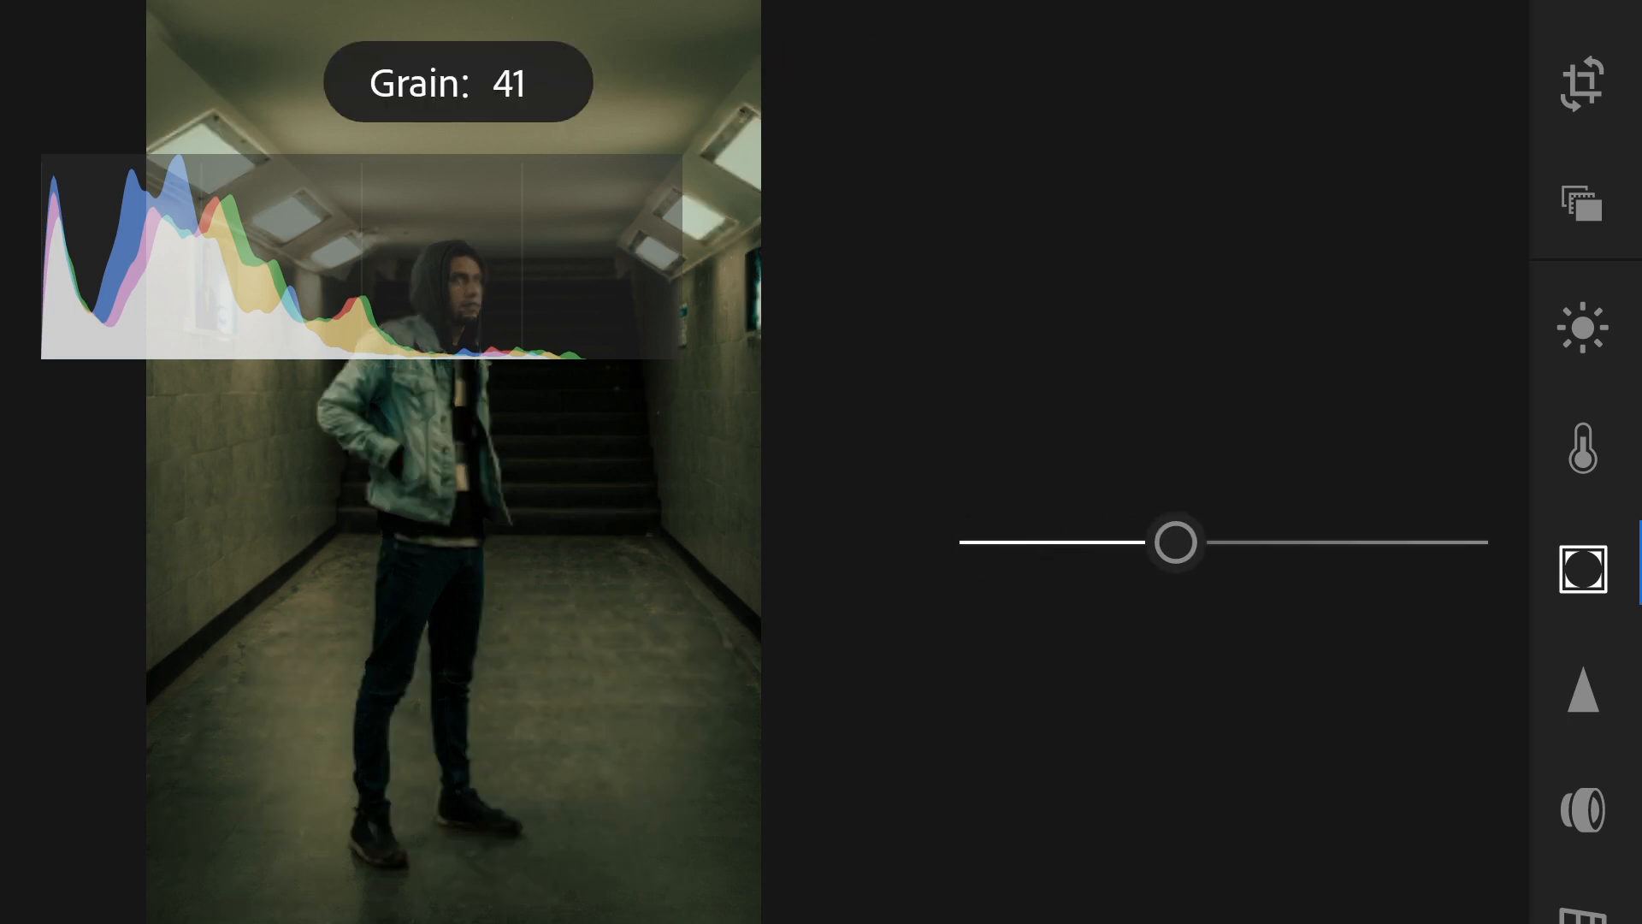
drag(1175, 541, 1255, 673)
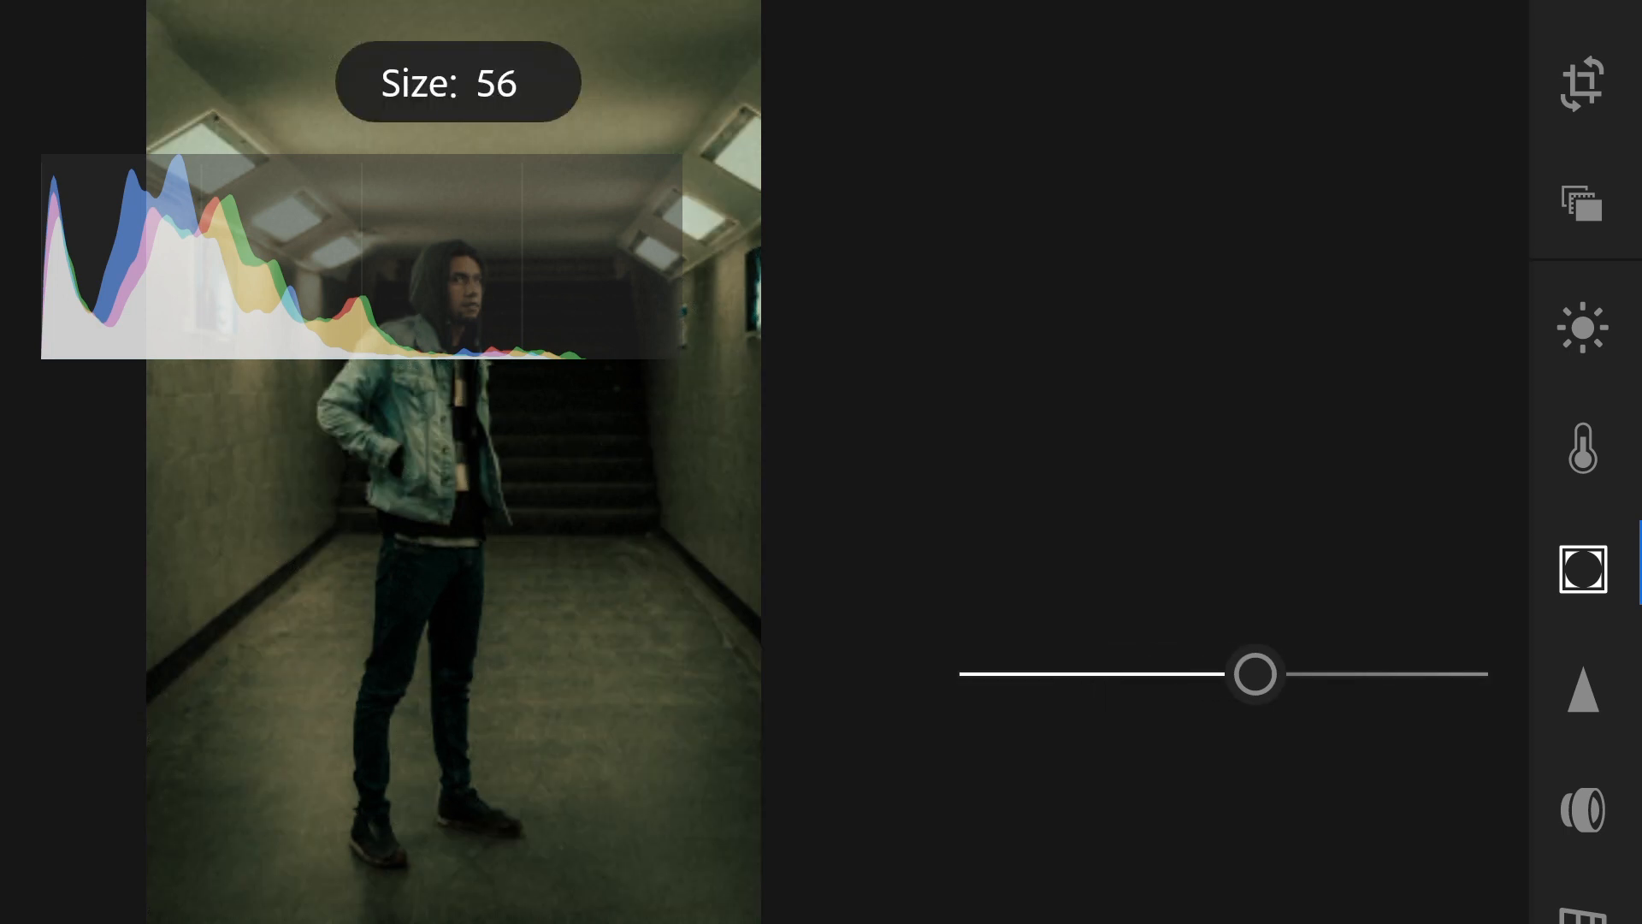
drag(1254, 673, 1228, 673)
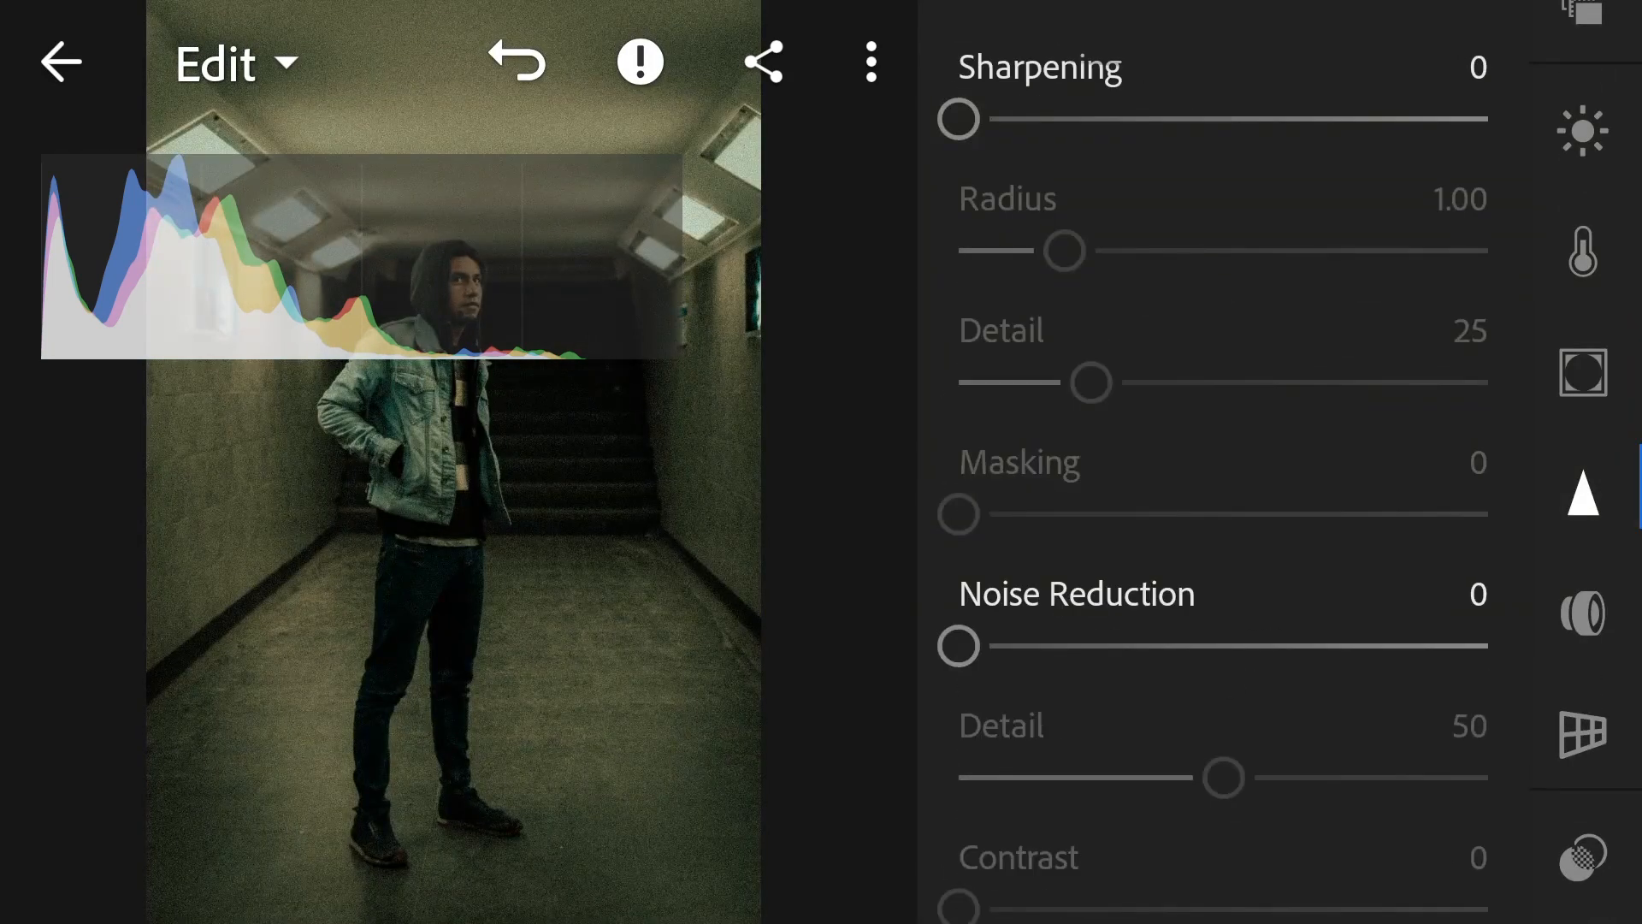
click(1582, 369)
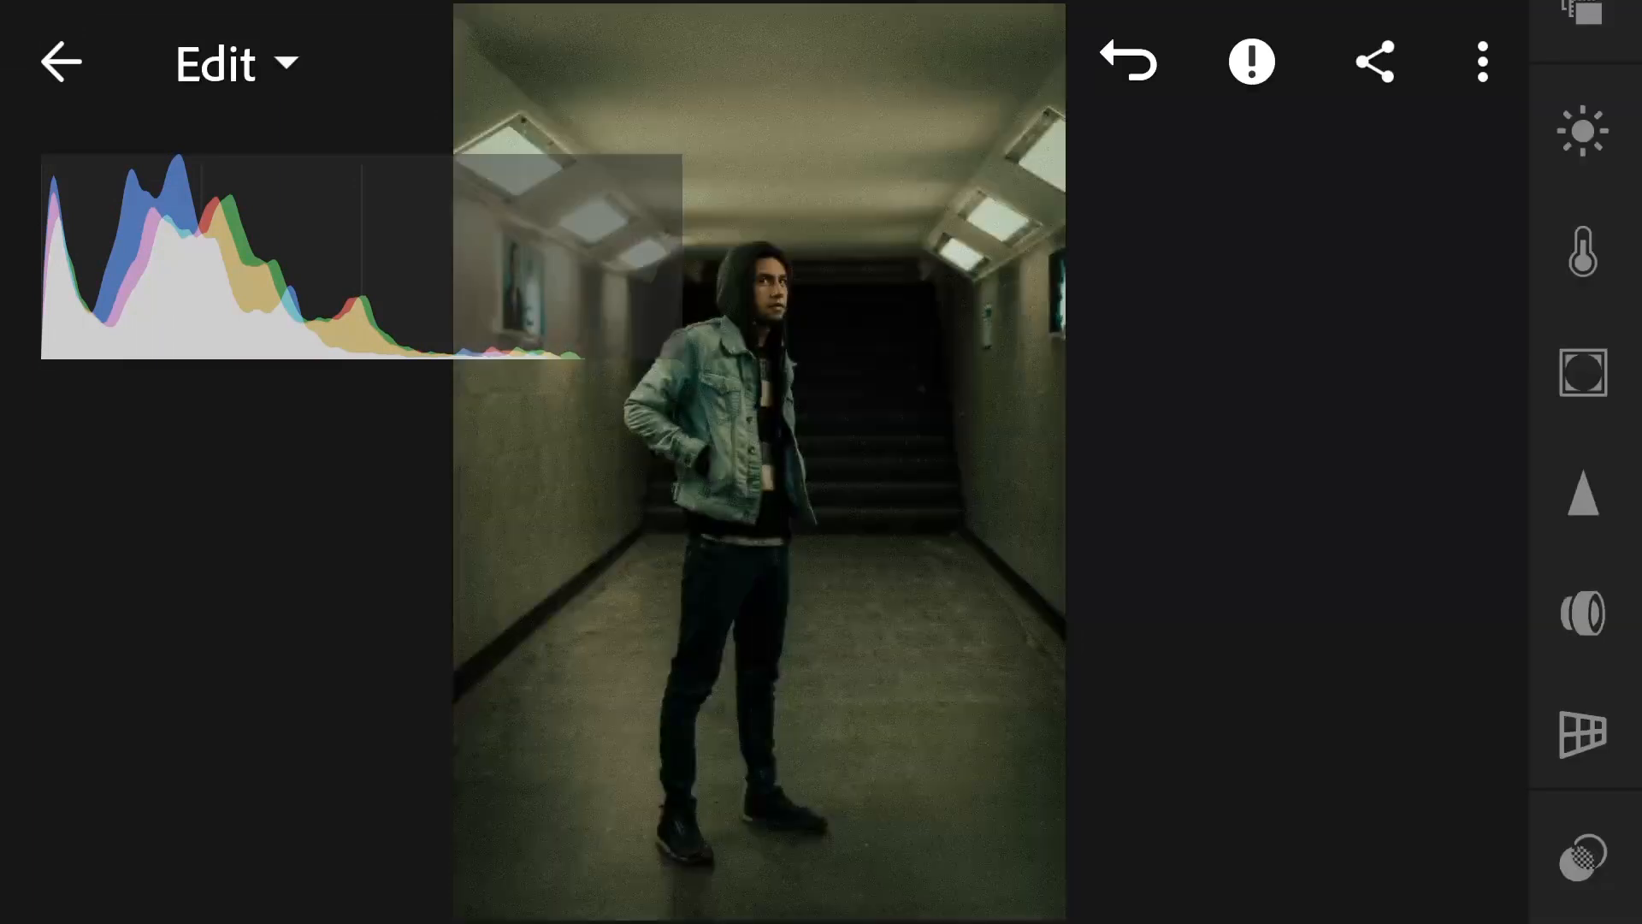
click(1481, 61)
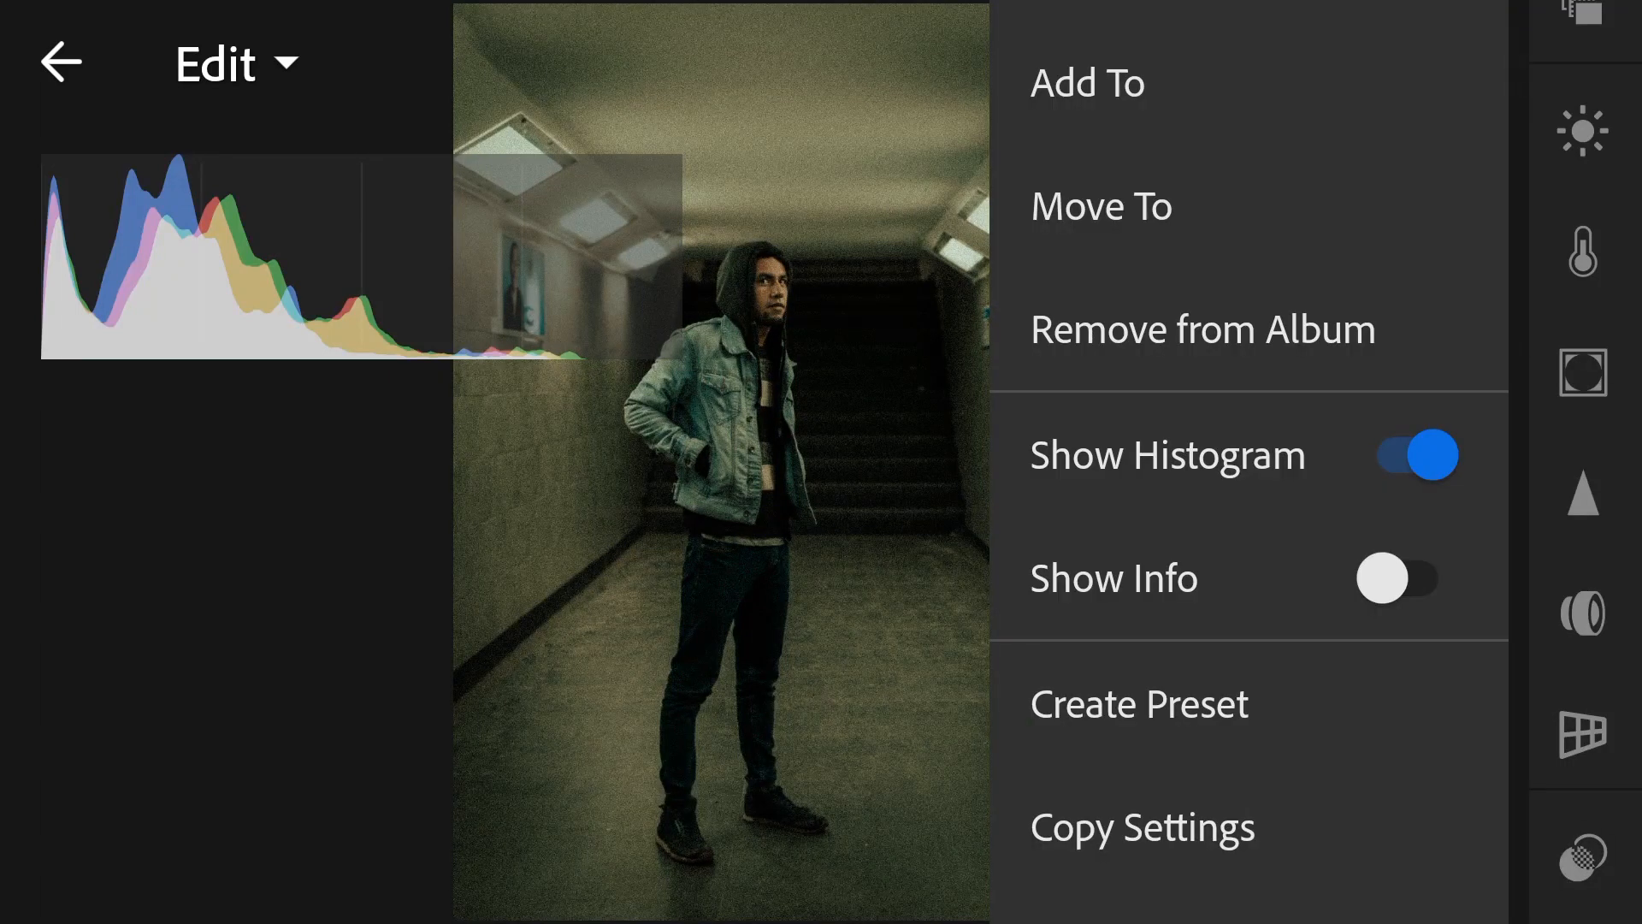
click(1143, 826)
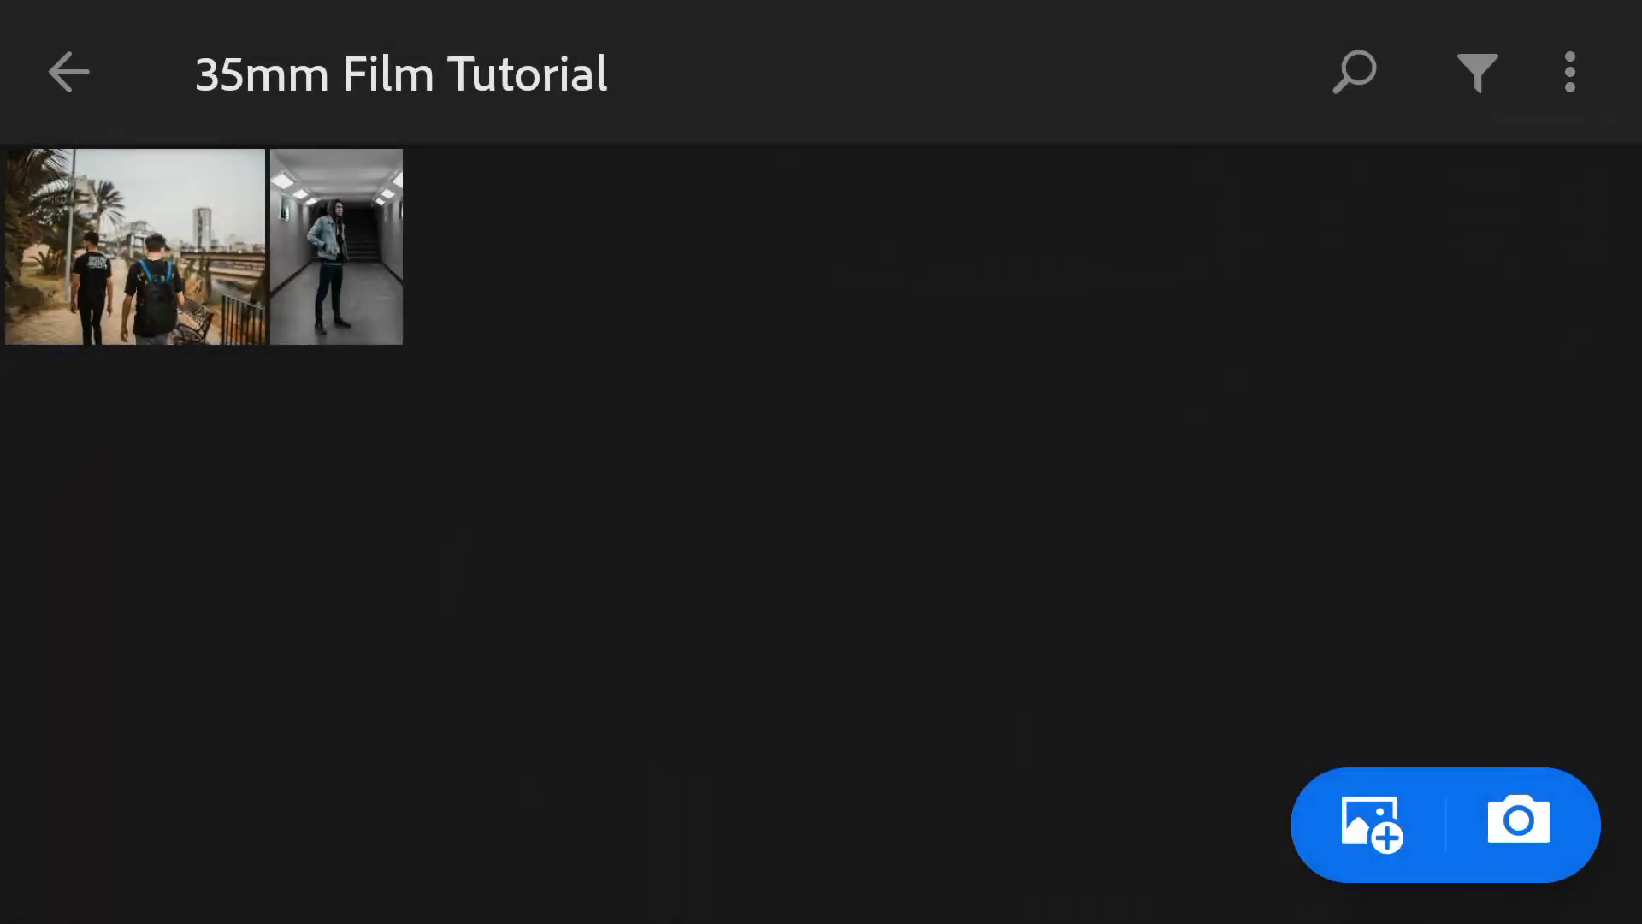
Step: Open the street photo of two men walking and paste the copied settings onto it
click(133, 246)
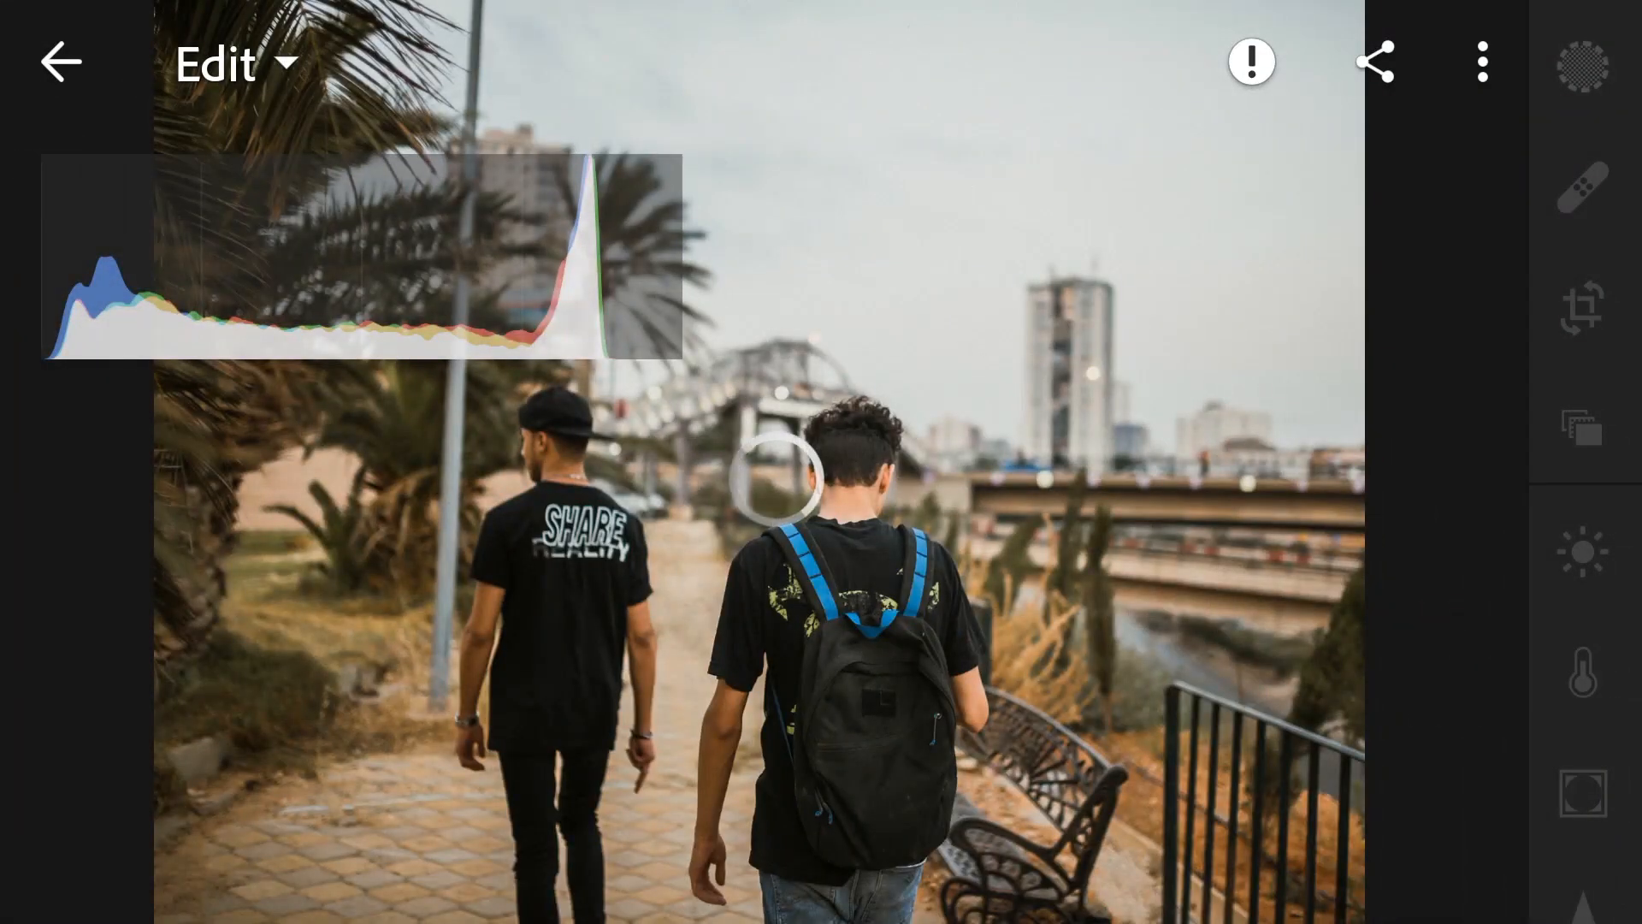
click(1482, 61)
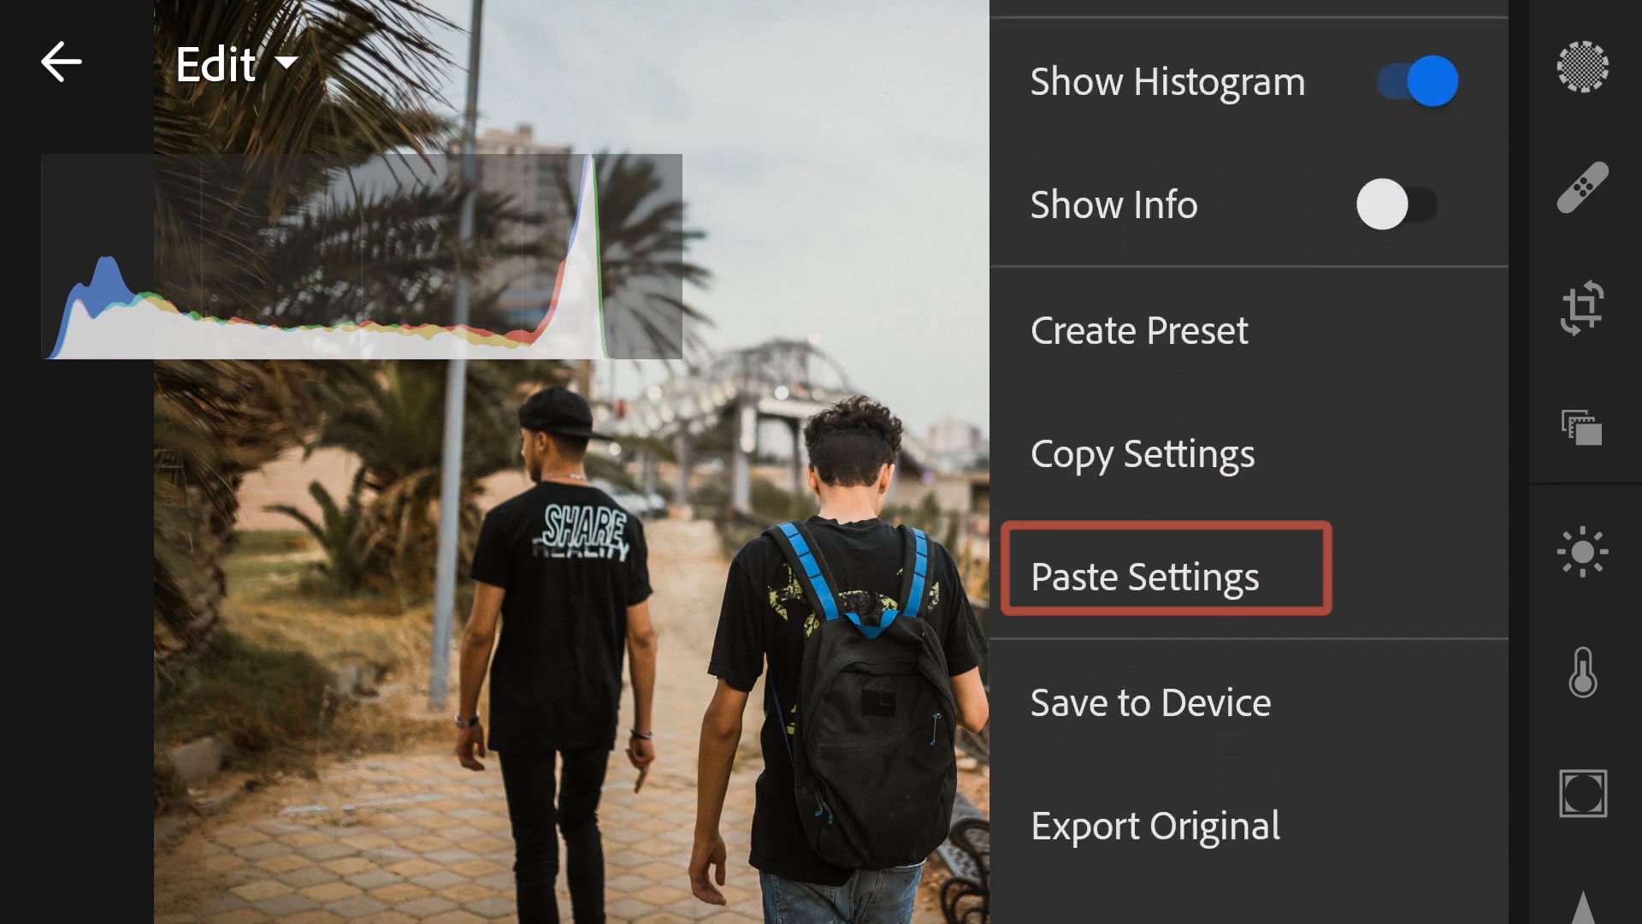
click(1144, 574)
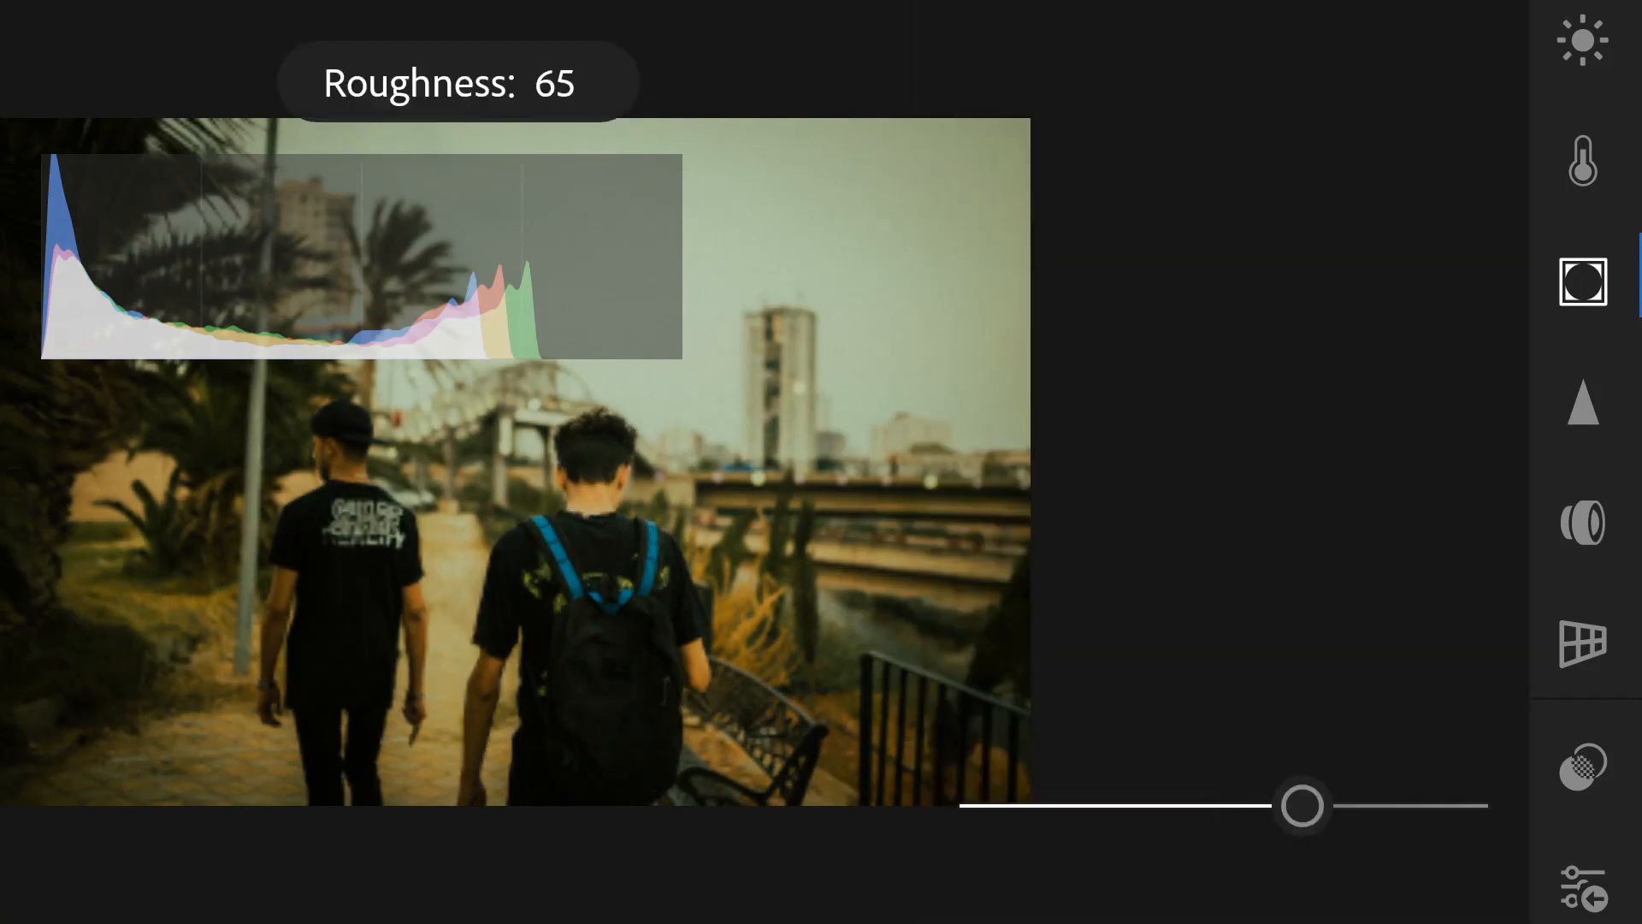
Step: Raise the street photo's grain roughness to 65 and bring up the options menu
drag(1256, 805, 1306, 806)
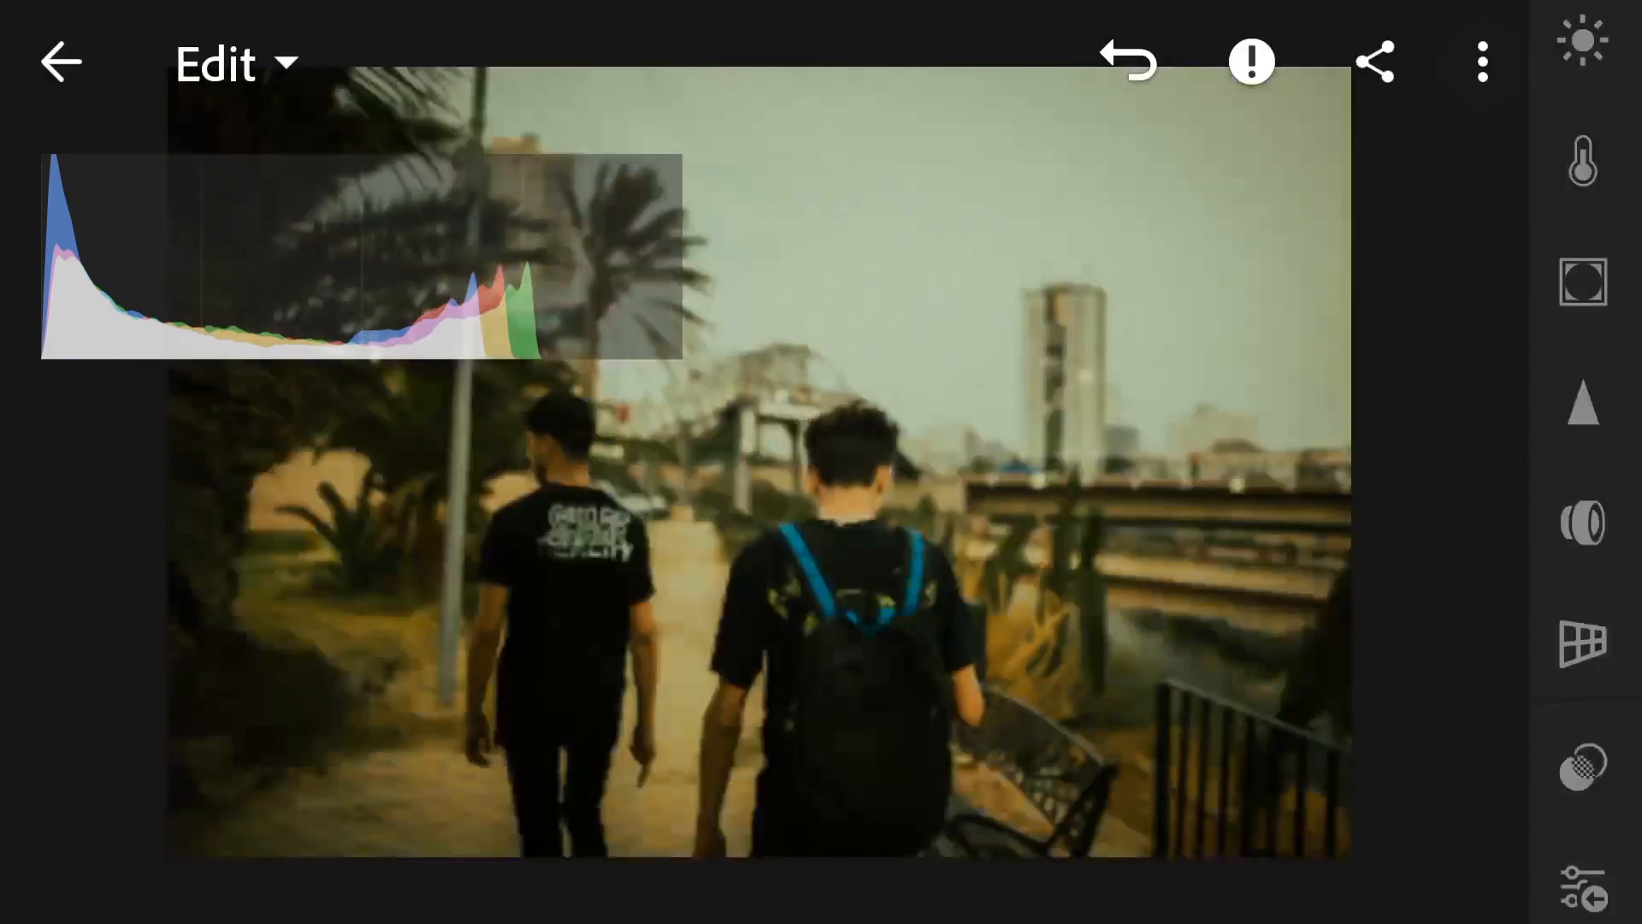
click(1483, 60)
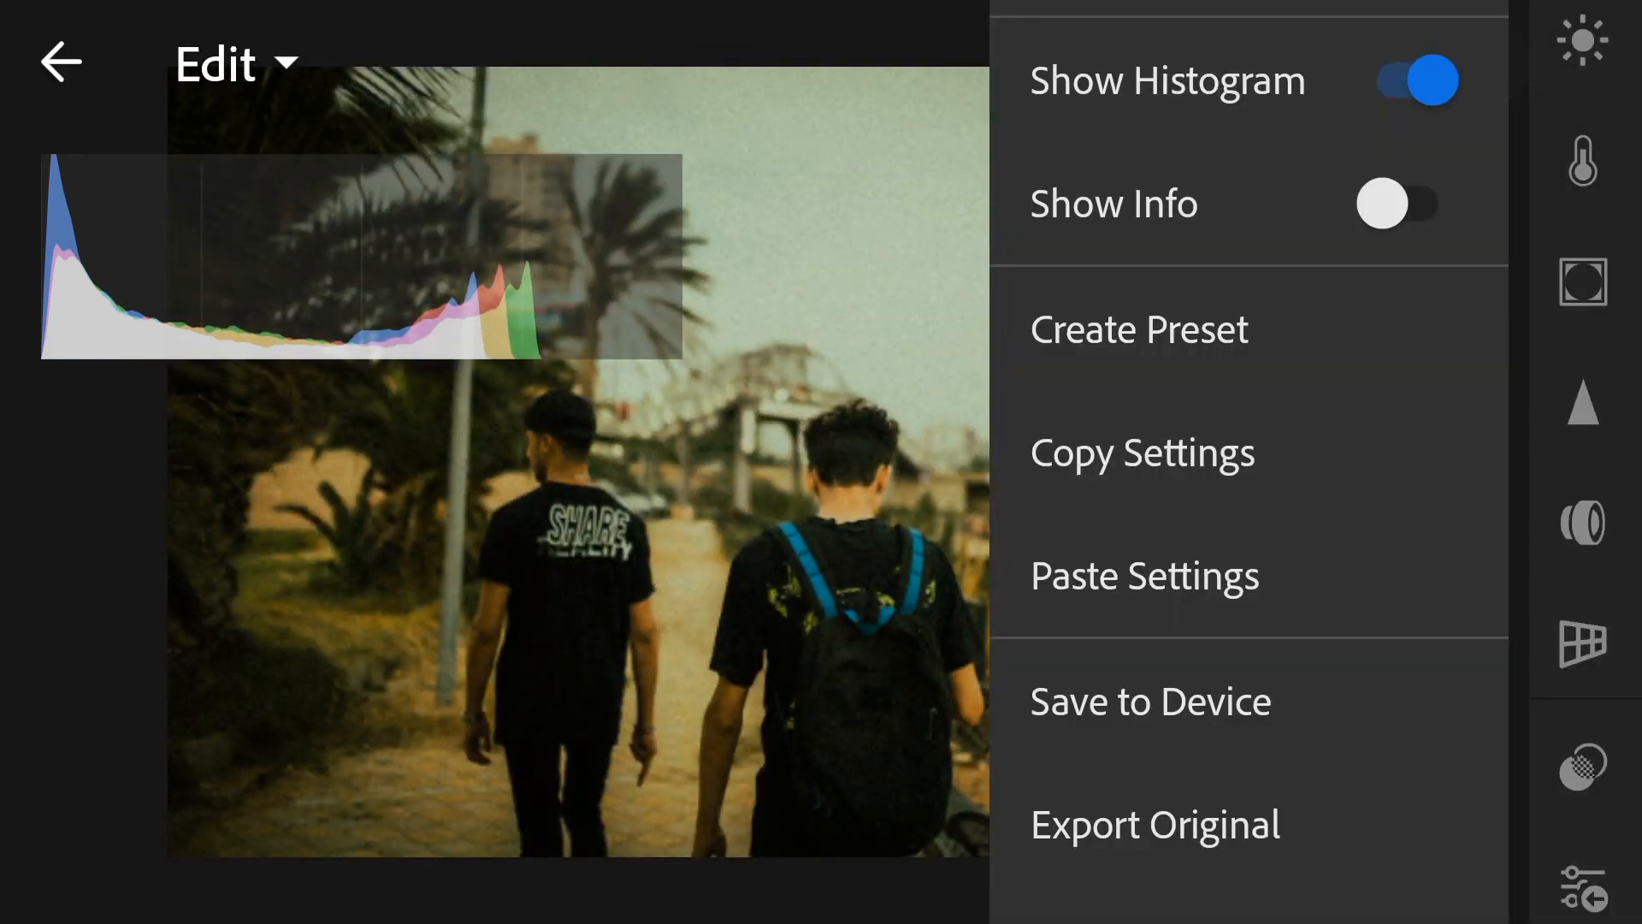